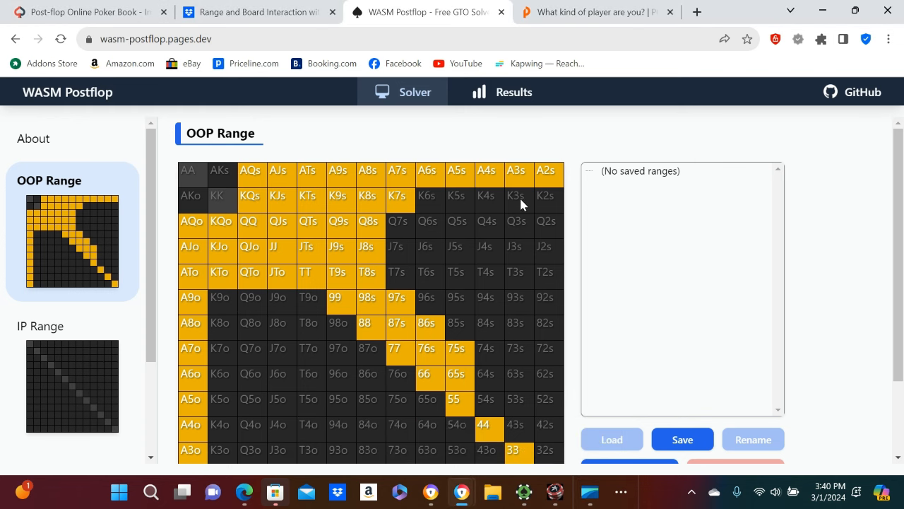
{"action": "mouse_move", "coordinate": [544, 155]}
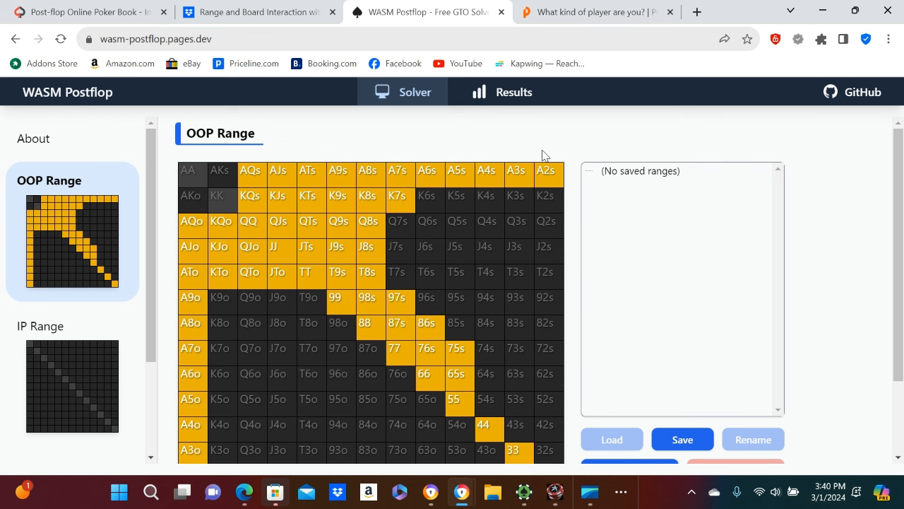
Step: Scroll through the OOP range grid, then reveal the hidden running programs to reach the notes
{"action": "scroll", "scroll_direction": "down", "scroll_amount": 3}
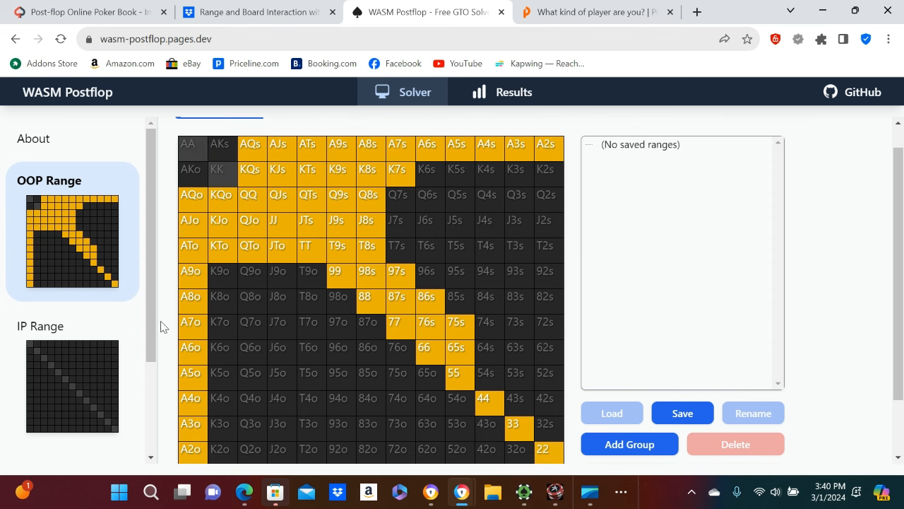
{"action": "mouse_move", "coordinate": [408, 172]}
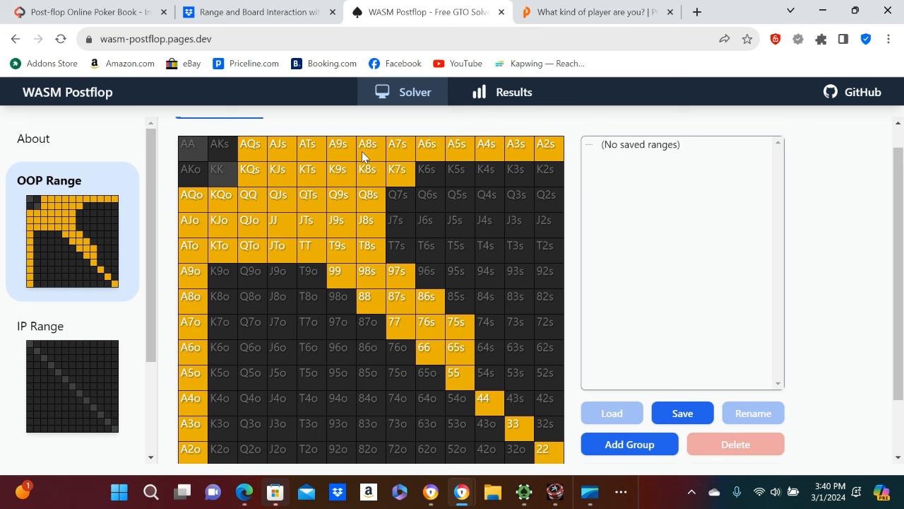
{"action": "mouse_move", "coordinate": [372, 296]}
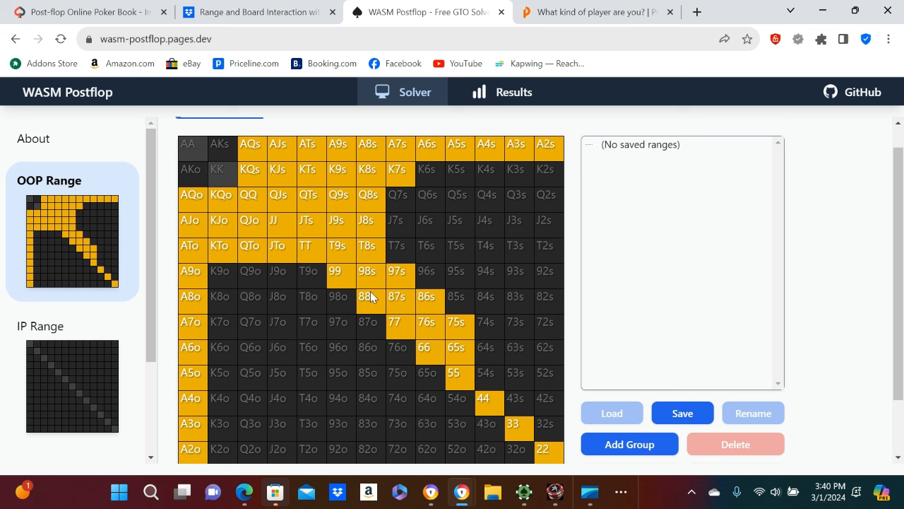
{"action": "mouse_move", "coordinate": [433, 328]}
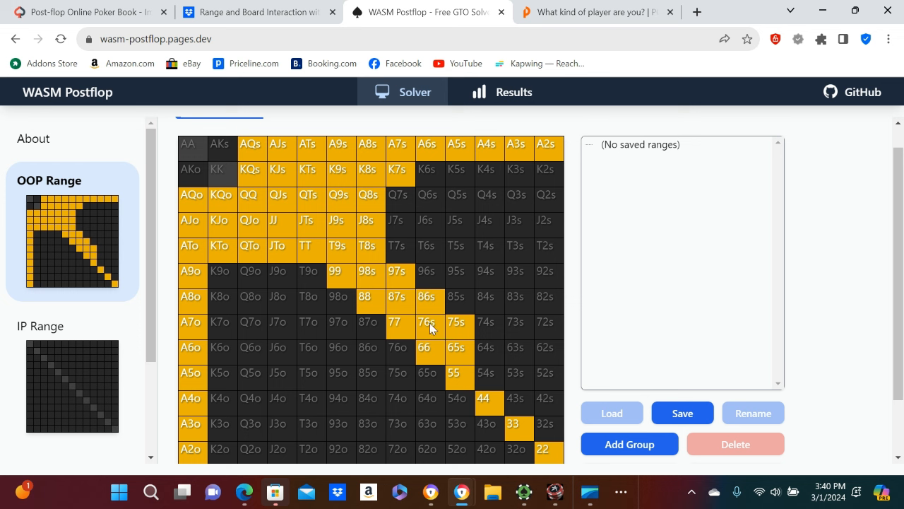
{"action": "mouse_move", "coordinate": [370, 335]}
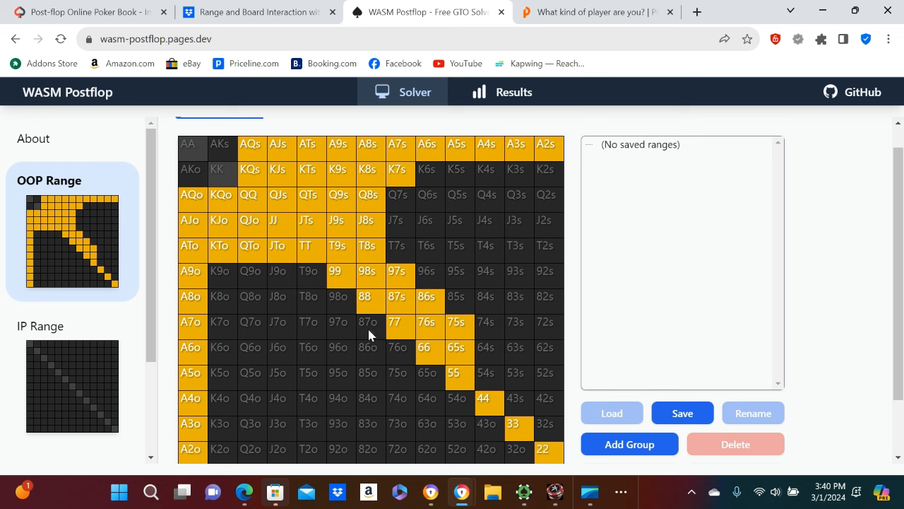
{"action": "mouse_move", "coordinate": [301, 245]}
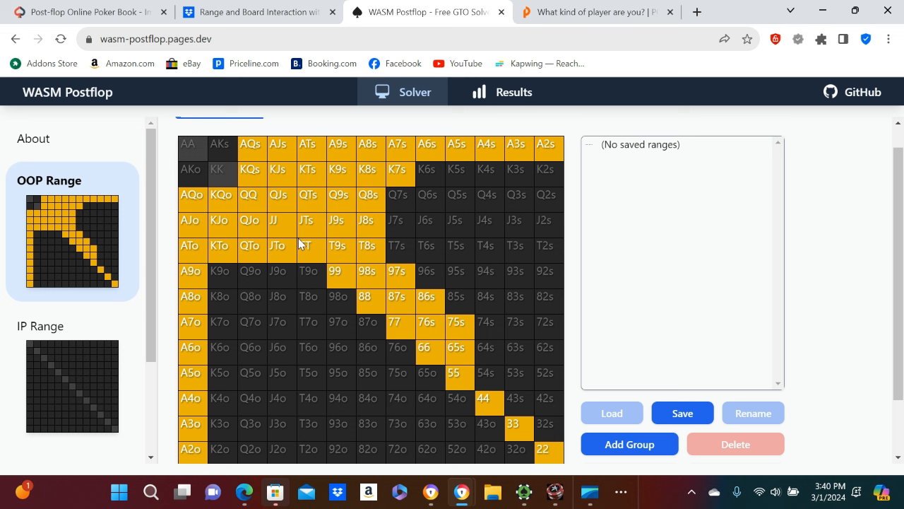
{"action": "mouse_move", "coordinate": [298, 244]}
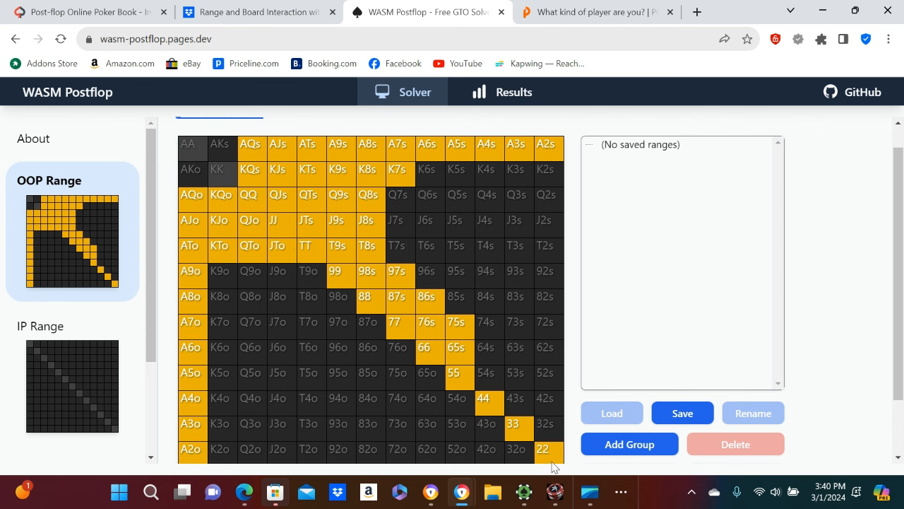
{"action": "mouse_move", "coordinate": [620, 491]}
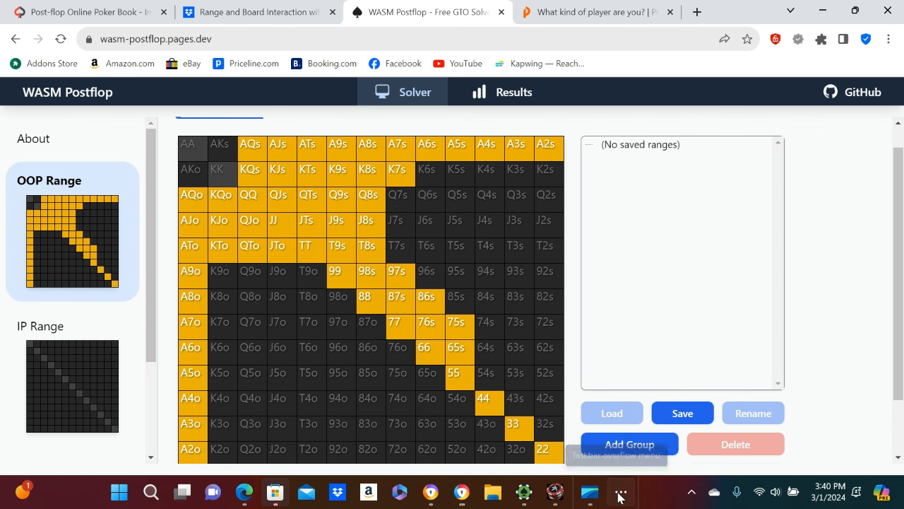
{"action": "left_click", "coordinate": [590, 491]}
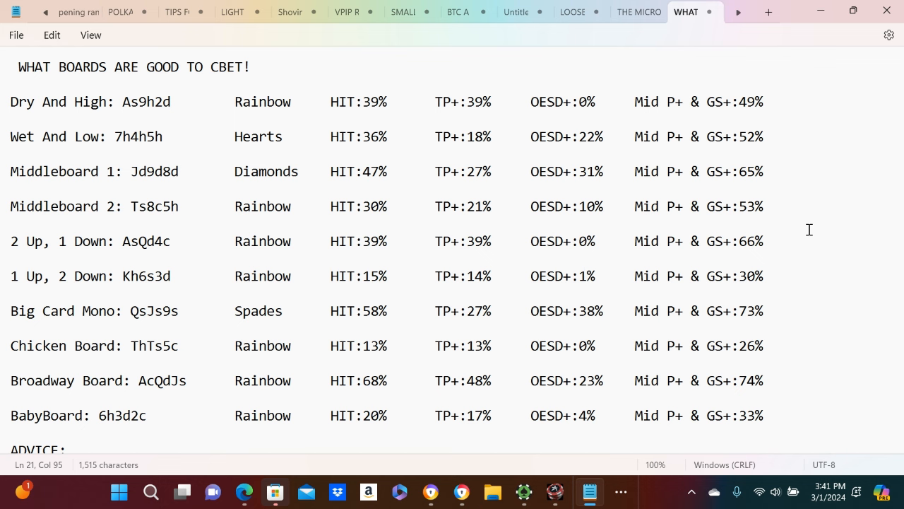
{"action": "mouse_move", "coordinate": [314, 141]}
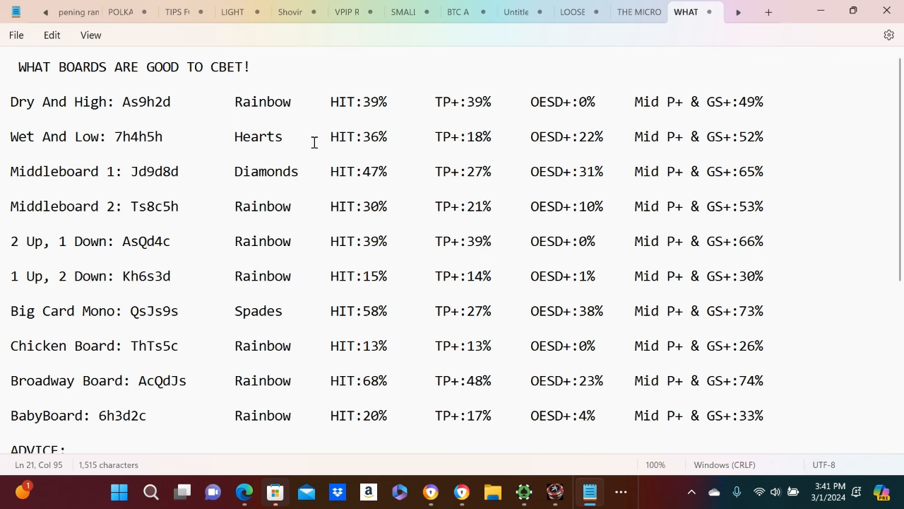
{"action": "mouse_move", "coordinate": [179, 138]}
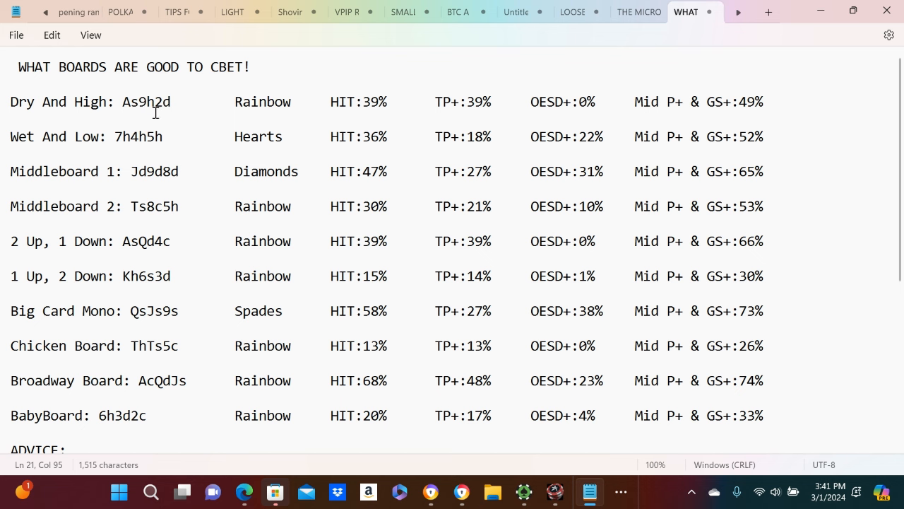
{"action": "mouse_move", "coordinate": [283, 117]}
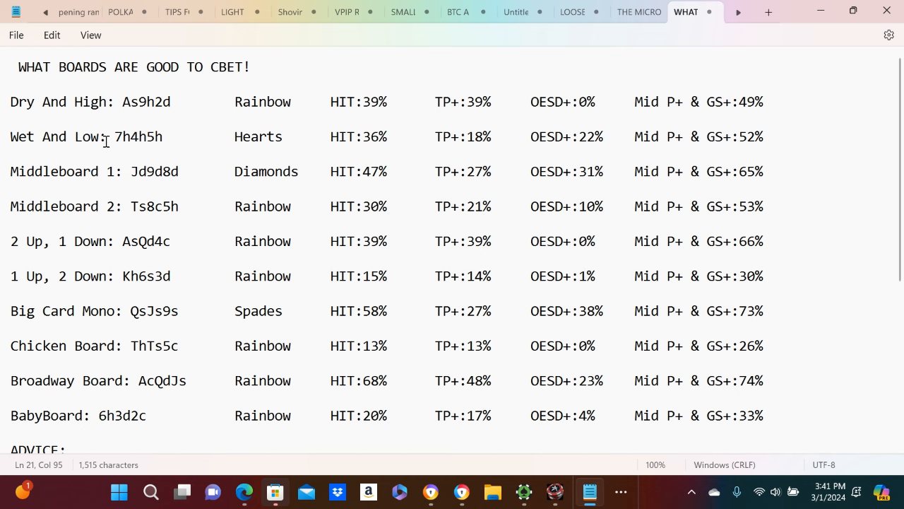
{"action": "mouse_move", "coordinate": [124, 136]}
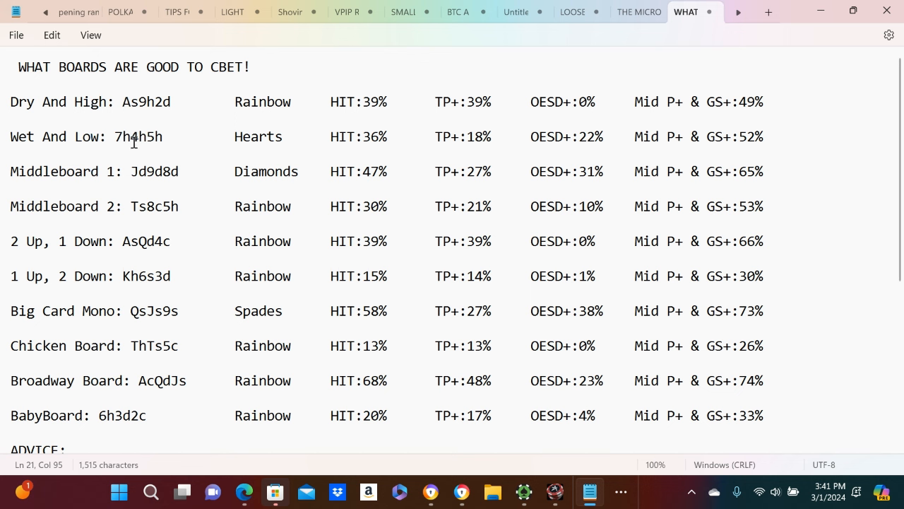
{"action": "mouse_move", "coordinate": [168, 139]}
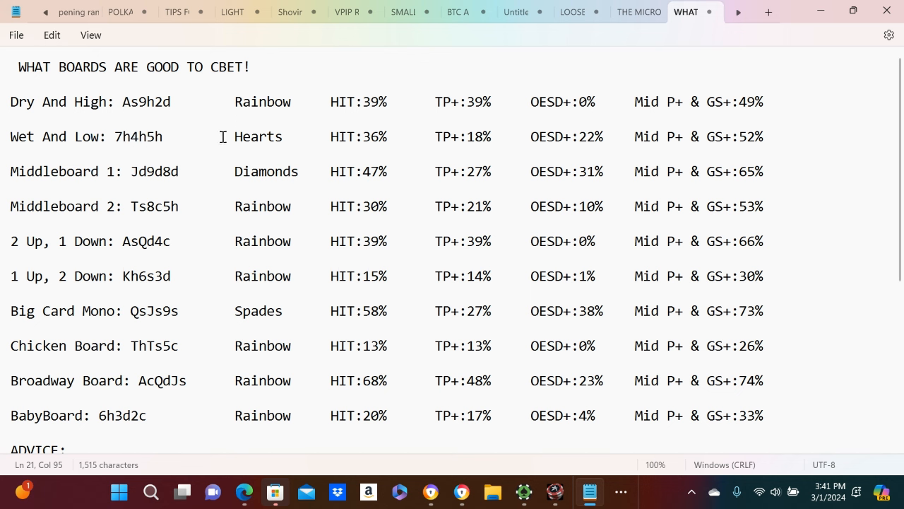
{"action": "mouse_move", "coordinate": [120, 180]}
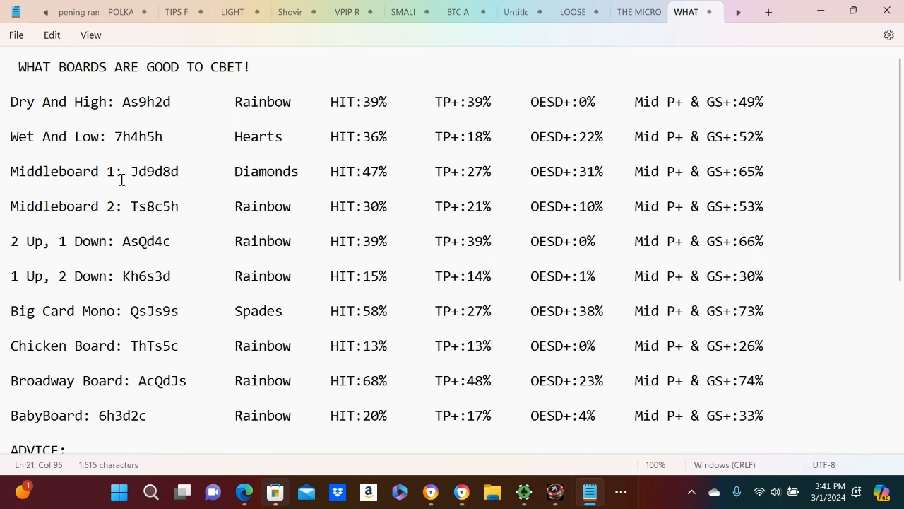
{"action": "mouse_move", "coordinate": [204, 170]}
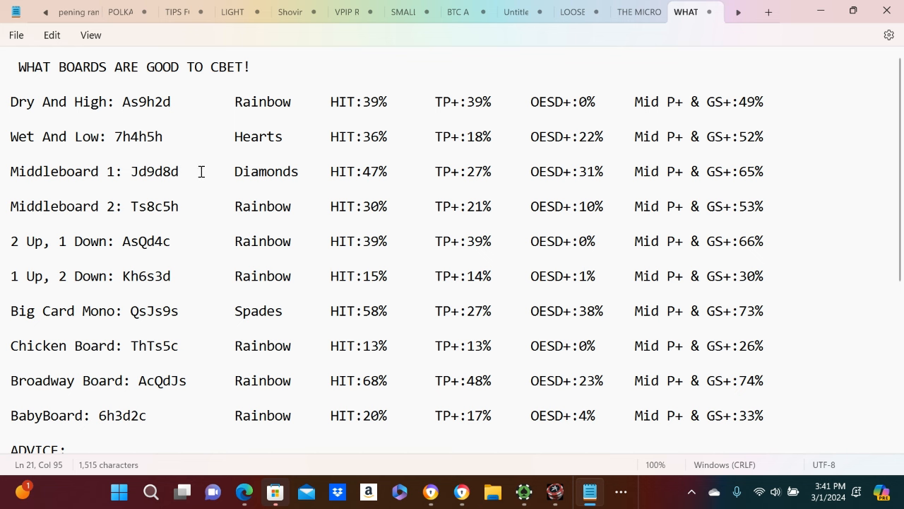
{"action": "mouse_move", "coordinate": [197, 187]}
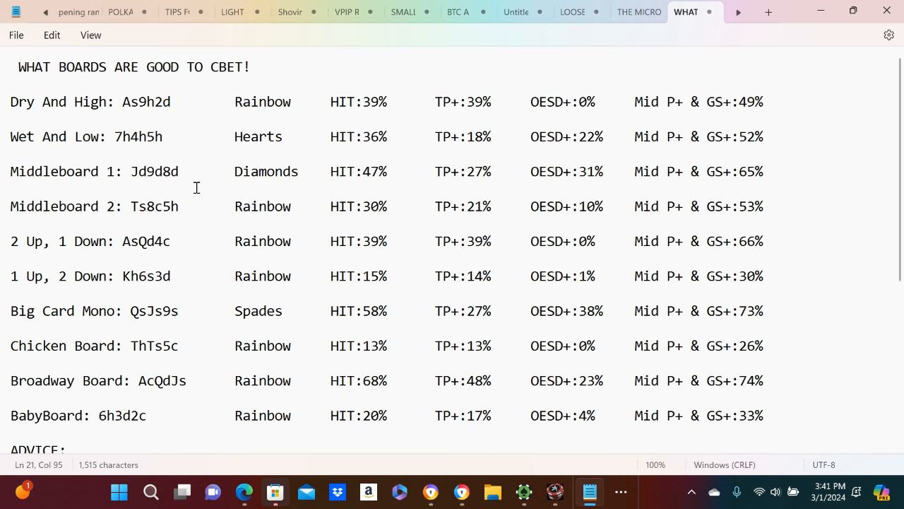
{"action": "mouse_move", "coordinate": [201, 176]}
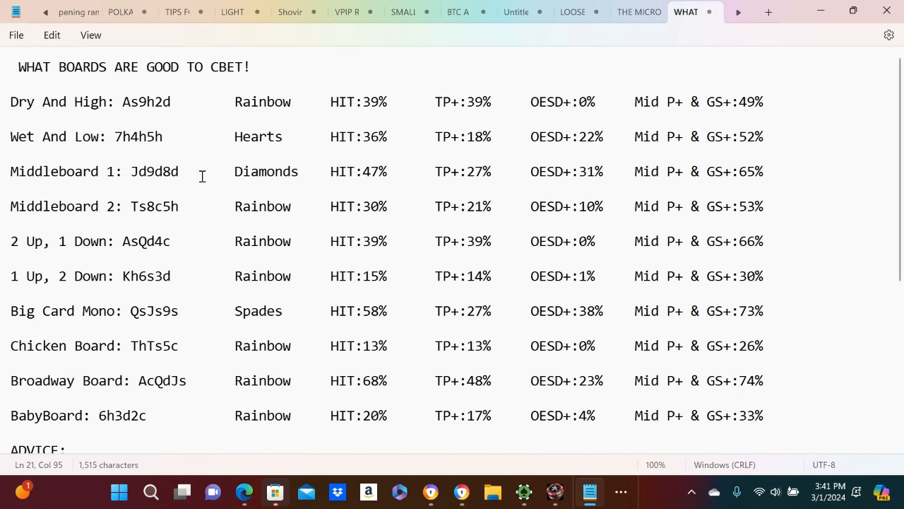
{"action": "mouse_move", "coordinate": [196, 196]}
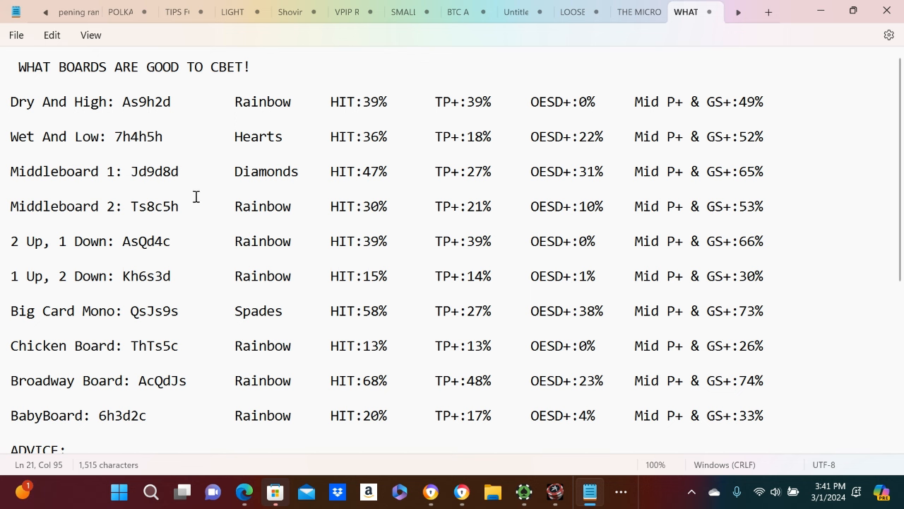
{"action": "mouse_move", "coordinate": [139, 230]}
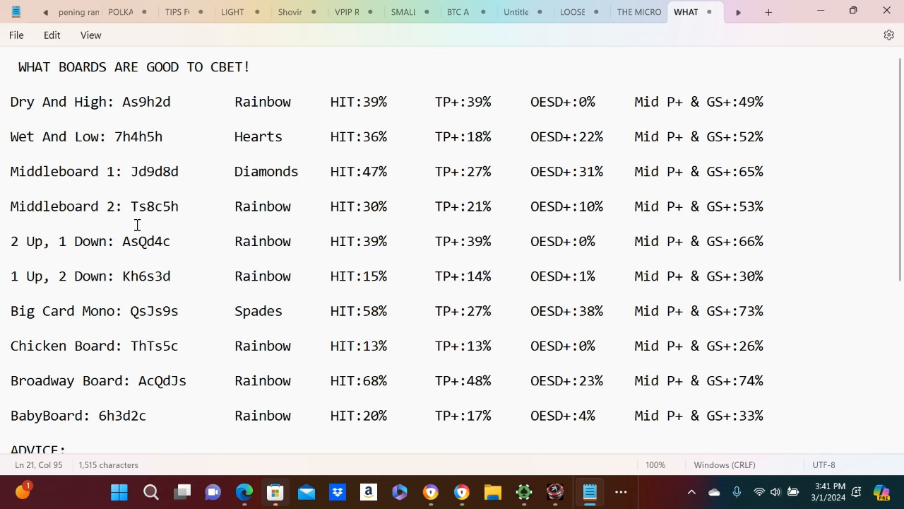
{"action": "mouse_move", "coordinate": [220, 242]}
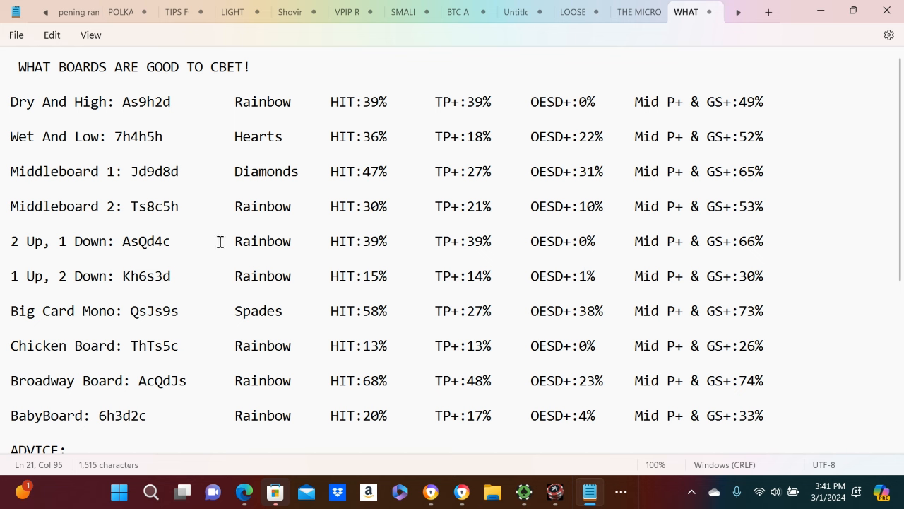
{"action": "mouse_move", "coordinate": [120, 281]}
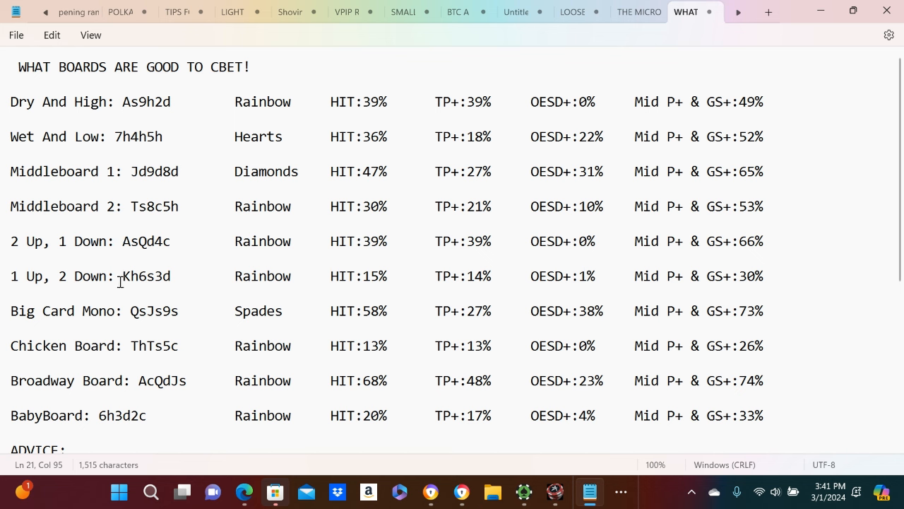
{"action": "mouse_move", "coordinate": [146, 281]}
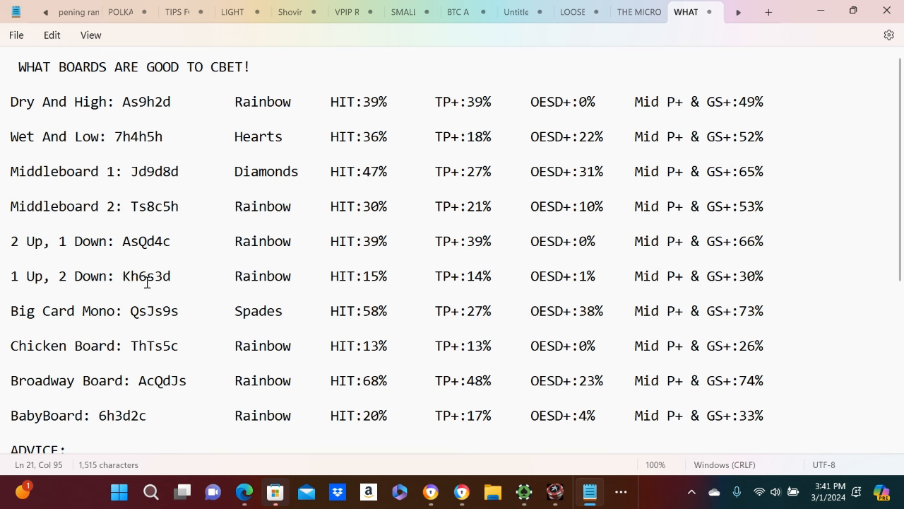
{"action": "mouse_move", "coordinate": [188, 283]}
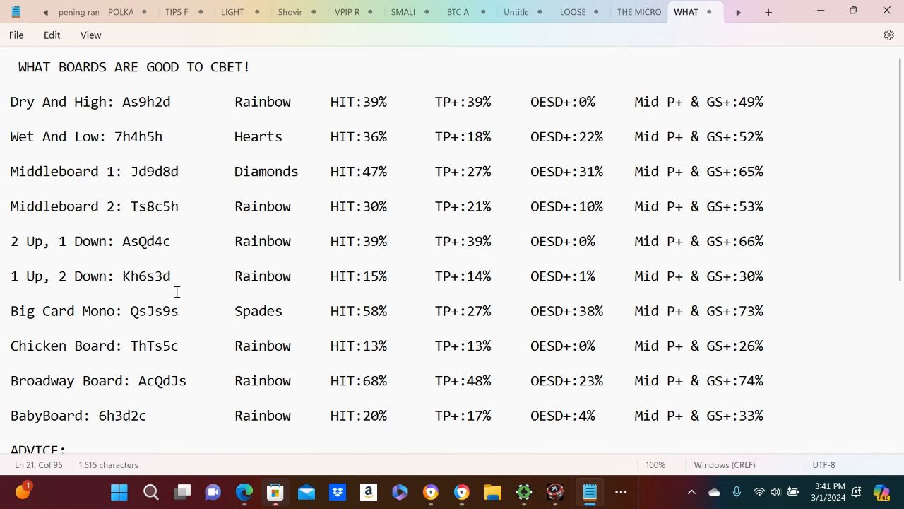
{"action": "mouse_move", "coordinate": [151, 326]}
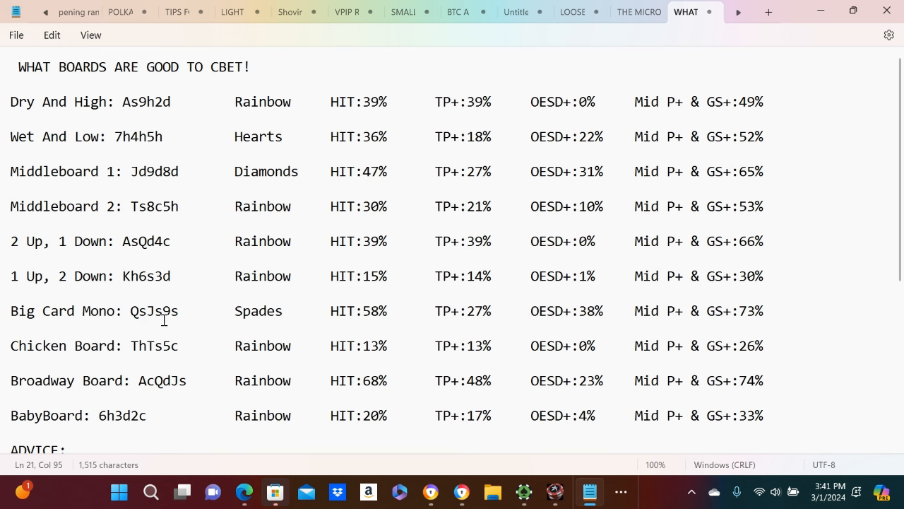
{"action": "mouse_move", "coordinate": [183, 327]}
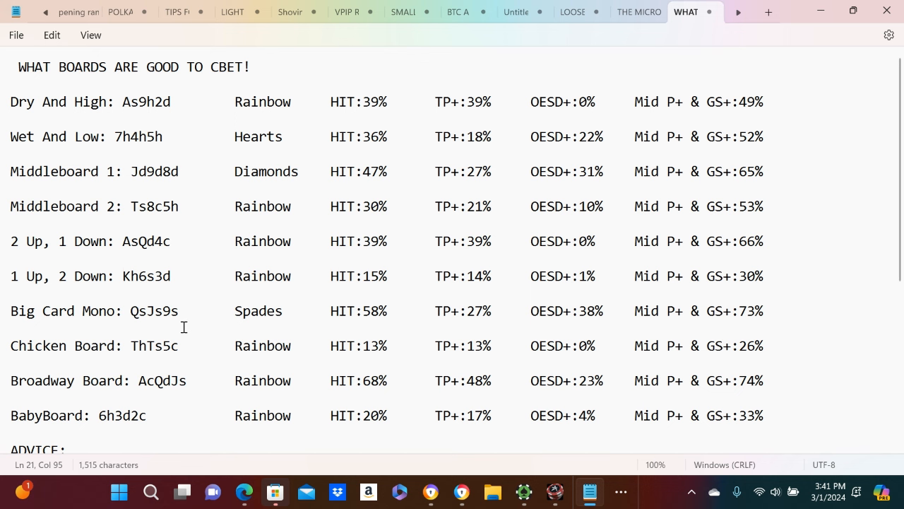
{"action": "mouse_move", "coordinate": [144, 362]}
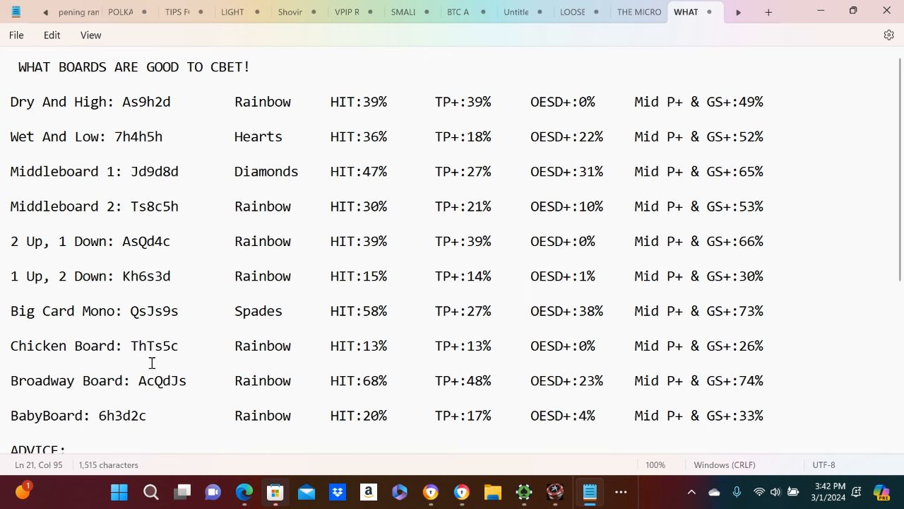
{"action": "mouse_move", "coordinate": [191, 361]}
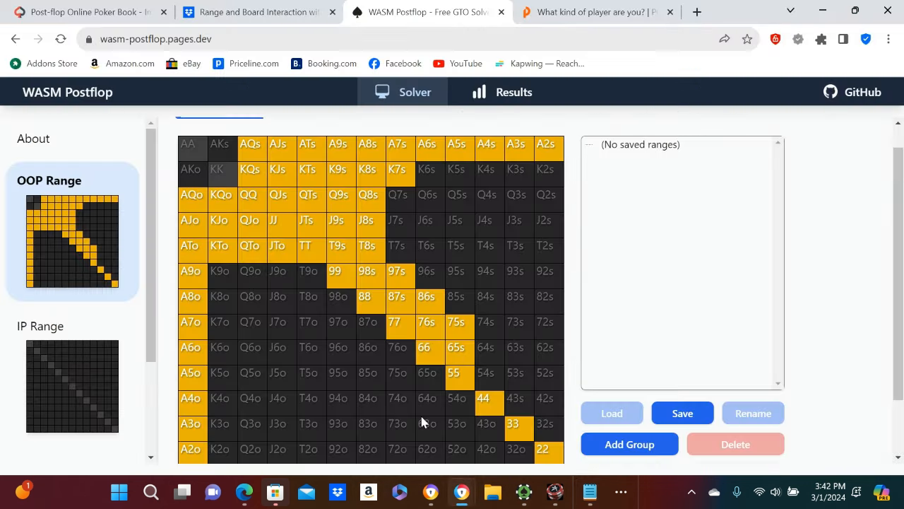
{"action": "mouse_move", "coordinate": [343, 191]}
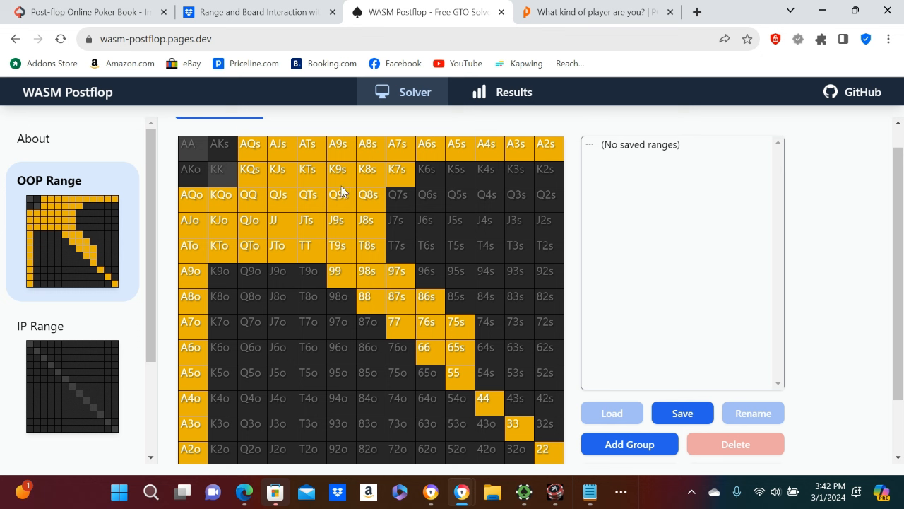
{"action": "mouse_move", "coordinate": [456, 239]}
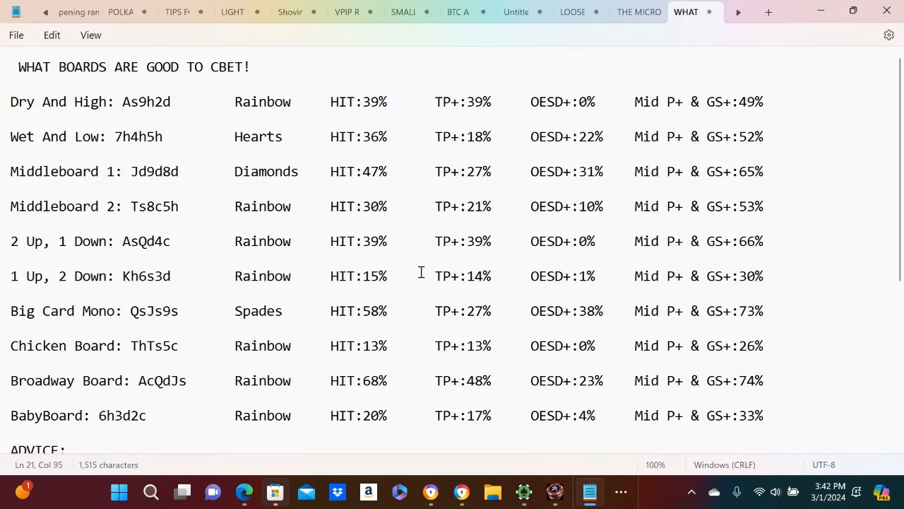
Step: Scroll through the board list and advice, then select the Broadway Board cards AcQdJs
{"action": "scroll", "scroll_direction": "down", "scroll_amount": 3}
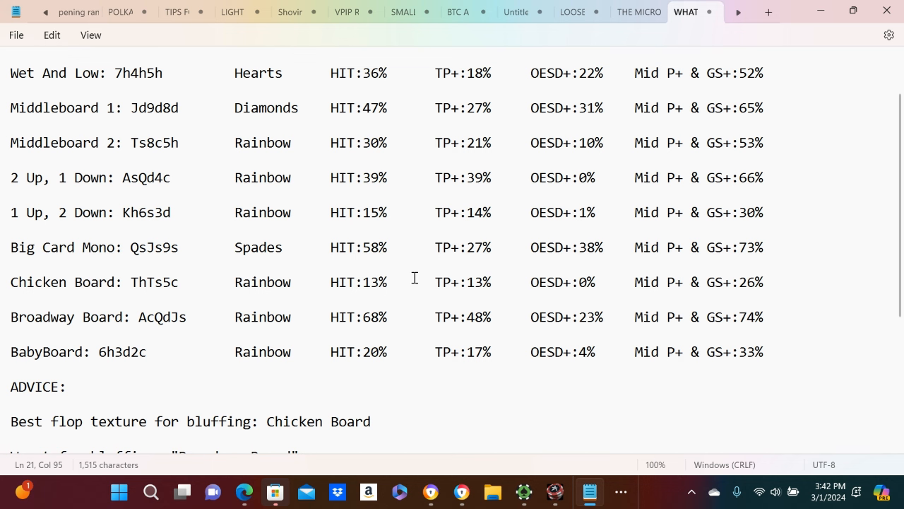
{"action": "mouse_move", "coordinate": [96, 281]}
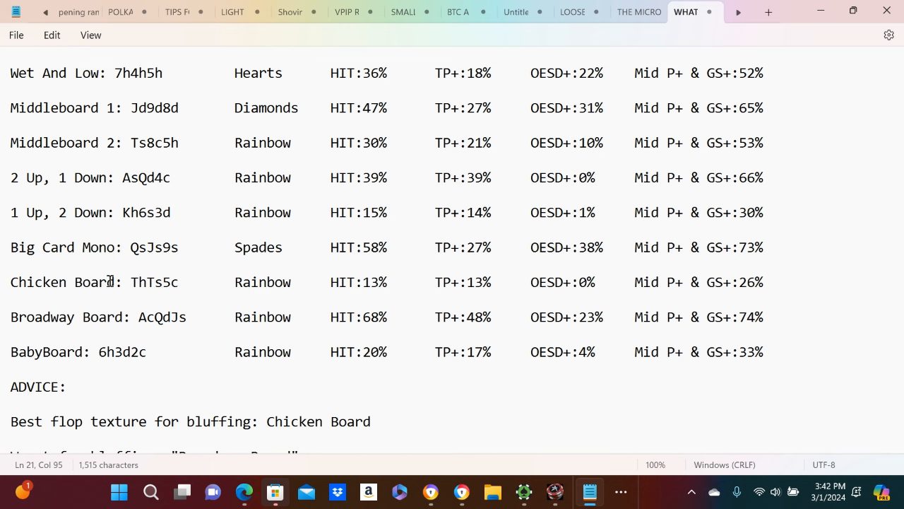
{"action": "mouse_move", "coordinate": [138, 283]}
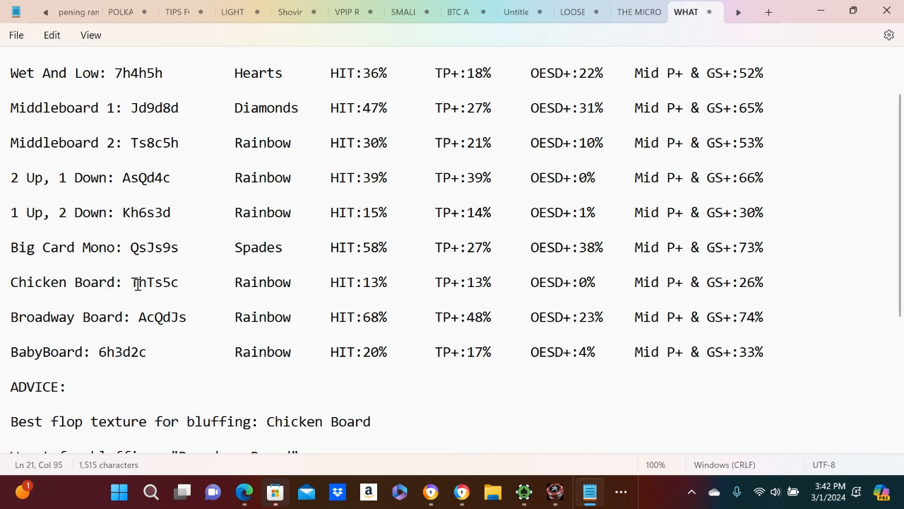
{"action": "mouse_move", "coordinate": [161, 289]}
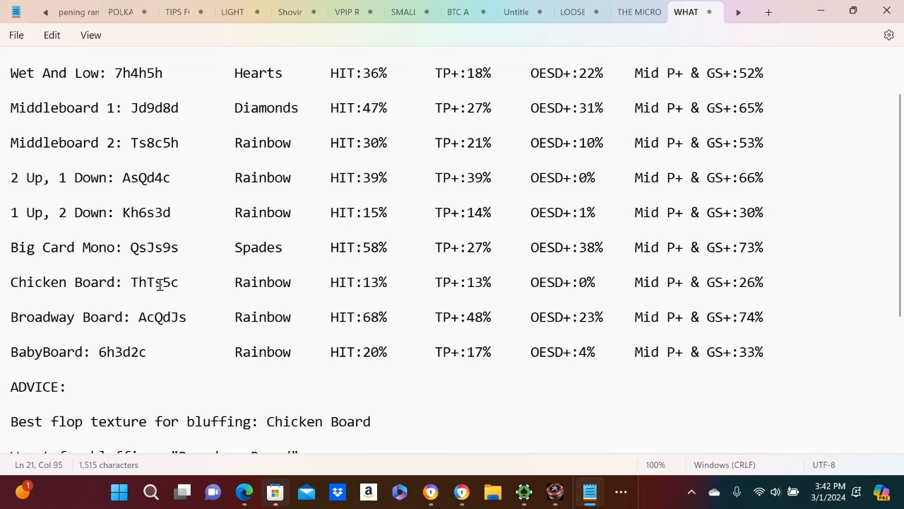
{"action": "mouse_move", "coordinate": [452, 397]}
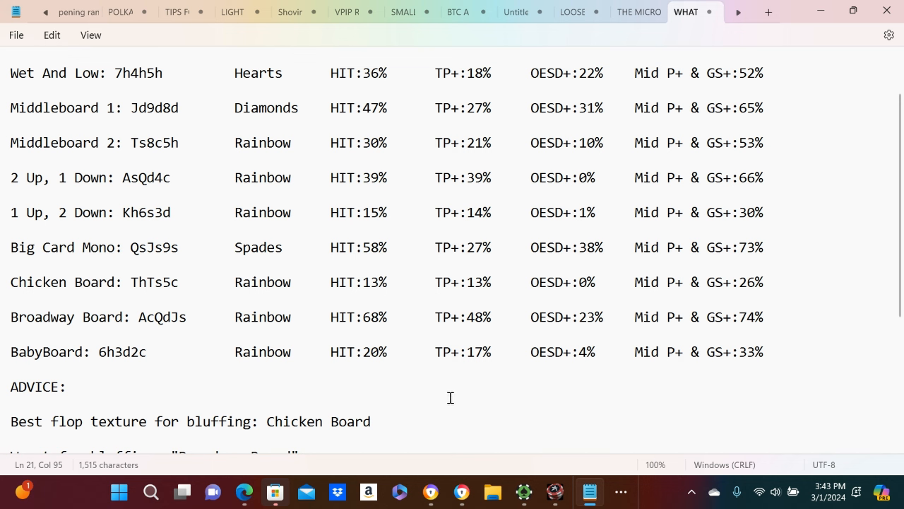
{"action": "scroll", "scroll_direction": "down", "scroll_amount": 3}
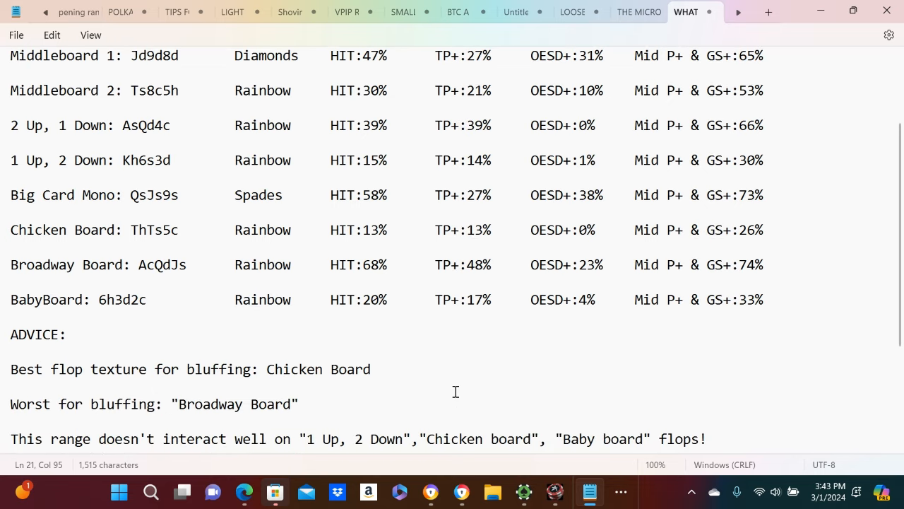
{"action": "mouse_move", "coordinate": [149, 282]}
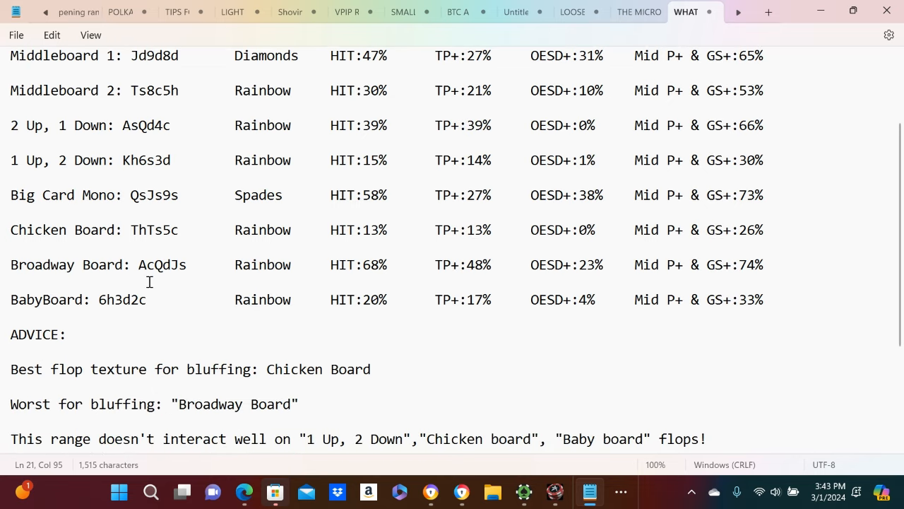
{"action": "double_click", "coordinate": [161, 264]}
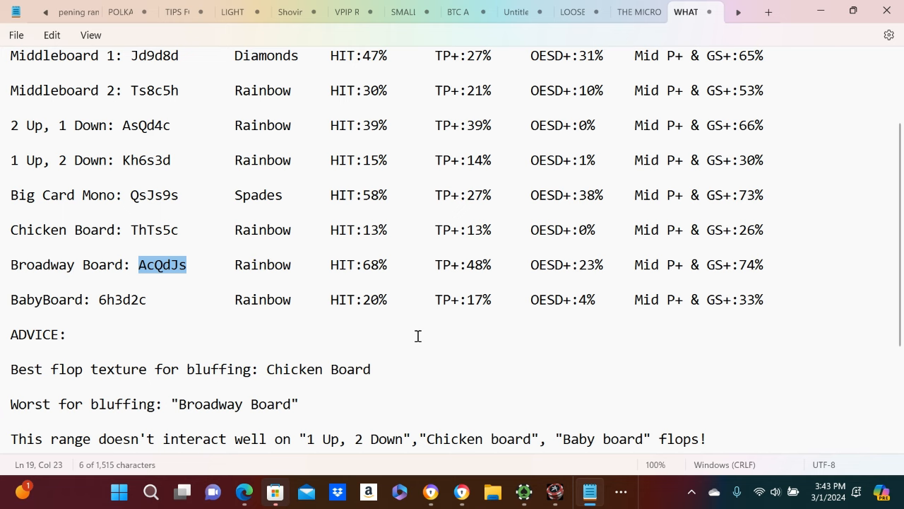
{"action": "mouse_move", "coordinate": [461, 491]}
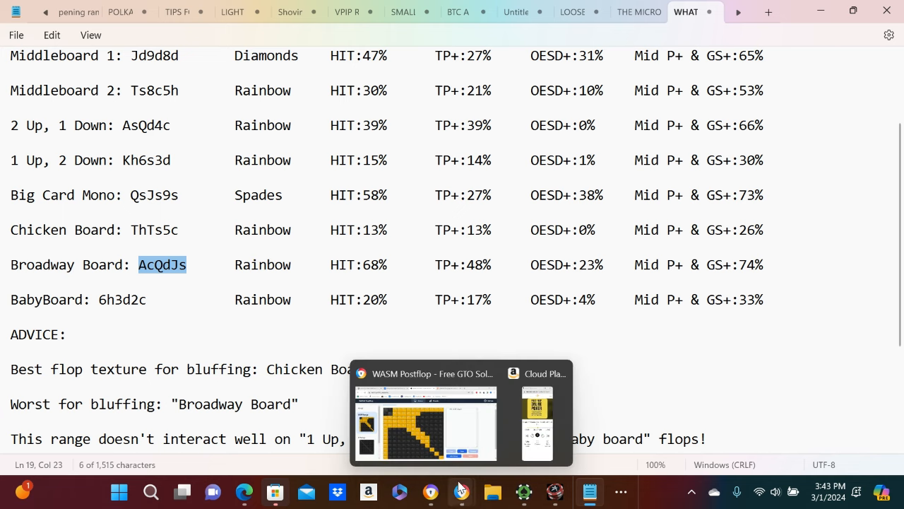
Step: Return to the WASM Postflop window showing the out-of-position range grid
{"action": "left_click", "coordinate": [424, 424]}
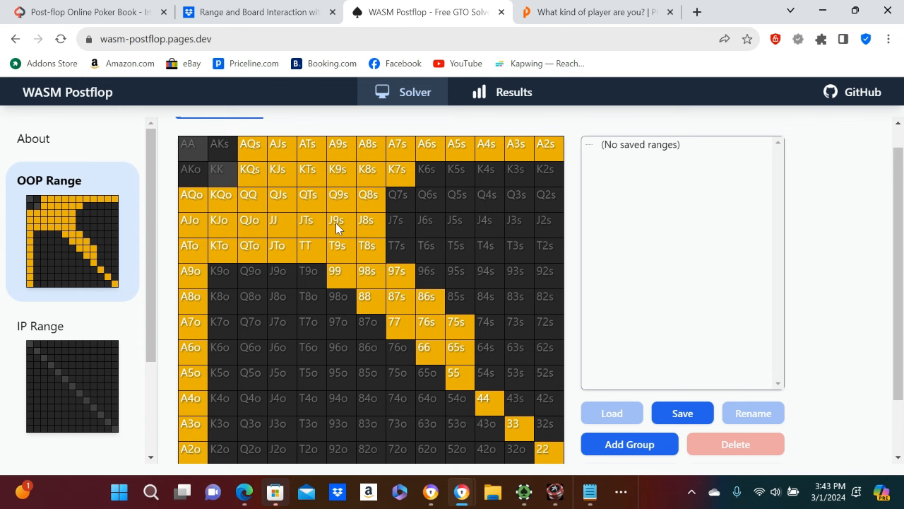
{"action": "mouse_move", "coordinate": [204, 165]}
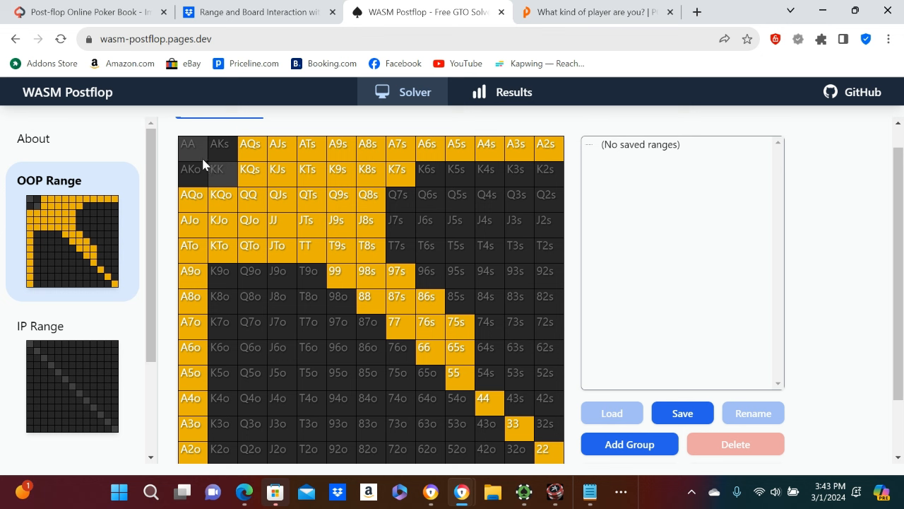
{"action": "mouse_move", "coordinate": [272, 233]}
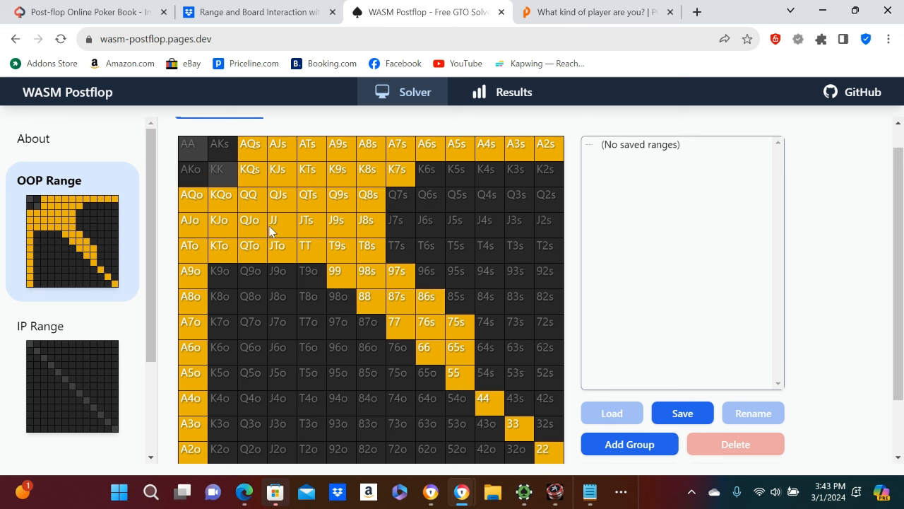
{"action": "mouse_move", "coordinate": [231, 218]}
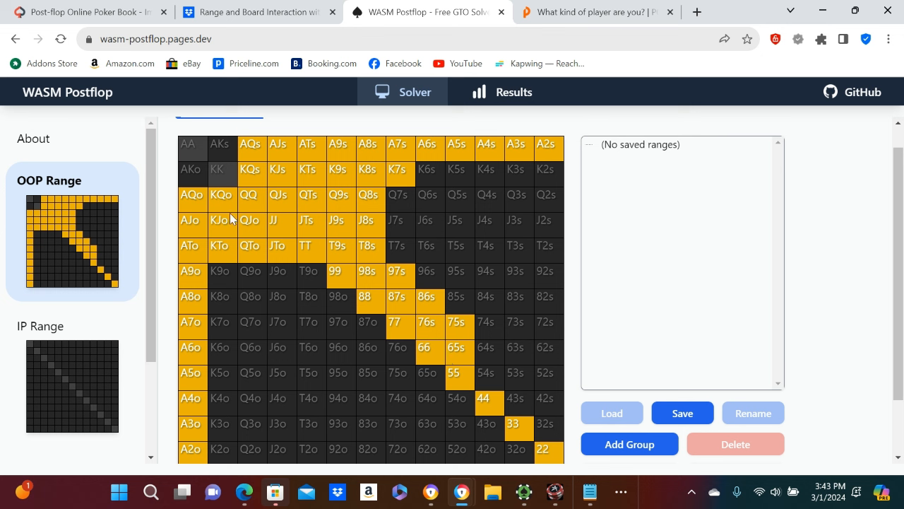
{"action": "mouse_move", "coordinate": [195, 167]}
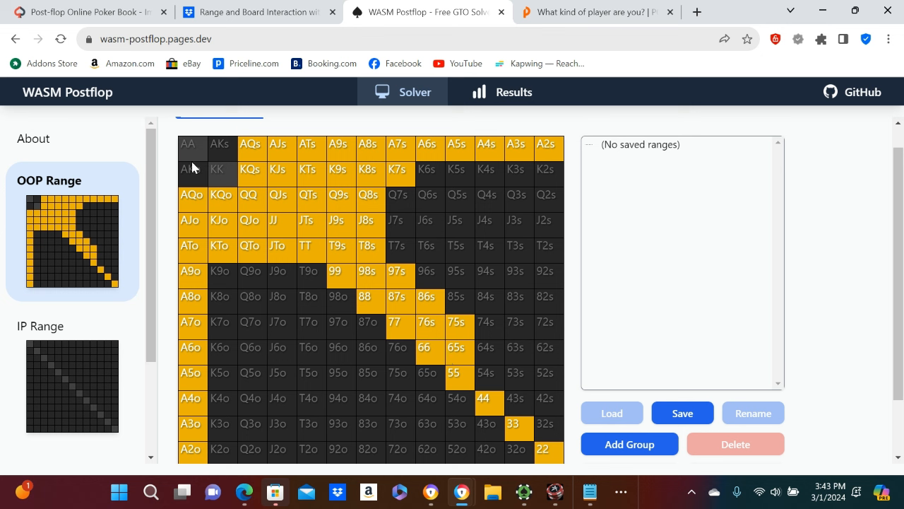
{"action": "mouse_move", "coordinate": [316, 260]}
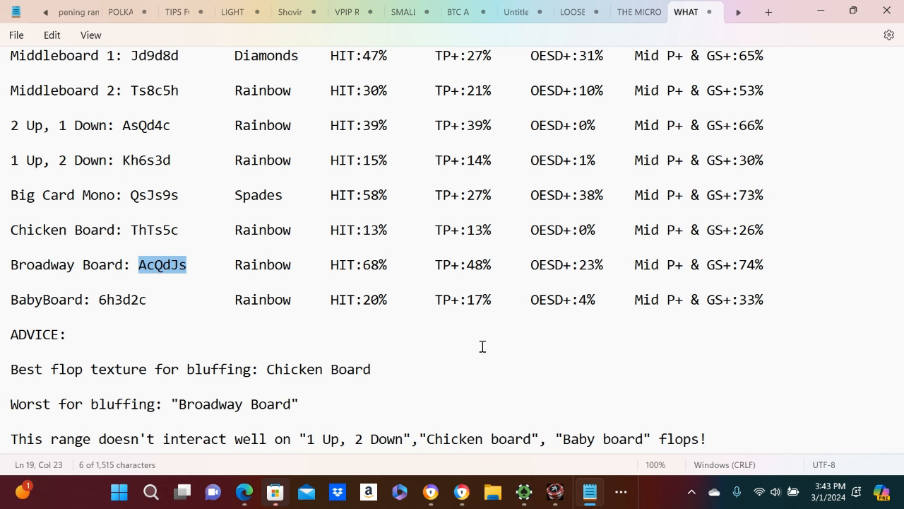
{"action": "mouse_move", "coordinate": [515, 350]}
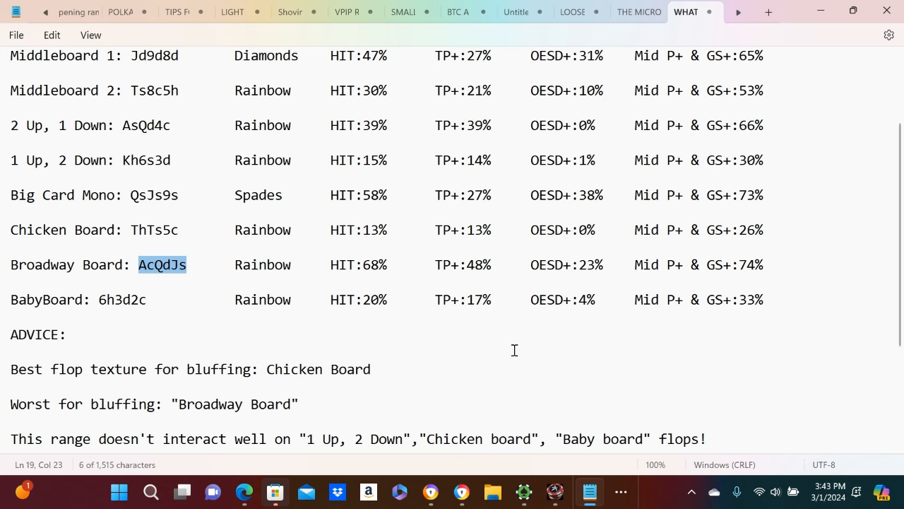
{"action": "mouse_move", "coordinate": [538, 358]}
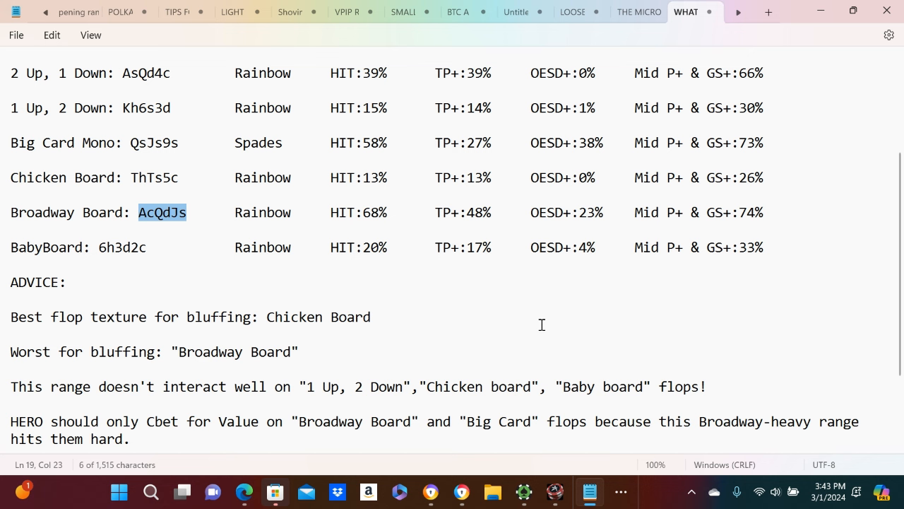
{"action": "mouse_move", "coordinate": [205, 408]}
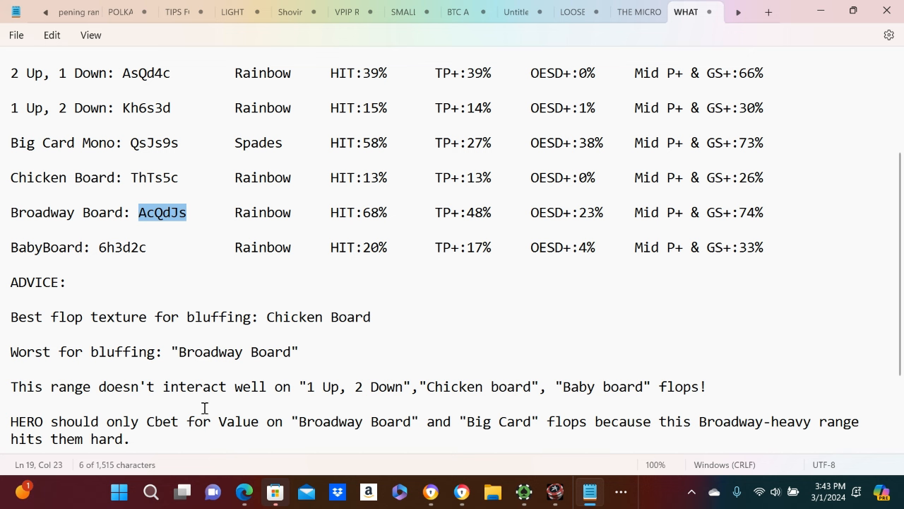
{"action": "mouse_move", "coordinate": [315, 396]}
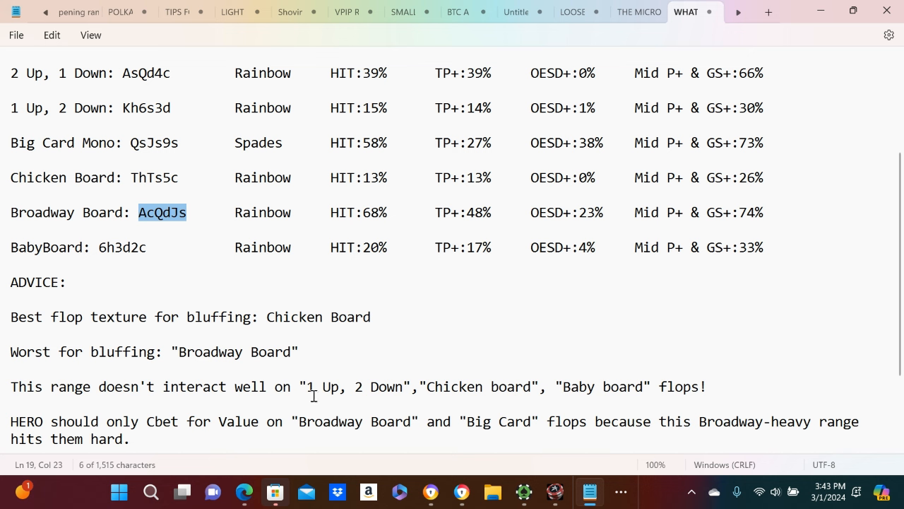
{"action": "mouse_move", "coordinate": [21, 111]}
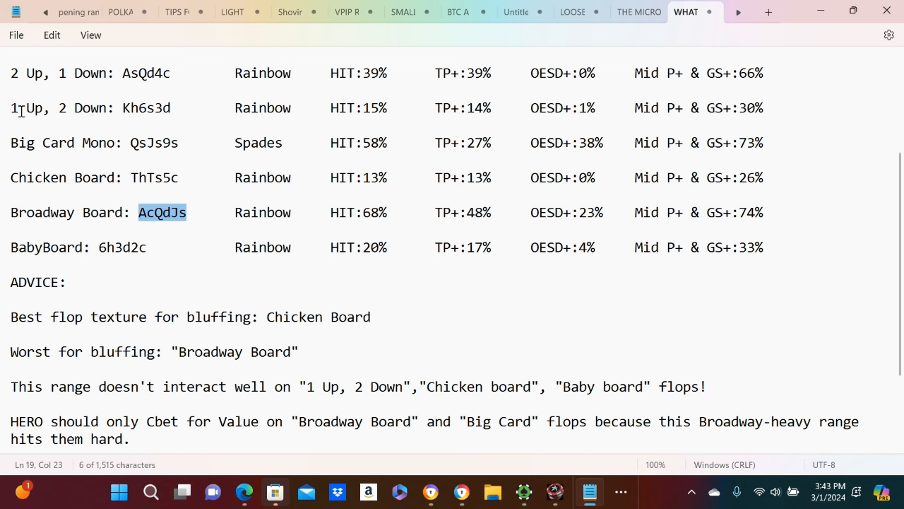
{"action": "mouse_move", "coordinate": [180, 106]}
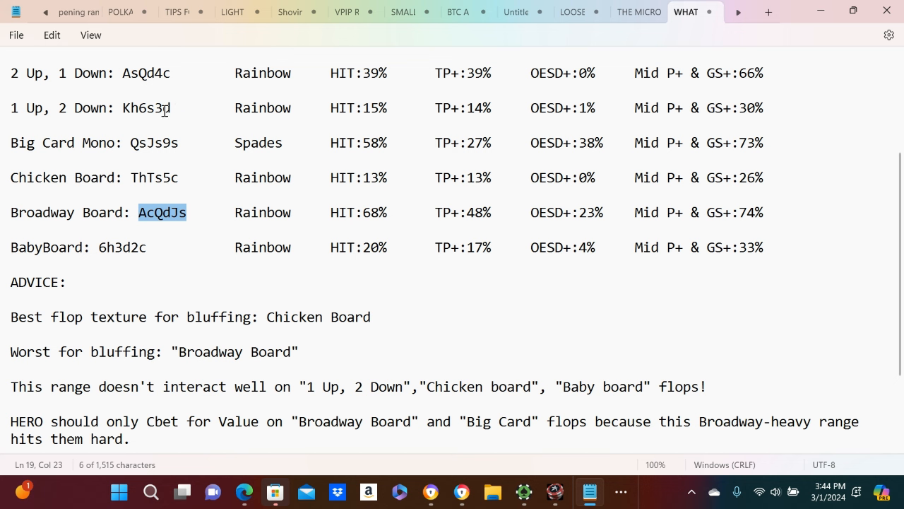
{"action": "mouse_move", "coordinate": [130, 117]}
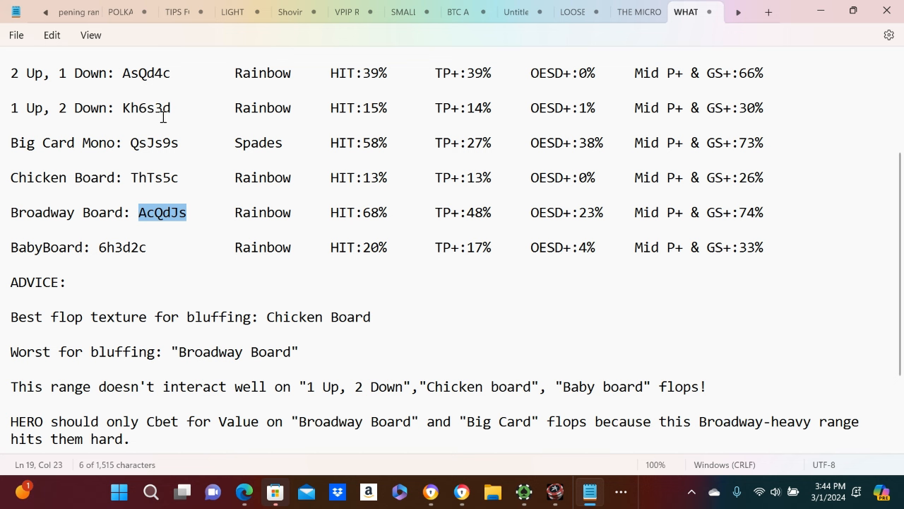
{"action": "mouse_move", "coordinate": [164, 116]}
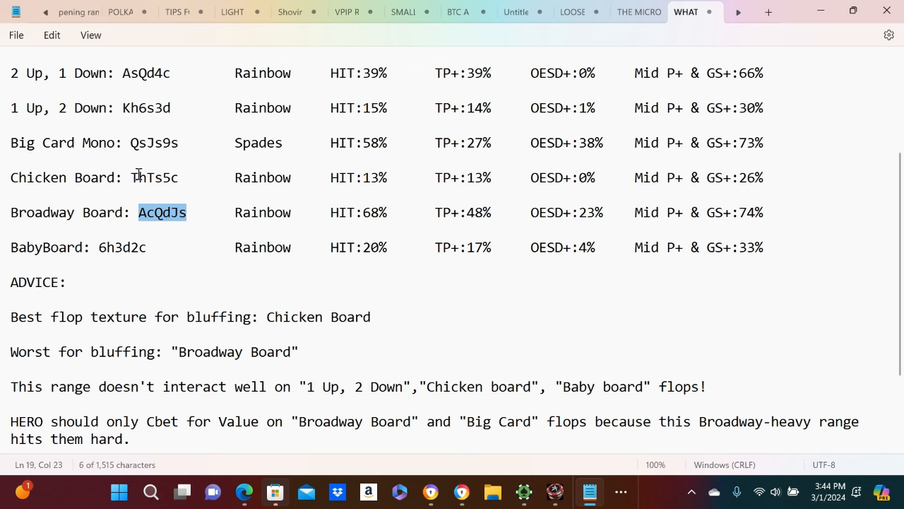
{"action": "mouse_move", "coordinate": [348, 248]}
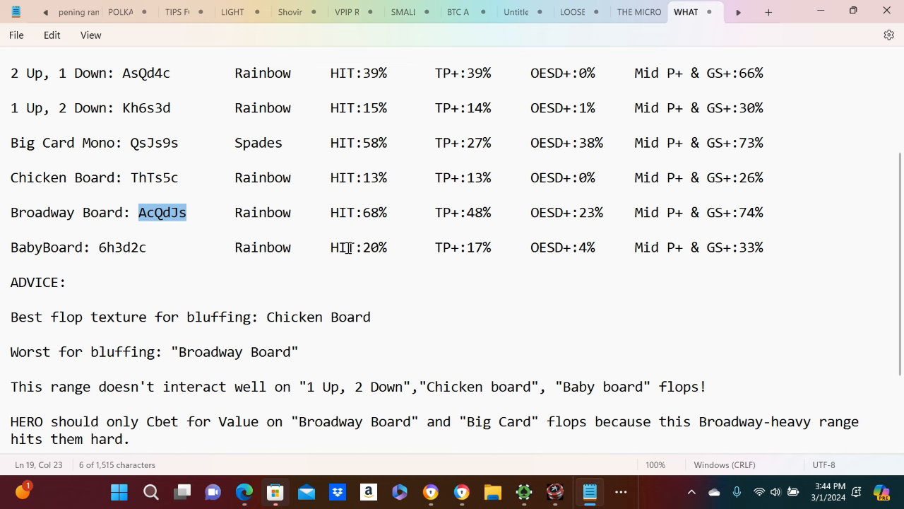
{"action": "mouse_move", "coordinate": [473, 330]}
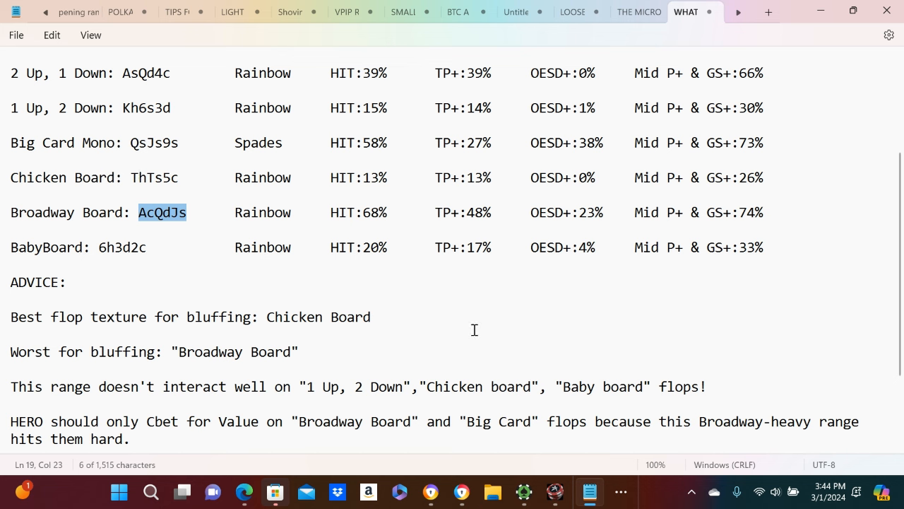
{"action": "mouse_move", "coordinate": [339, 256]}
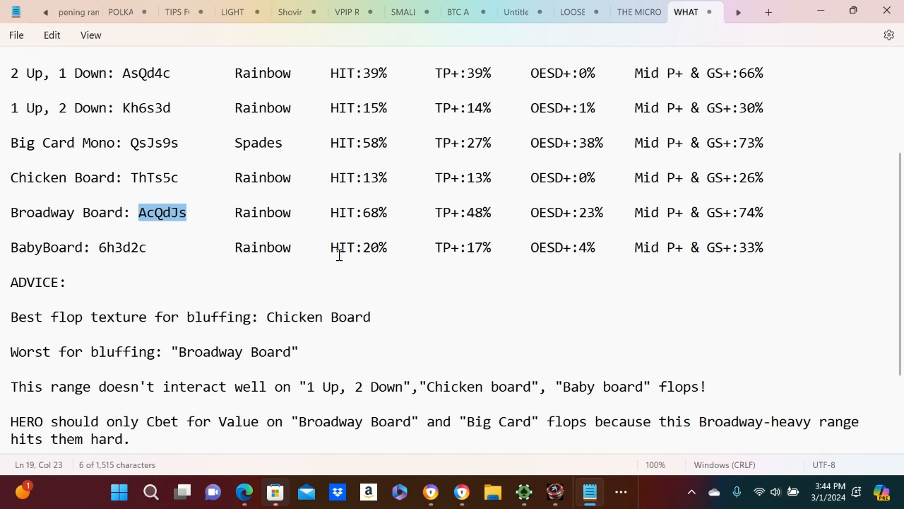
{"action": "mouse_move", "coordinate": [471, 309]}
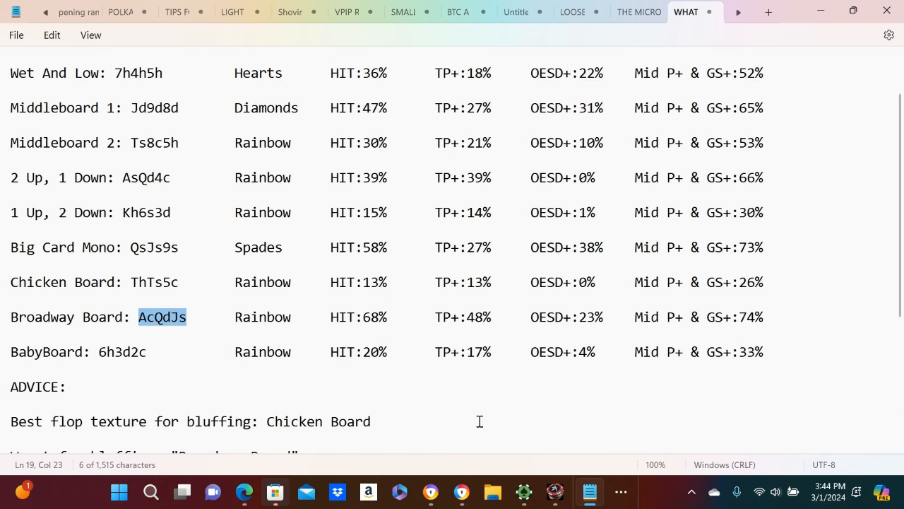
{"action": "mouse_move", "coordinate": [378, 354]}
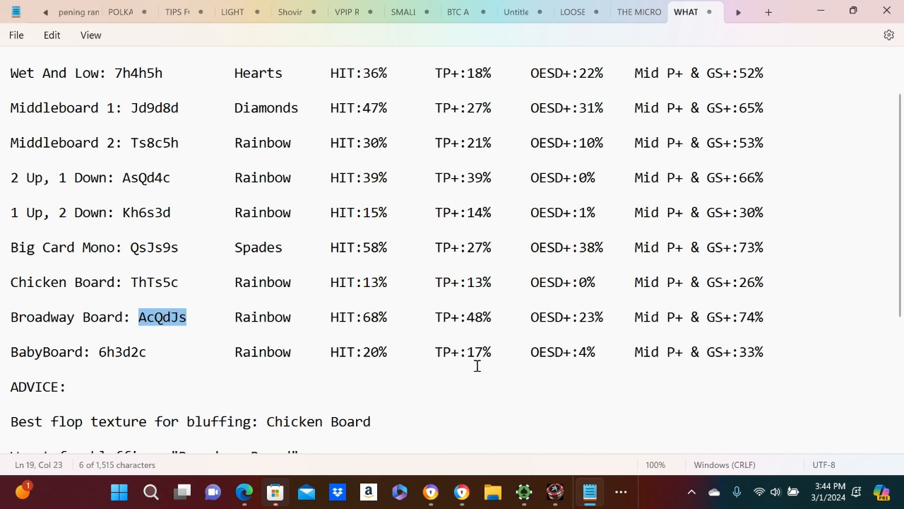
{"action": "mouse_move", "coordinate": [571, 369]}
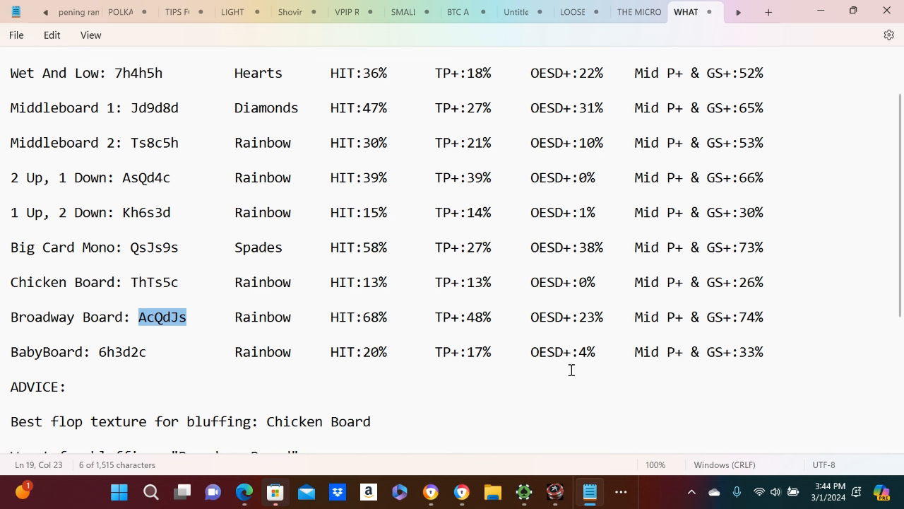
{"action": "mouse_move", "coordinate": [608, 364]}
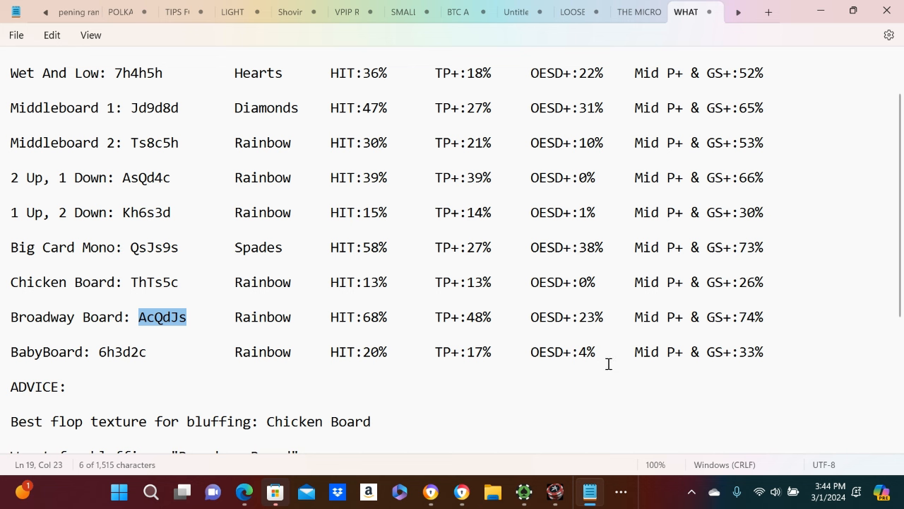
{"action": "mouse_move", "coordinate": [737, 367]}
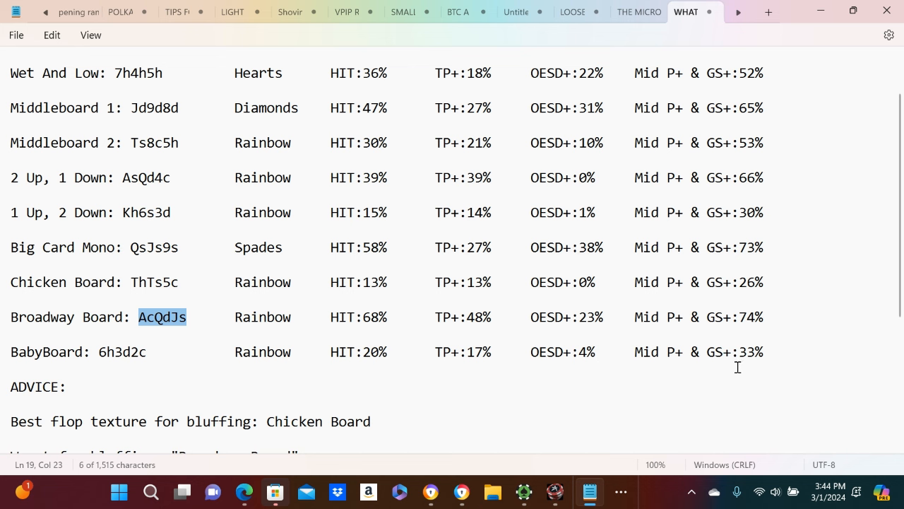
{"action": "mouse_move", "coordinate": [759, 367]}
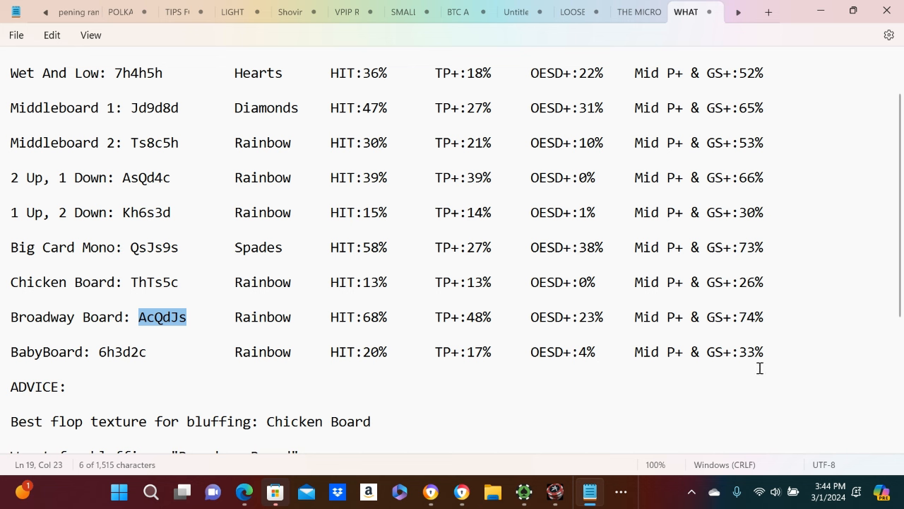
{"action": "mouse_move", "coordinate": [114, 287]}
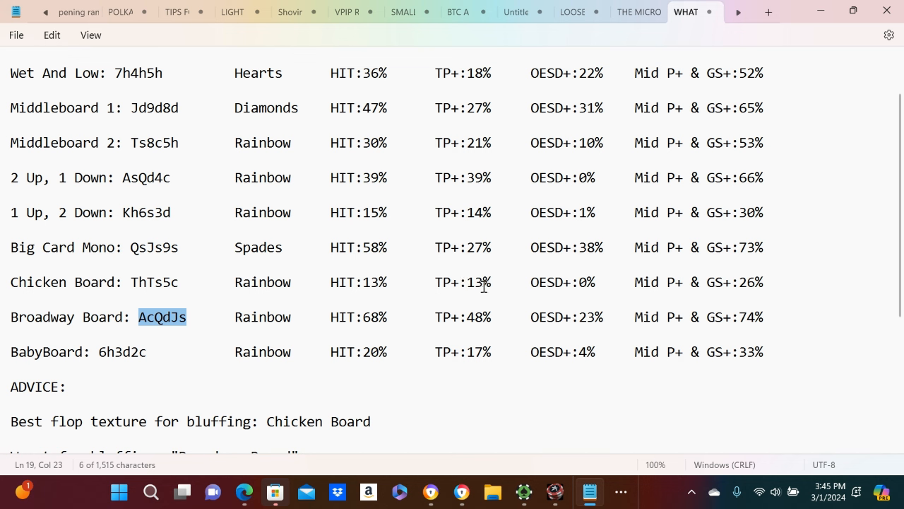
{"action": "mouse_move", "coordinate": [546, 287]}
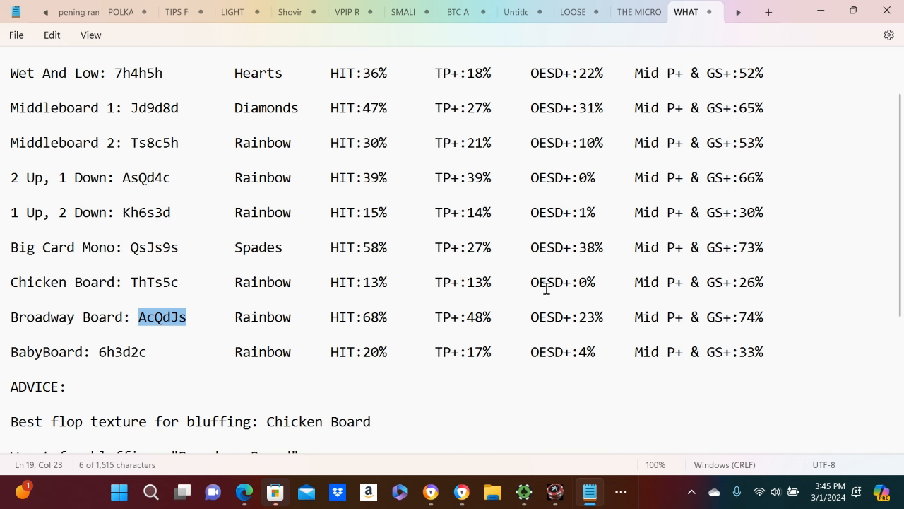
{"action": "mouse_move", "coordinate": [576, 290]}
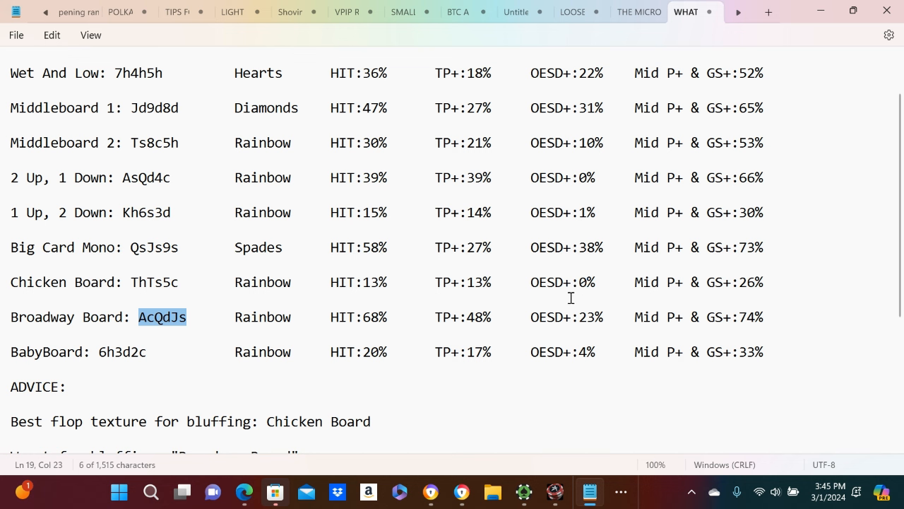
{"action": "mouse_move", "coordinate": [748, 297]}
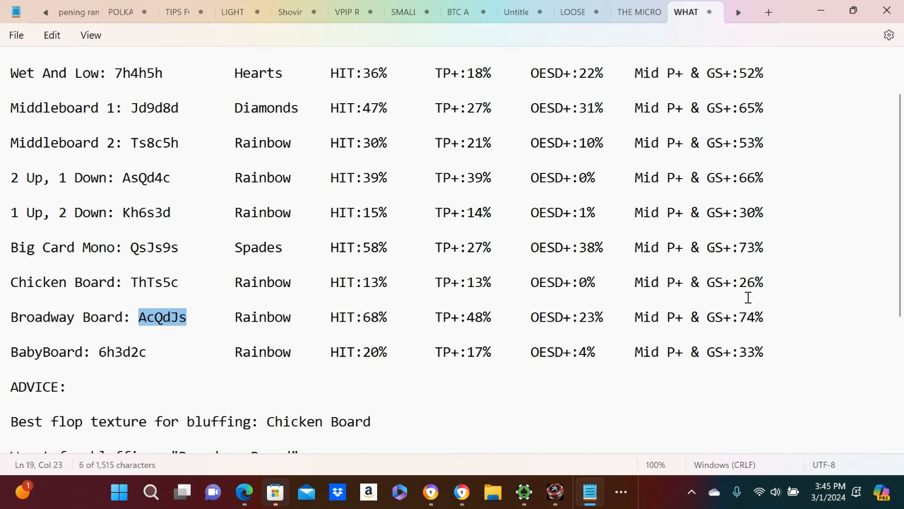
{"action": "mouse_move", "coordinate": [753, 295]}
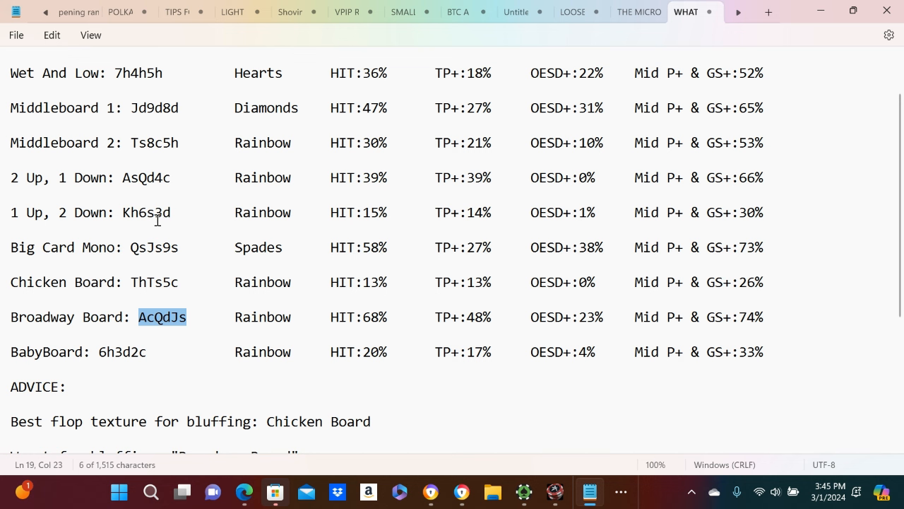
{"action": "mouse_move", "coordinate": [250, 201]}
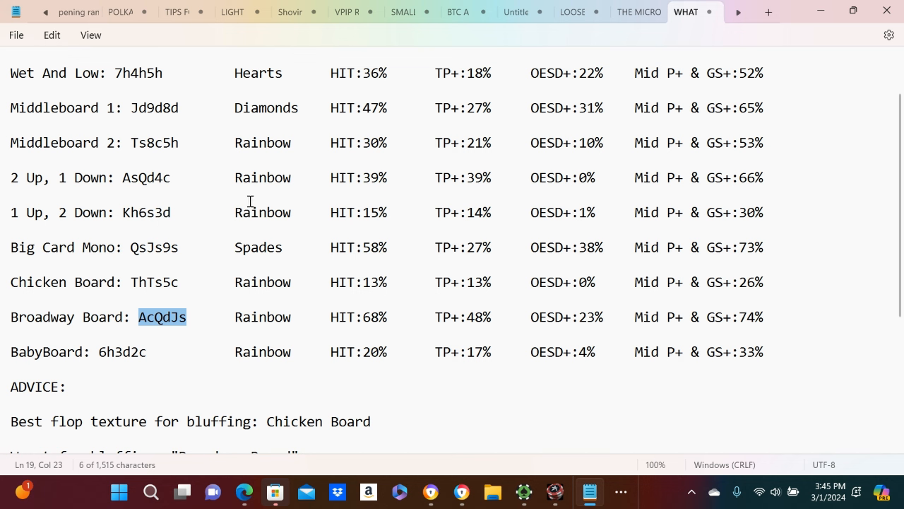
{"action": "mouse_move", "coordinate": [346, 219]}
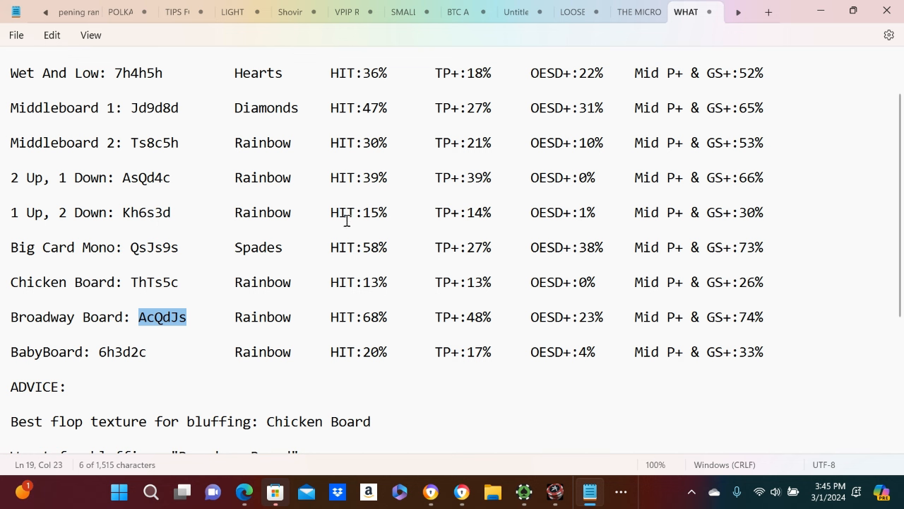
{"action": "mouse_move", "coordinate": [445, 217]}
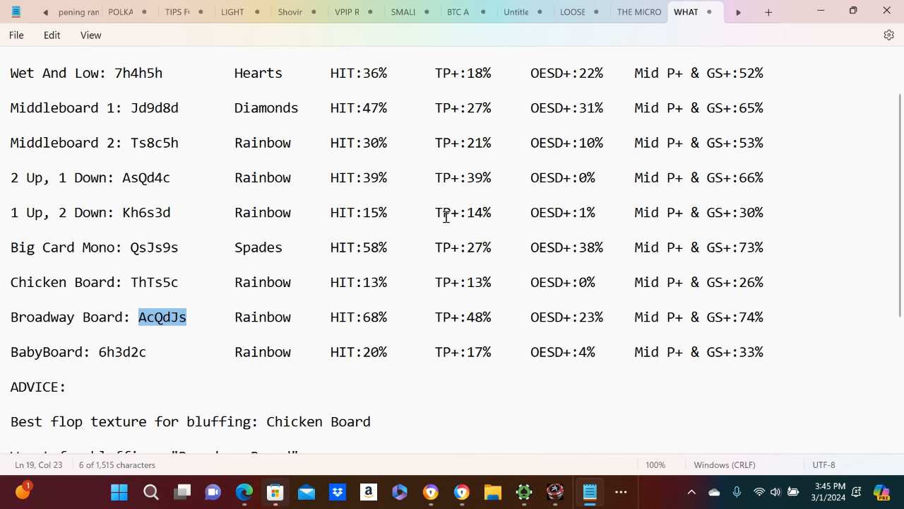
{"action": "mouse_move", "coordinate": [558, 223]}
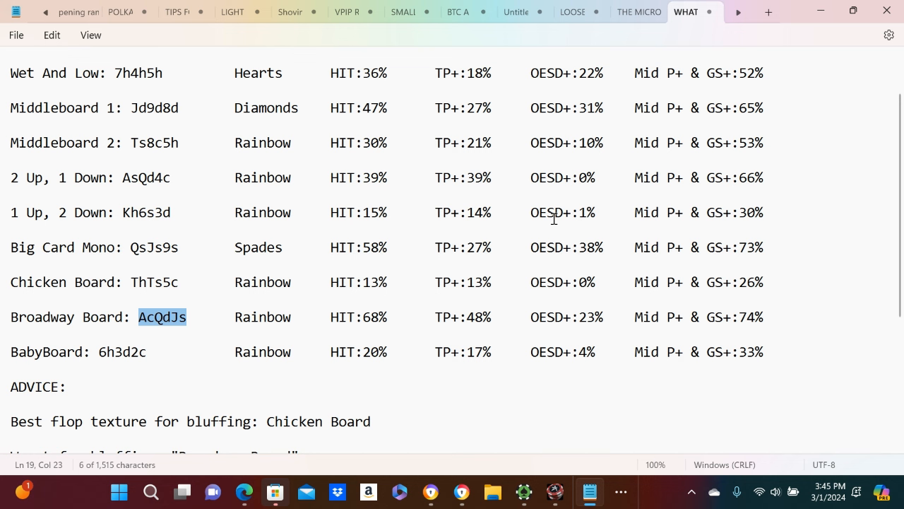
{"action": "mouse_move", "coordinate": [603, 225]}
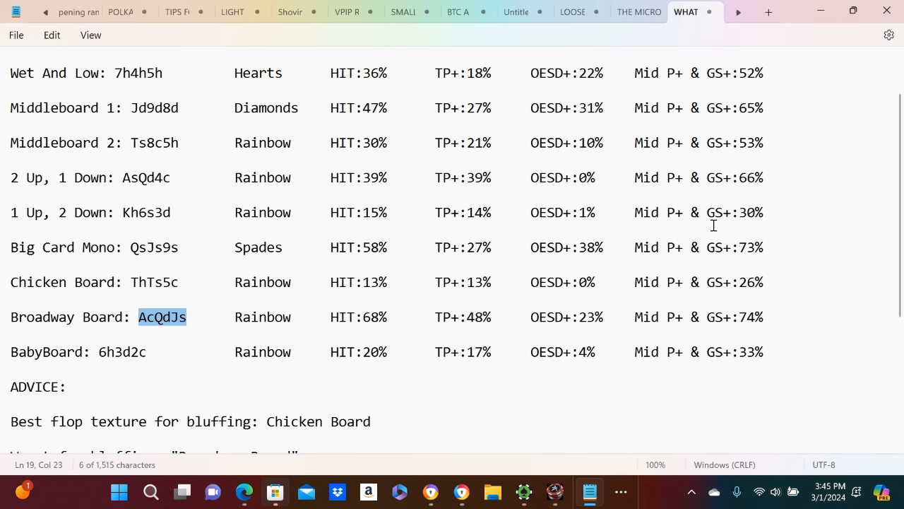
{"action": "mouse_move", "coordinate": [762, 317]}
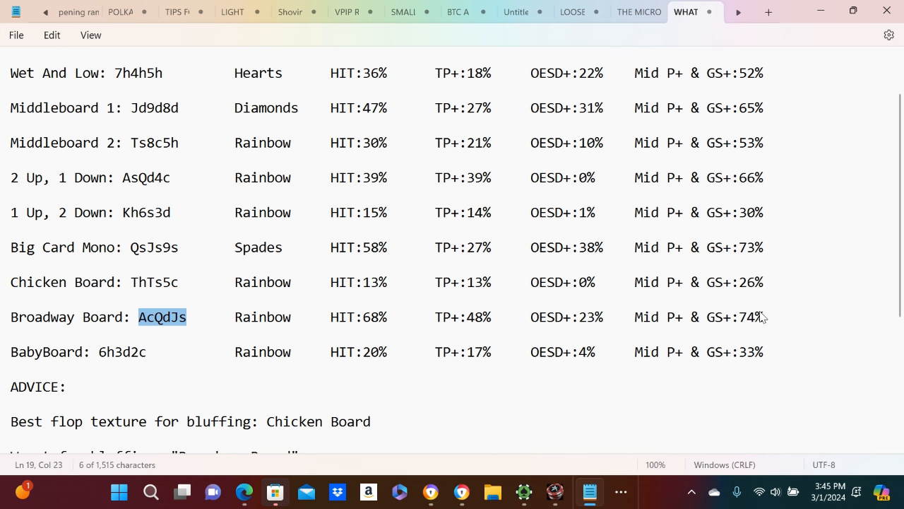
{"action": "scroll", "scroll_direction": "down", "scroll_amount": 3}
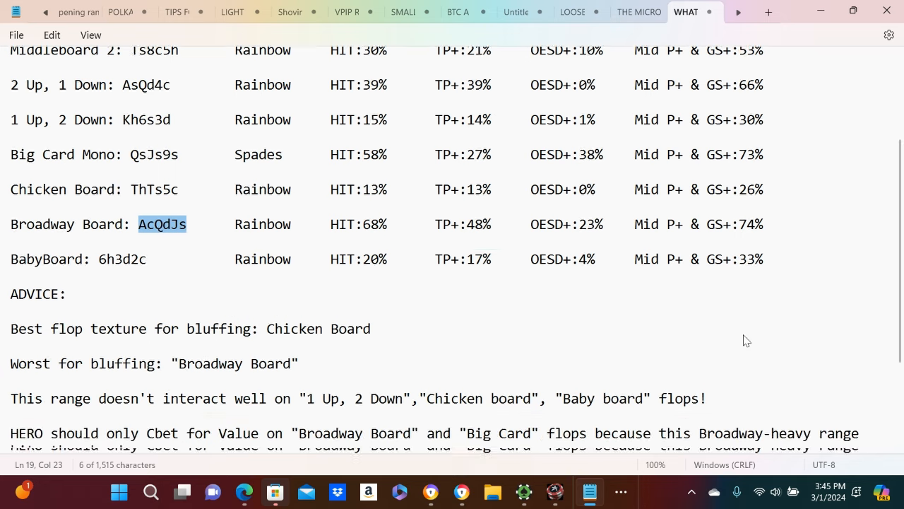
{"action": "scroll", "scroll_direction": "down", "scroll_amount": 3}
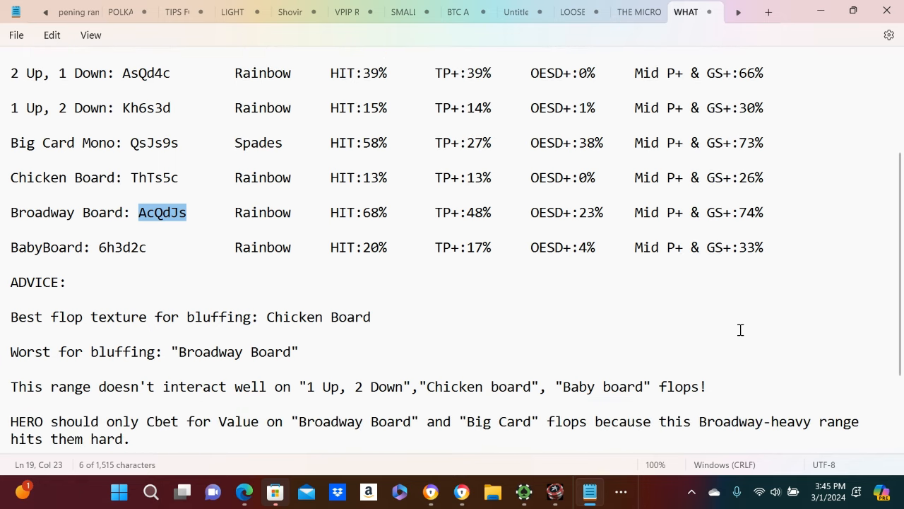
{"action": "mouse_move", "coordinate": [477, 150]}
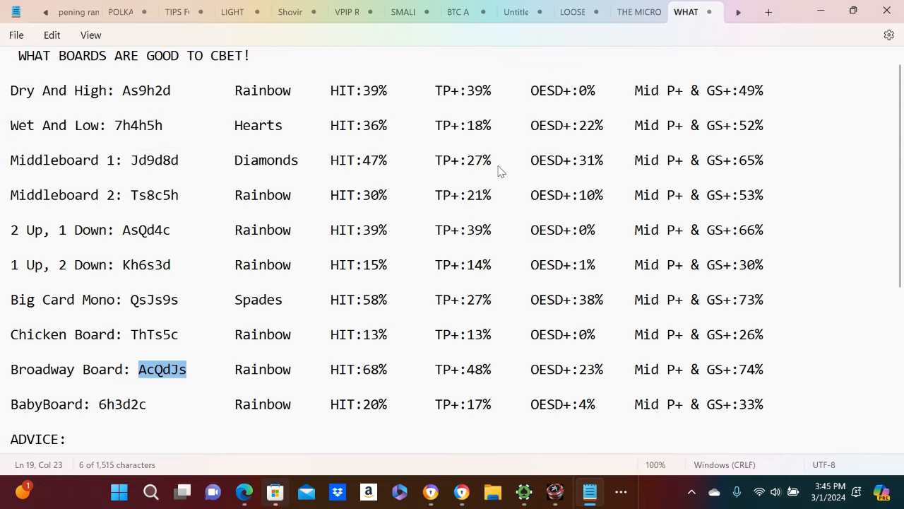
{"action": "mouse_move", "coordinate": [776, 92]}
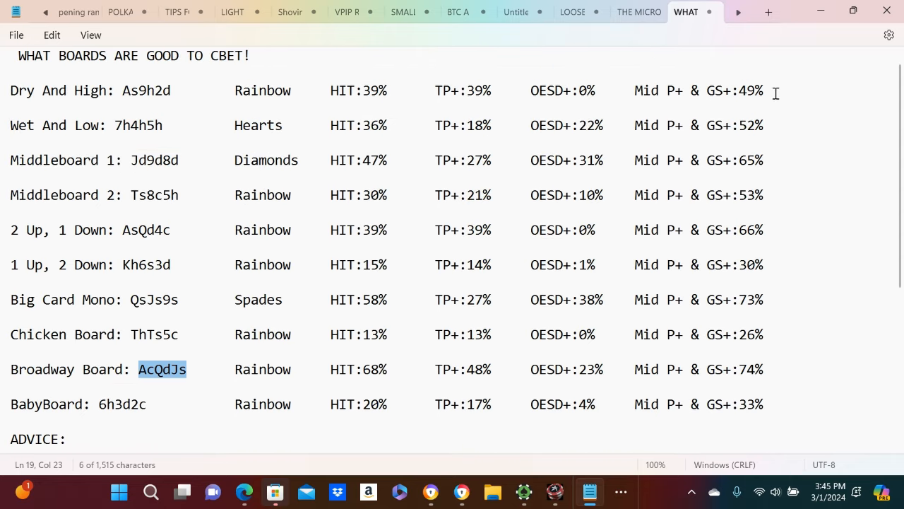
{"action": "mouse_move", "coordinate": [845, 159]}
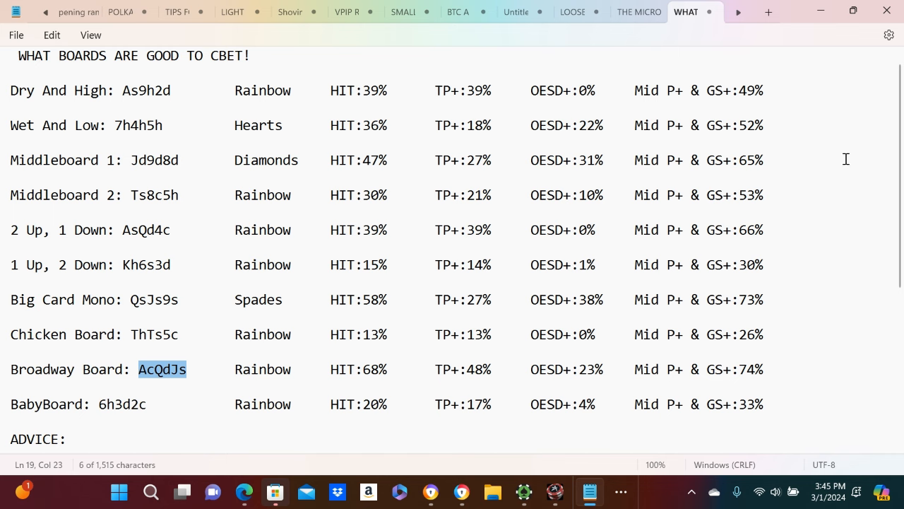
{"action": "scroll", "scroll_direction": "down", "scroll_amount": 3}
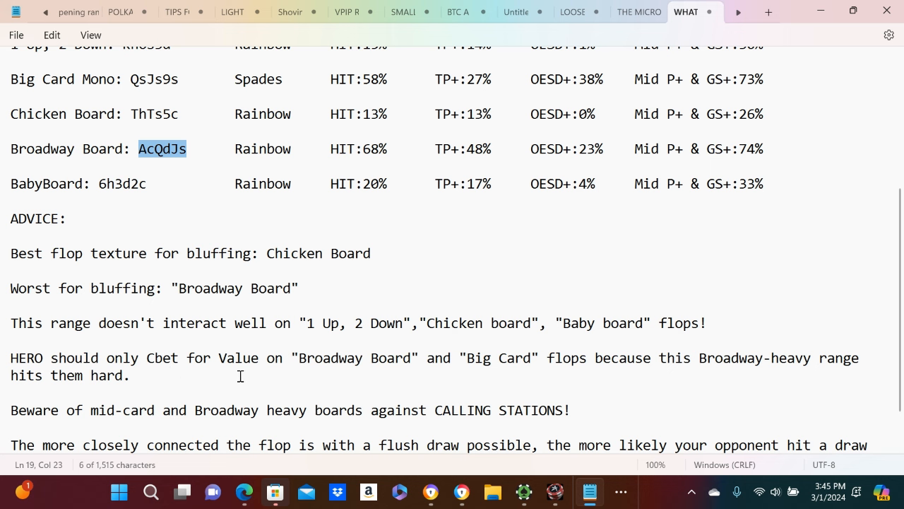
{"action": "mouse_move", "coordinate": [409, 370]}
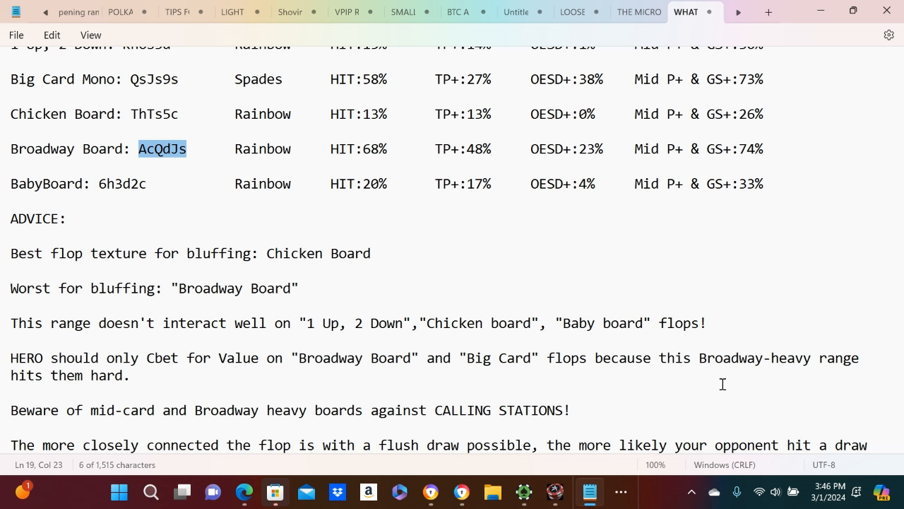
{"action": "mouse_move", "coordinate": [711, 289]}
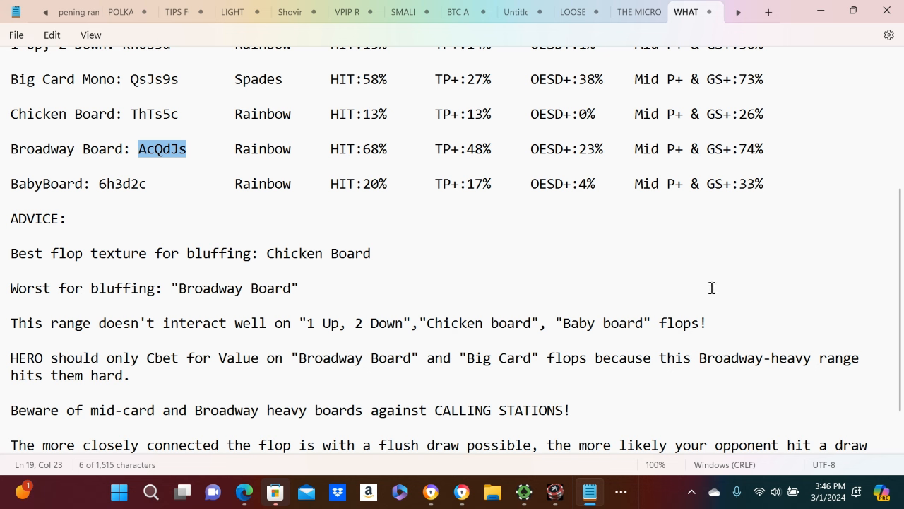
{"action": "scroll", "scroll_direction": "down", "scroll_amount": 3}
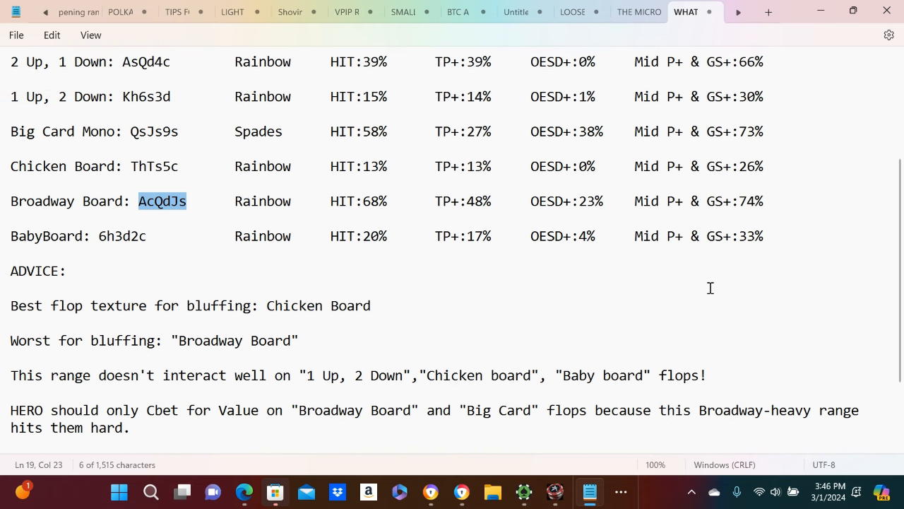
{"action": "mouse_move", "coordinate": [702, 286]}
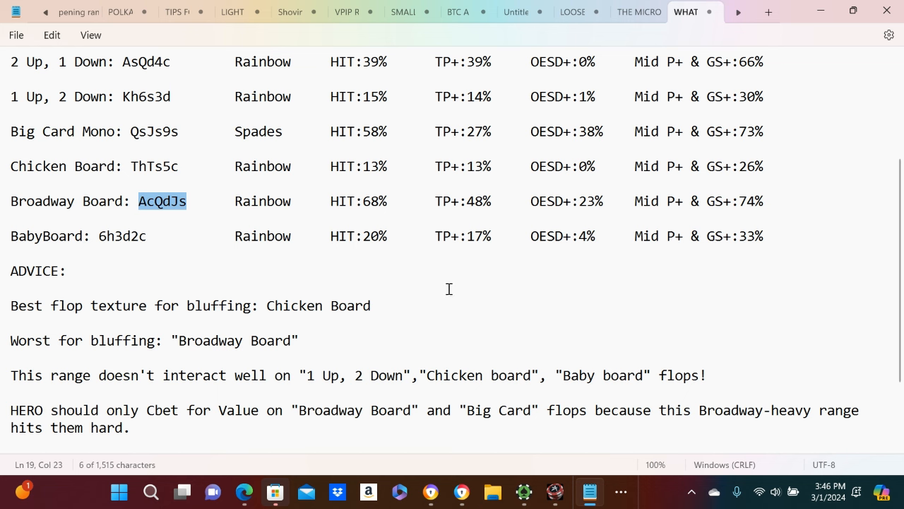
{"action": "mouse_move", "coordinate": [169, 65]}
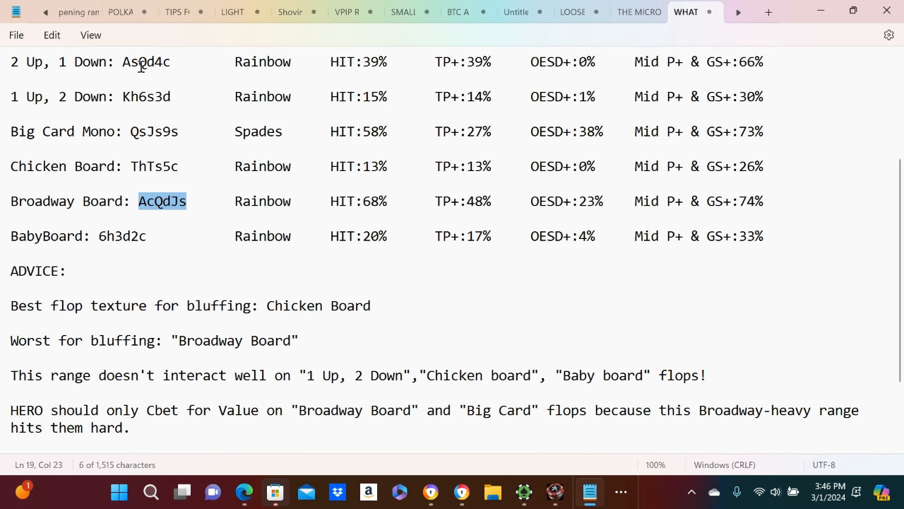
{"action": "mouse_move", "coordinate": [661, 286]}
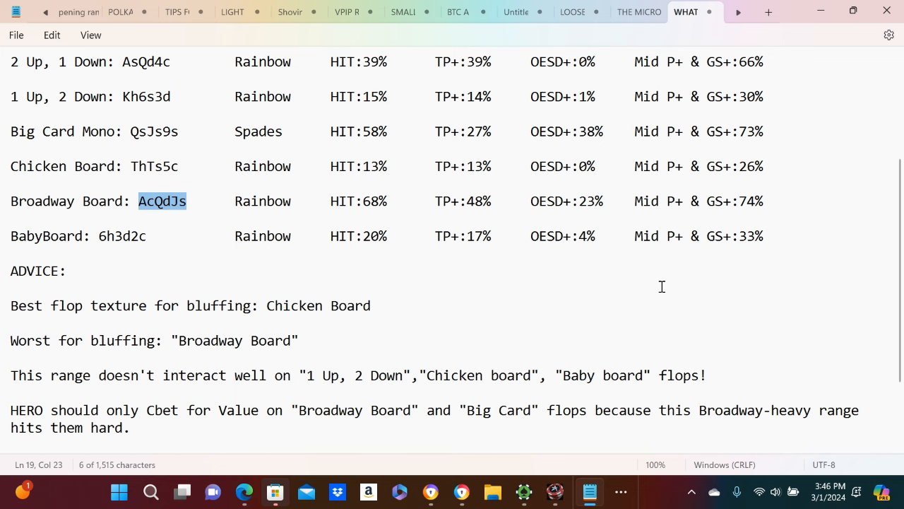
{"action": "scroll", "scroll_direction": "down", "scroll_amount": 3}
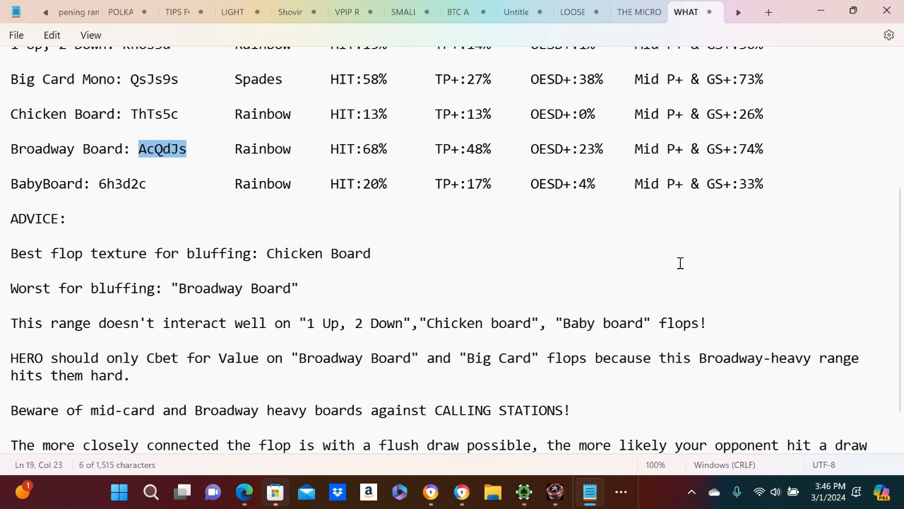
{"action": "mouse_move", "coordinate": [531, 364]}
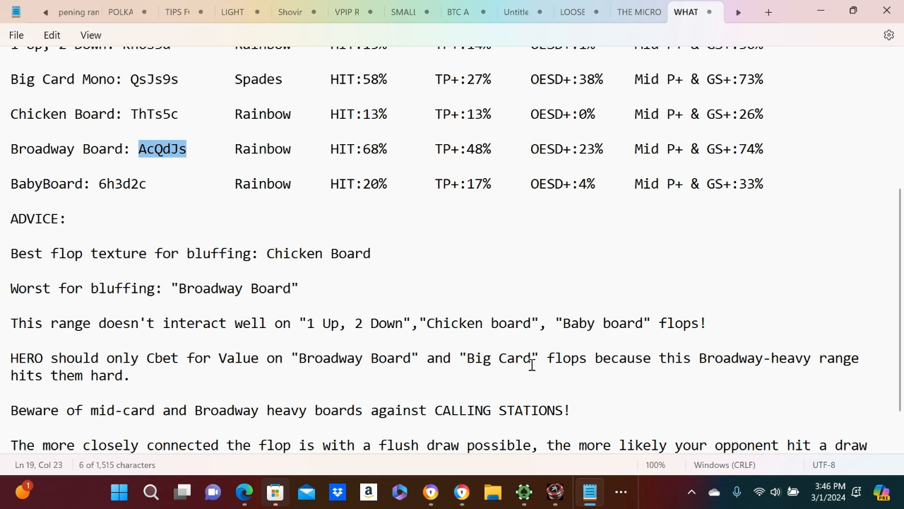
{"action": "mouse_move", "coordinate": [789, 361]}
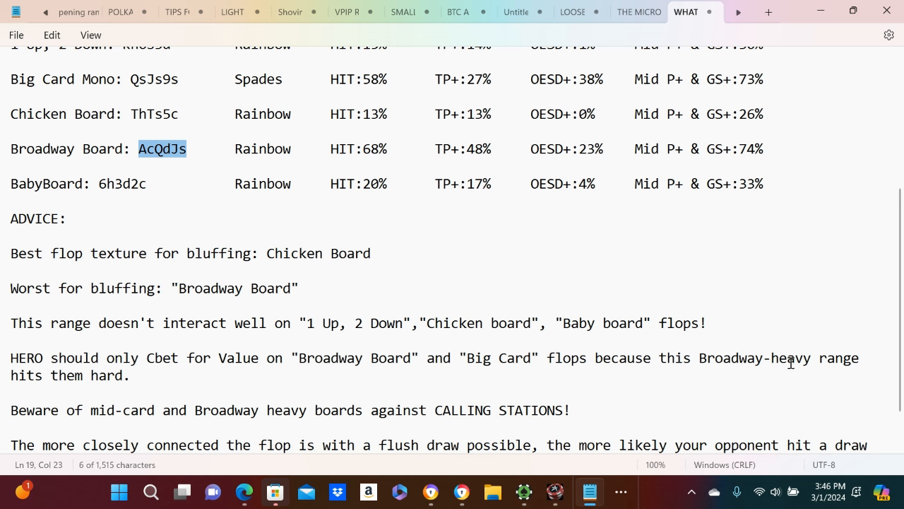
{"action": "mouse_move", "coordinate": [751, 299]}
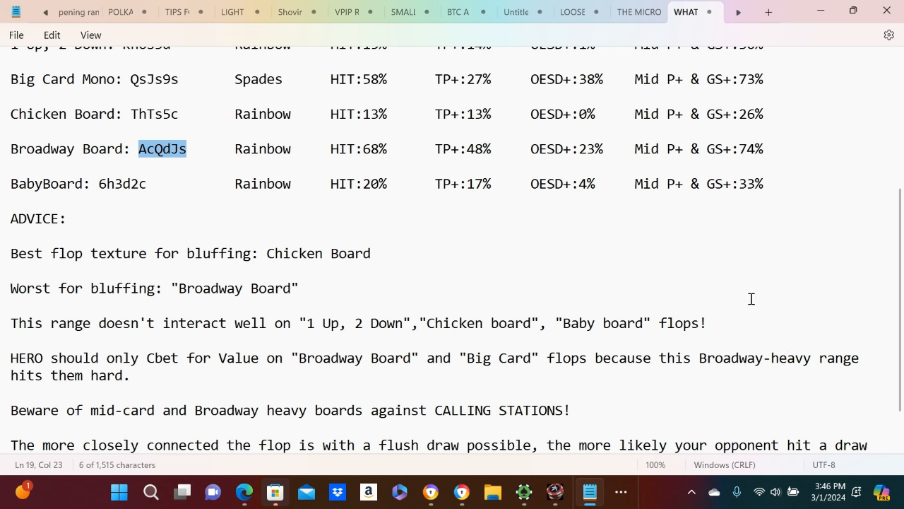
{"action": "mouse_move", "coordinate": [742, 300]}
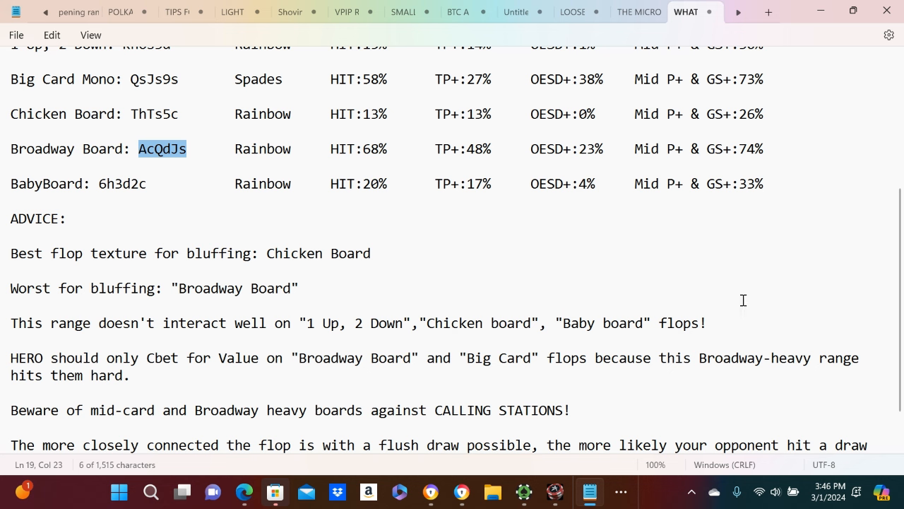
{"action": "mouse_move", "coordinate": [267, 411]}
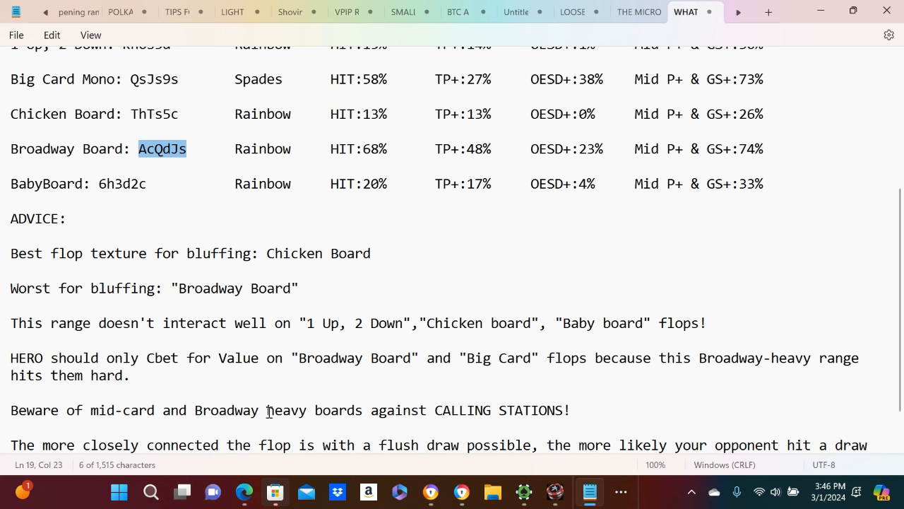
{"action": "mouse_move", "coordinate": [482, 388]}
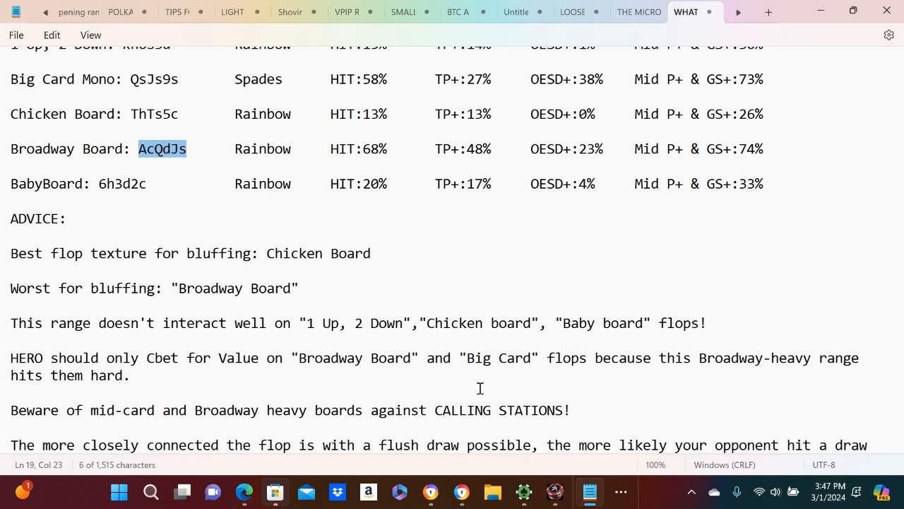
{"action": "mouse_move", "coordinate": [526, 391]}
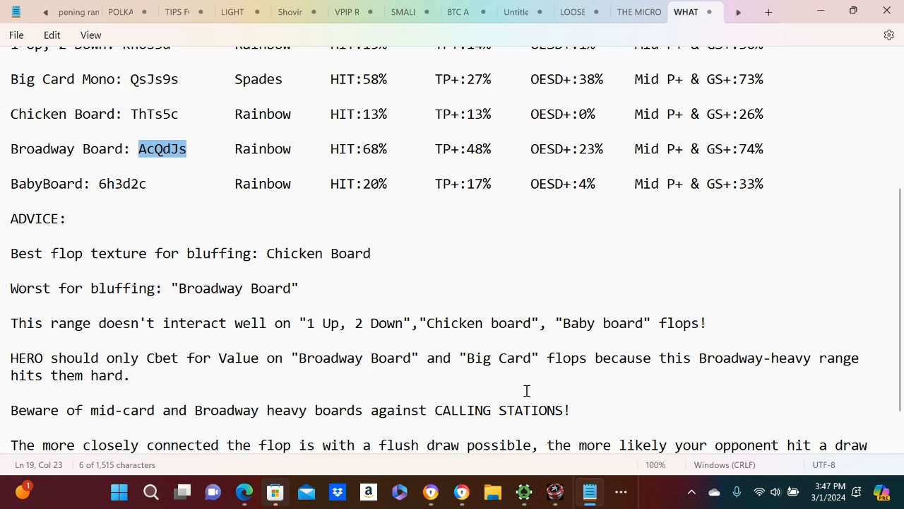
{"action": "mouse_move", "coordinate": [599, 392]}
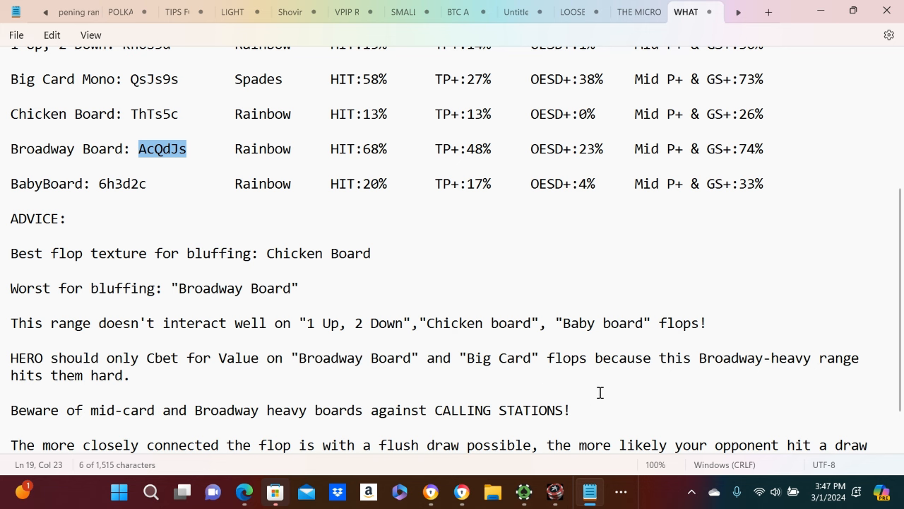
{"action": "scroll", "scroll_direction": "down", "scroll_amount": 3}
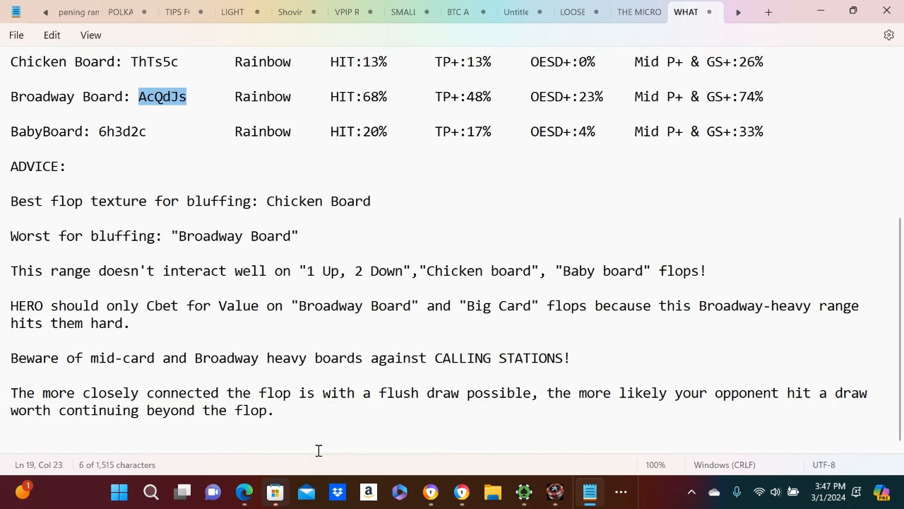
{"action": "mouse_move", "coordinate": [333, 408]}
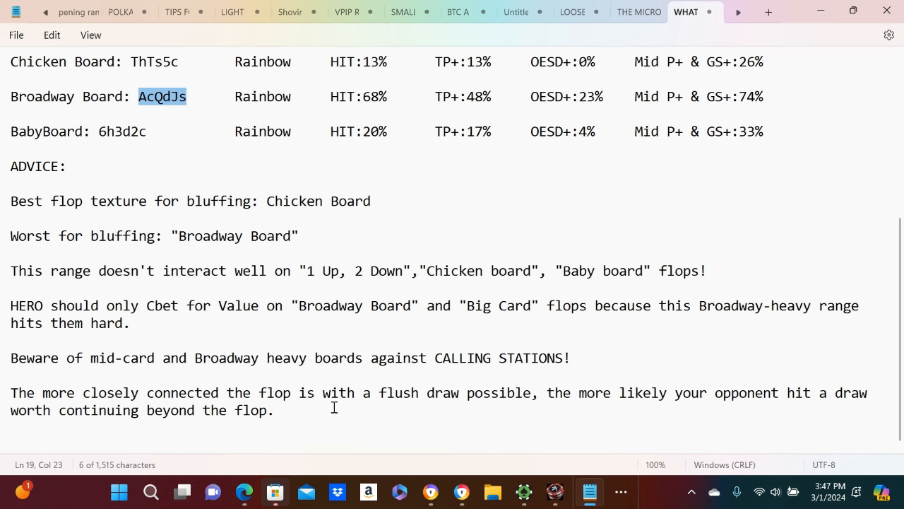
{"action": "mouse_move", "coordinate": [494, 407]}
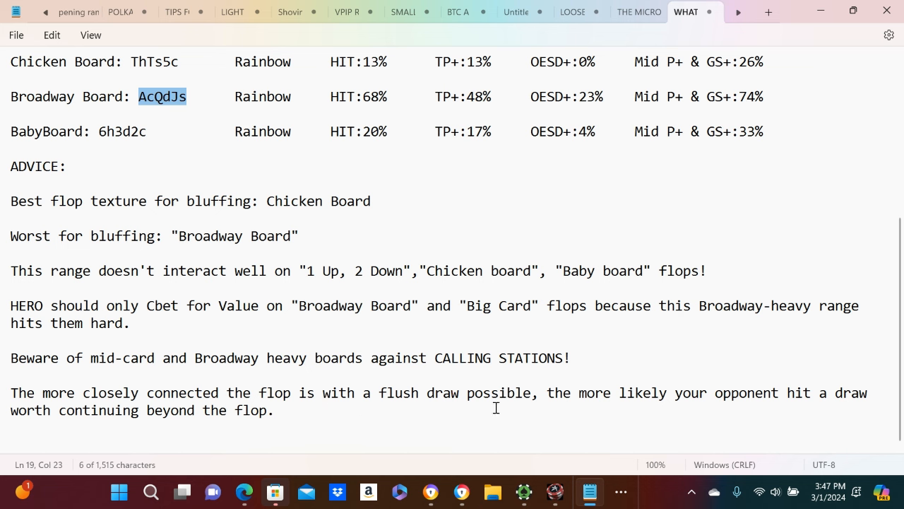
{"action": "mouse_move", "coordinate": [686, 411]}
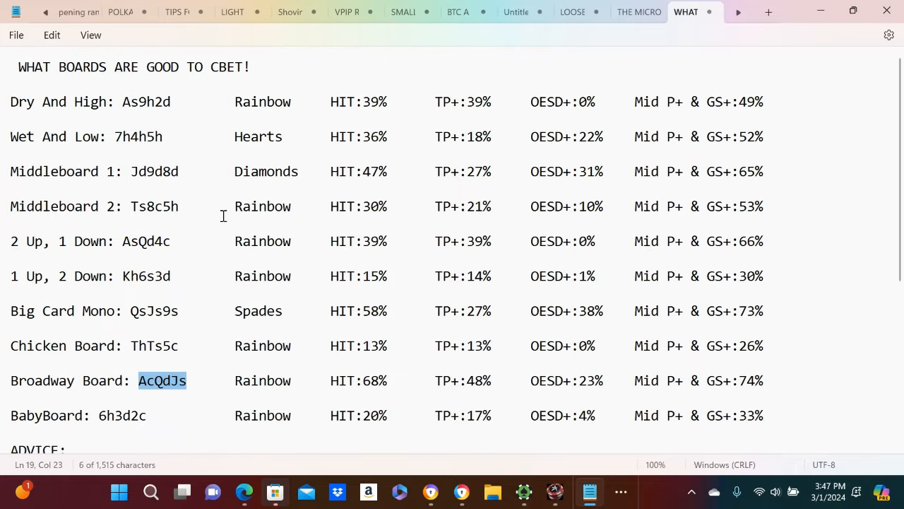
{"action": "mouse_move", "coordinate": [276, 139]}
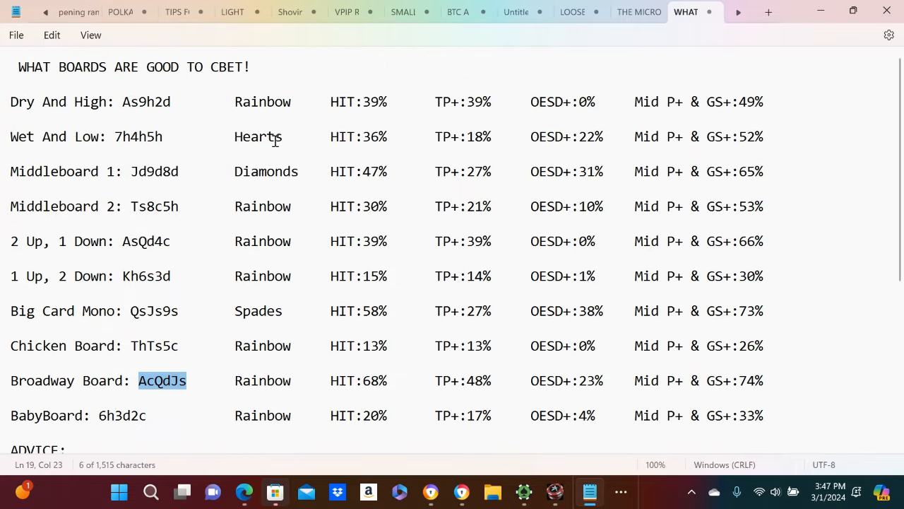
{"action": "mouse_move", "coordinate": [321, 175]}
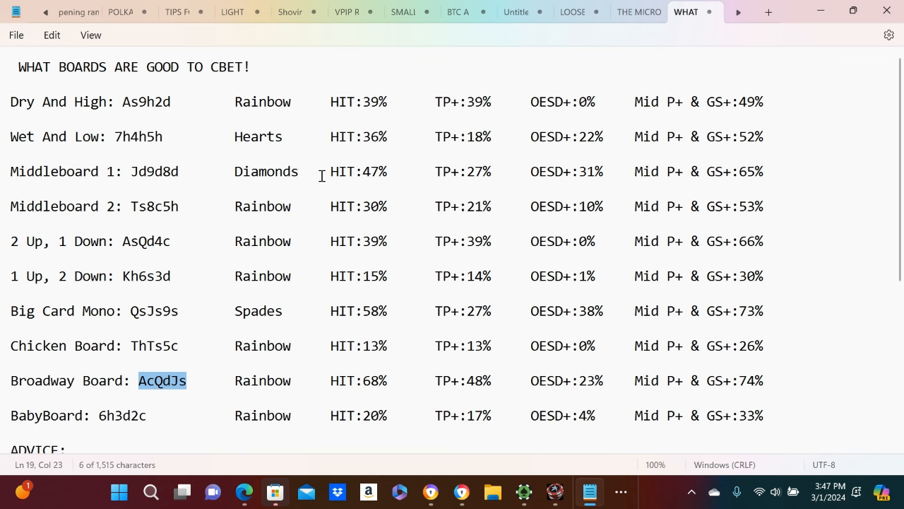
{"action": "mouse_move", "coordinate": [390, 172]}
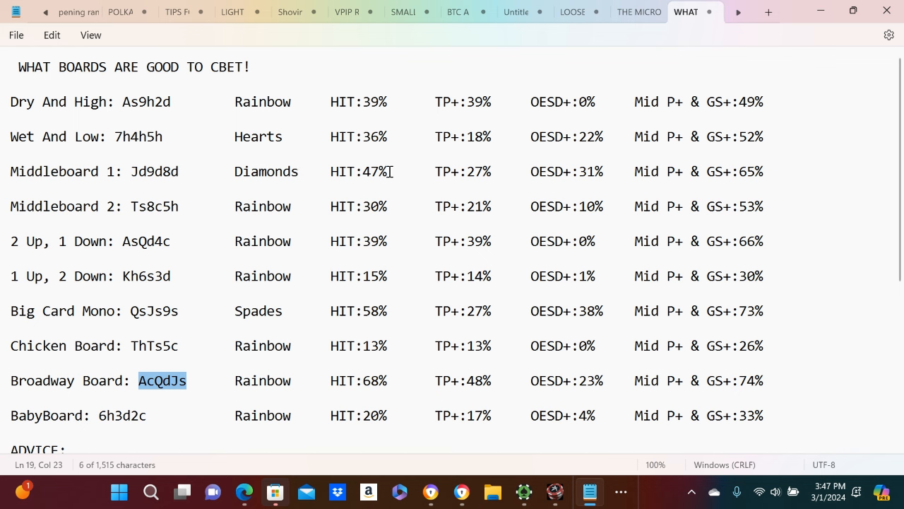
{"action": "mouse_move", "coordinate": [462, 491]}
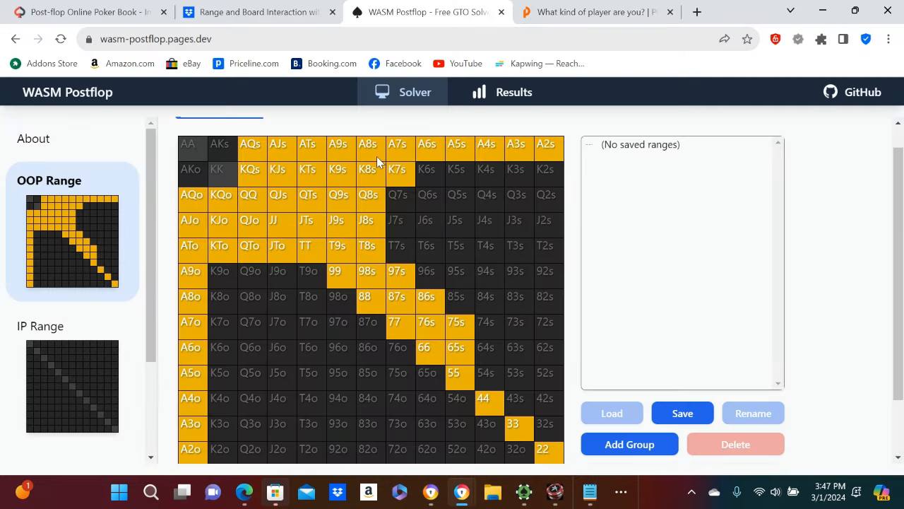
{"action": "mouse_move", "coordinate": [346, 265]}
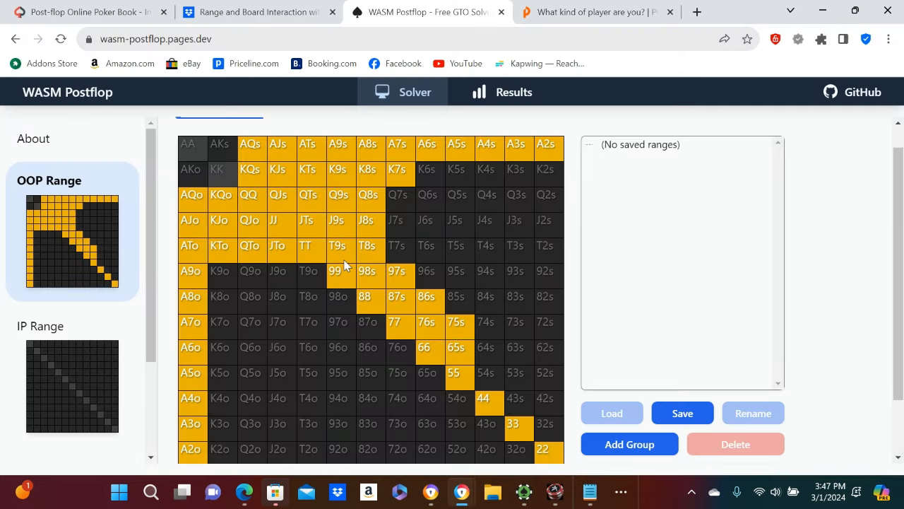
{"action": "mouse_move", "coordinate": [364, 193]}
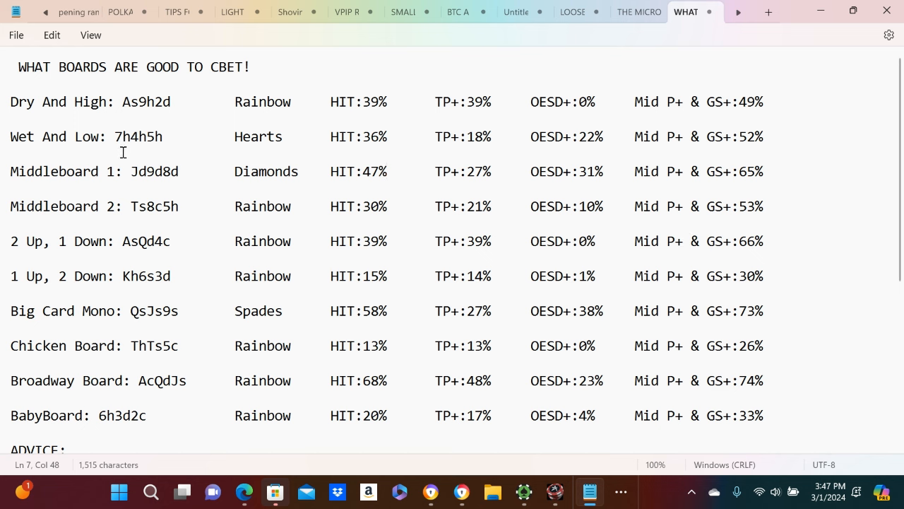
{"action": "mouse_move", "coordinate": [356, 156]}
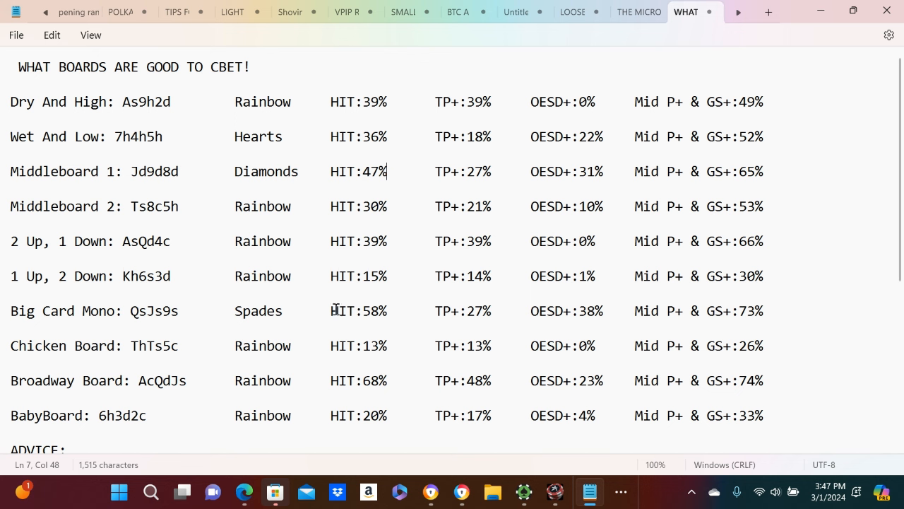
{"action": "mouse_move", "coordinate": [238, 322]}
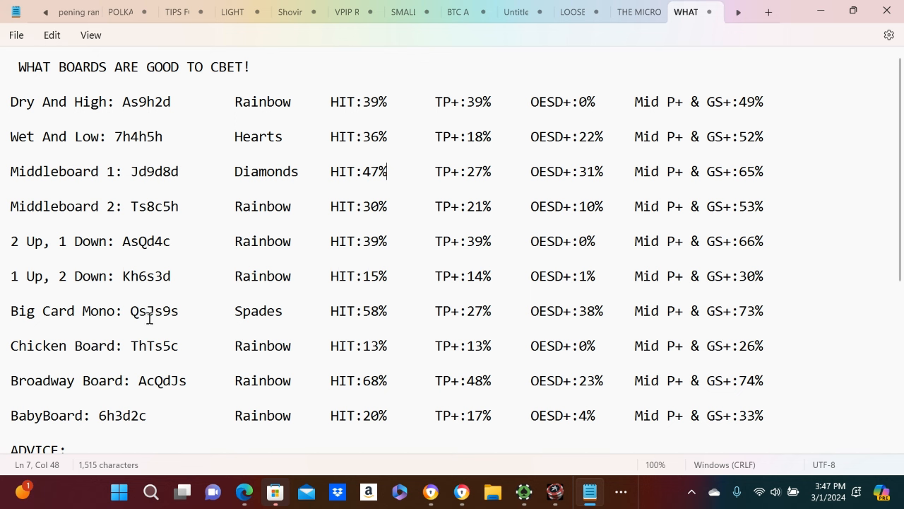
{"action": "mouse_move", "coordinate": [199, 313]}
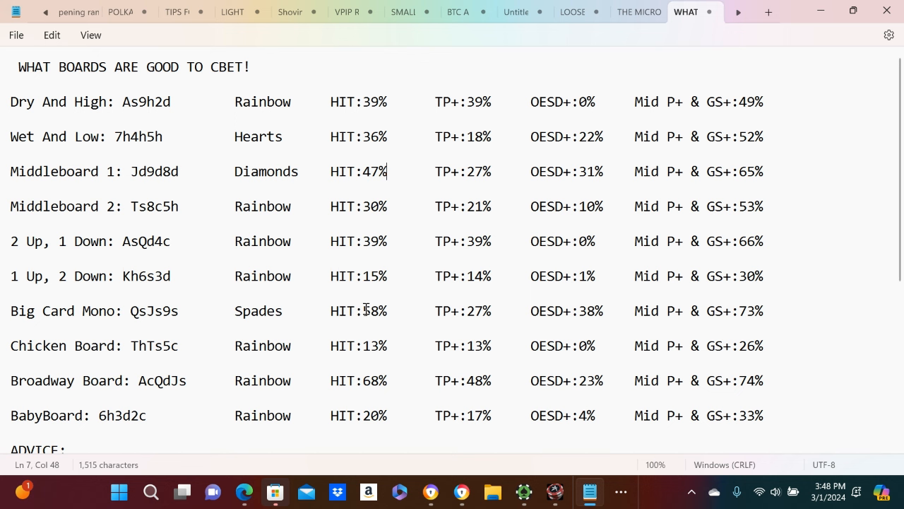
{"action": "mouse_move", "coordinate": [591, 320]}
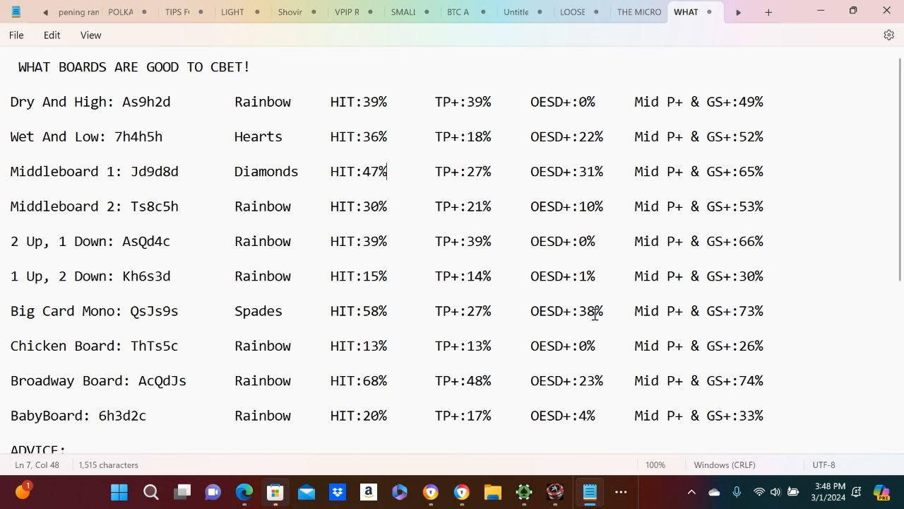
{"action": "mouse_move", "coordinate": [722, 318]}
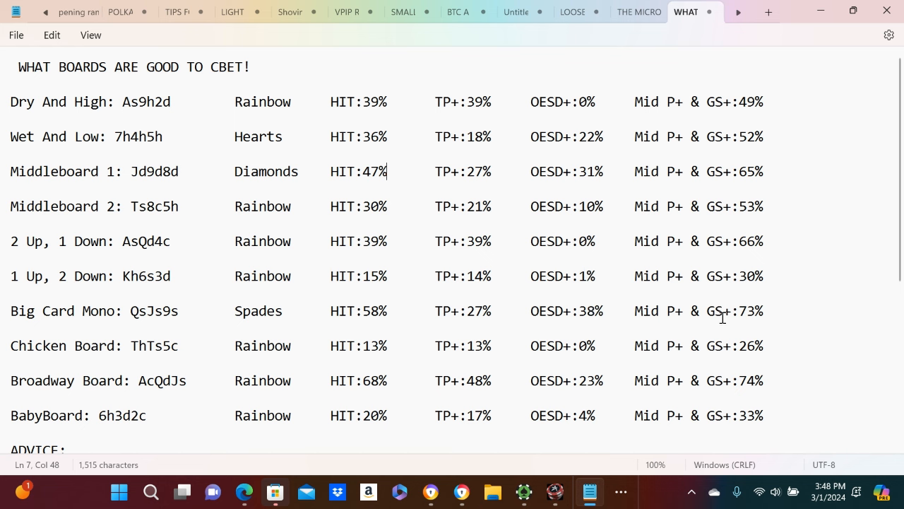
{"action": "mouse_move", "coordinate": [756, 304]}
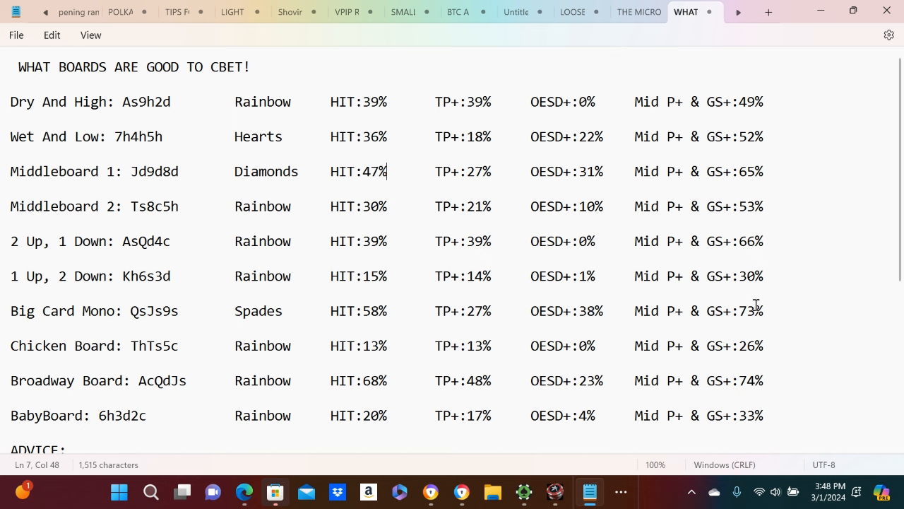
{"action": "mouse_move", "coordinate": [682, 310]}
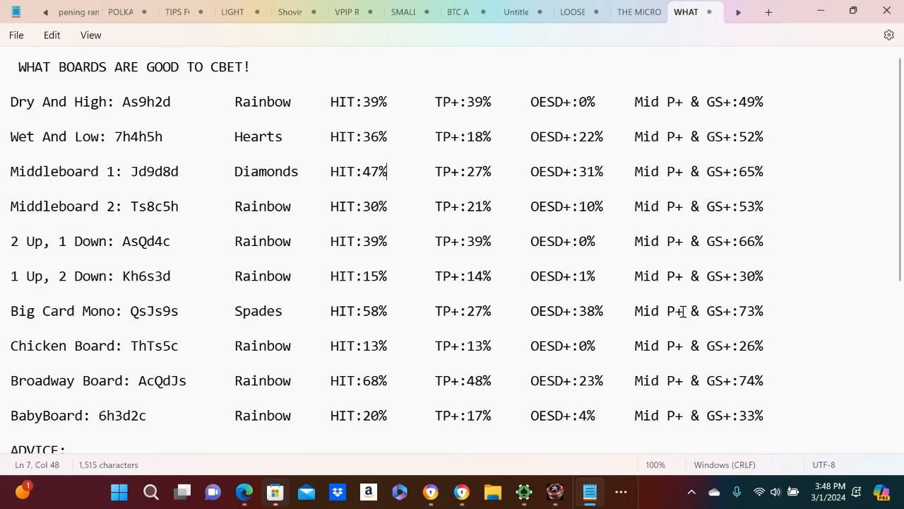
{"action": "mouse_move", "coordinate": [396, 123]}
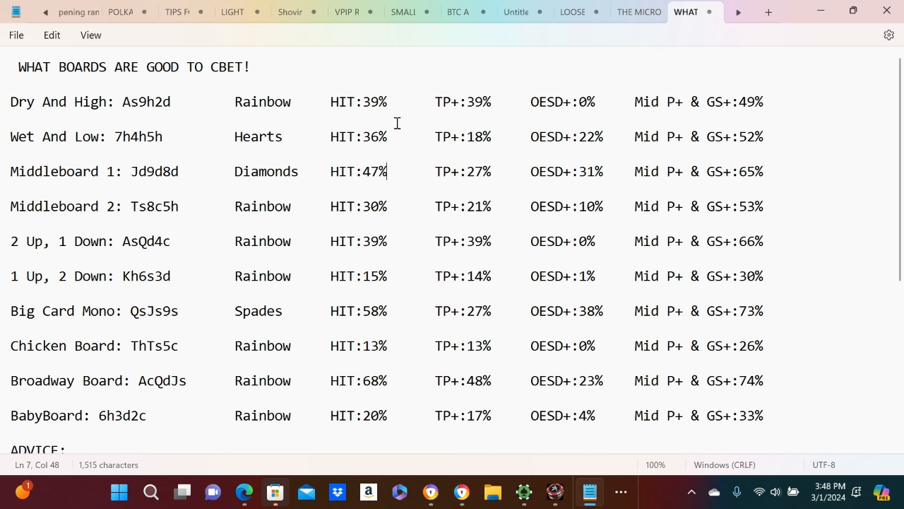
{"action": "mouse_move", "coordinate": [805, 90]}
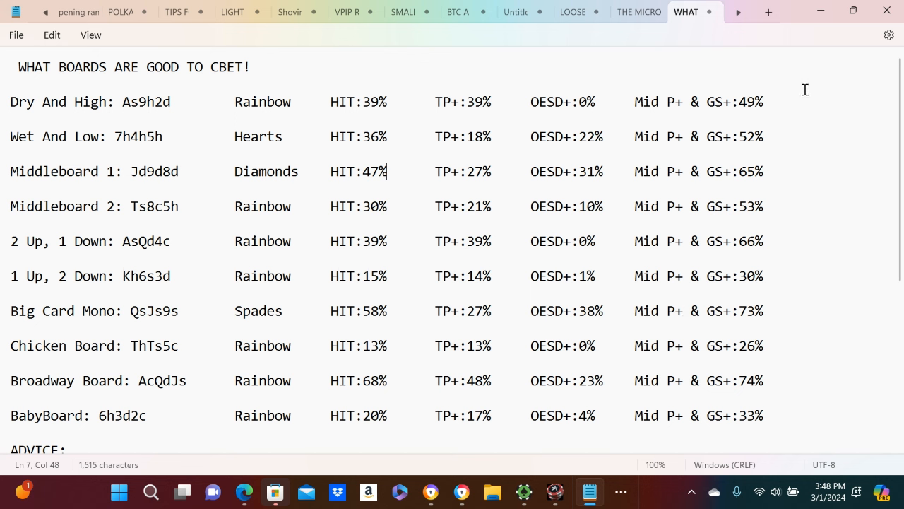
{"action": "mouse_move", "coordinate": [817, 108]}
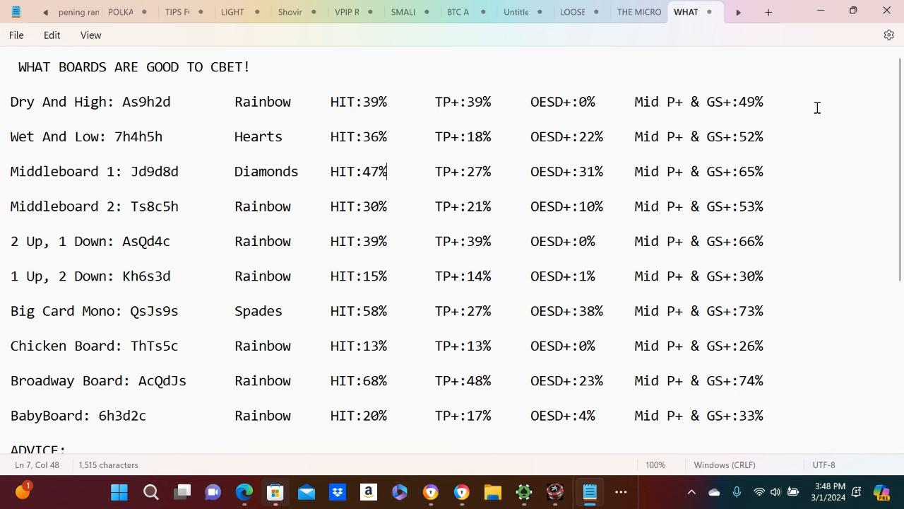
{"action": "mouse_move", "coordinate": [817, 107]}
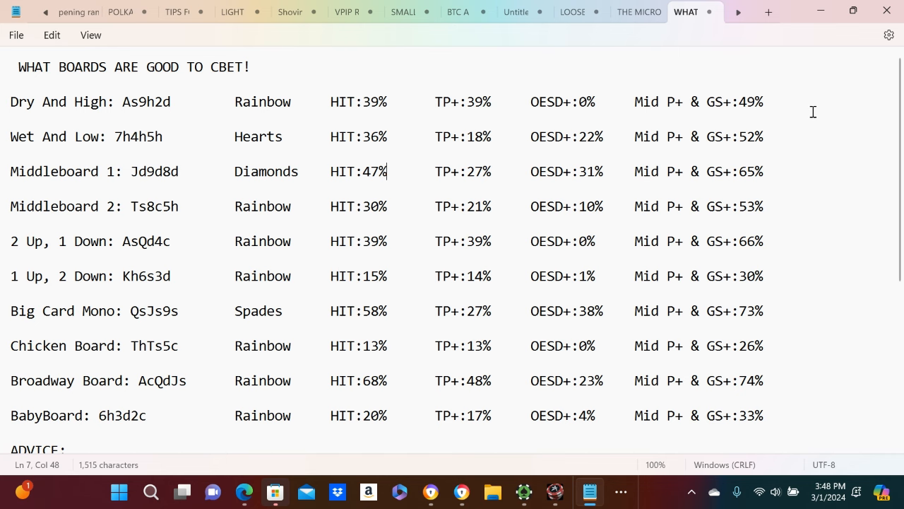
{"action": "scroll", "scroll_direction": "down", "scroll_amount": 3}
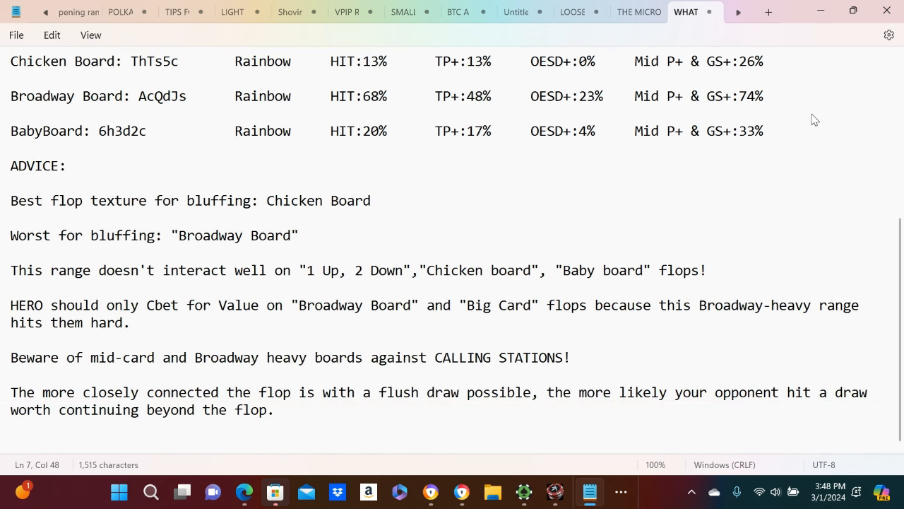
{"action": "mouse_move", "coordinate": [775, 267]}
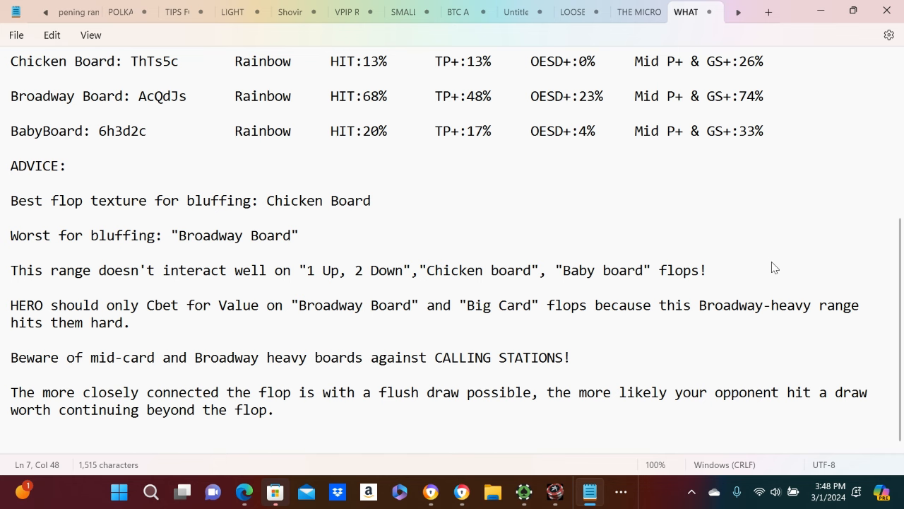
{"action": "scroll", "scroll_direction": "up", "scroll_amount": 3}
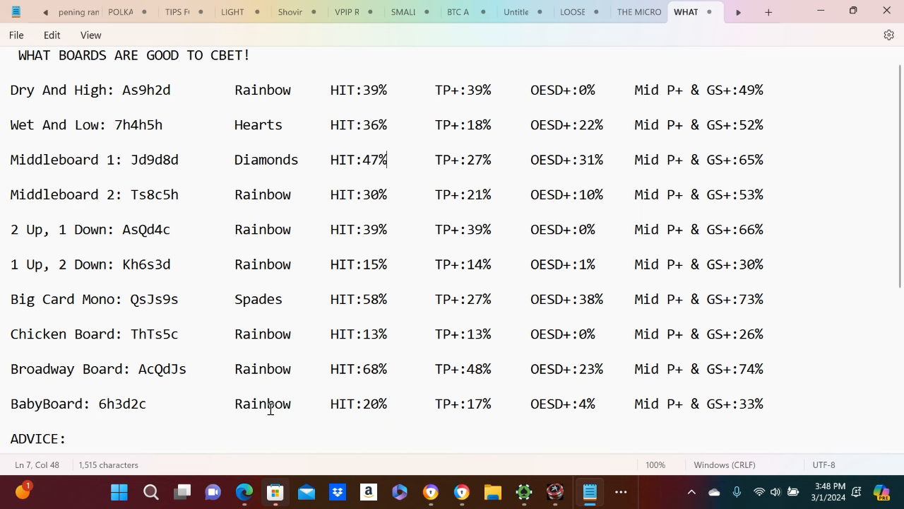
{"action": "mouse_move", "coordinate": [628, 416]}
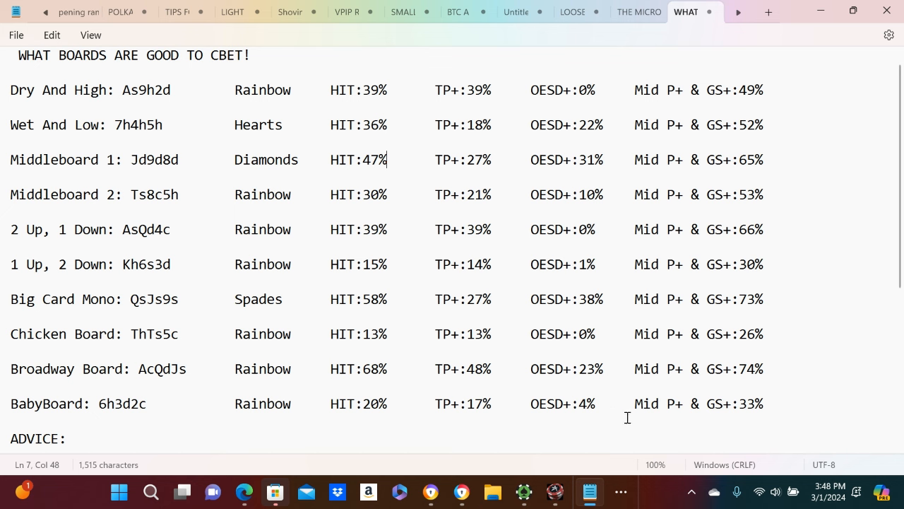
{"action": "mouse_move", "coordinate": [741, 415]}
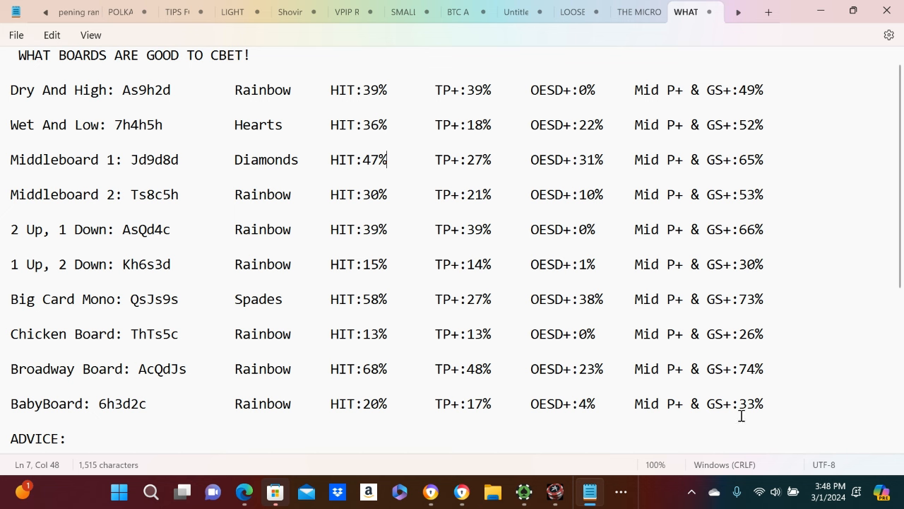
{"action": "mouse_move", "coordinate": [211, 217]}
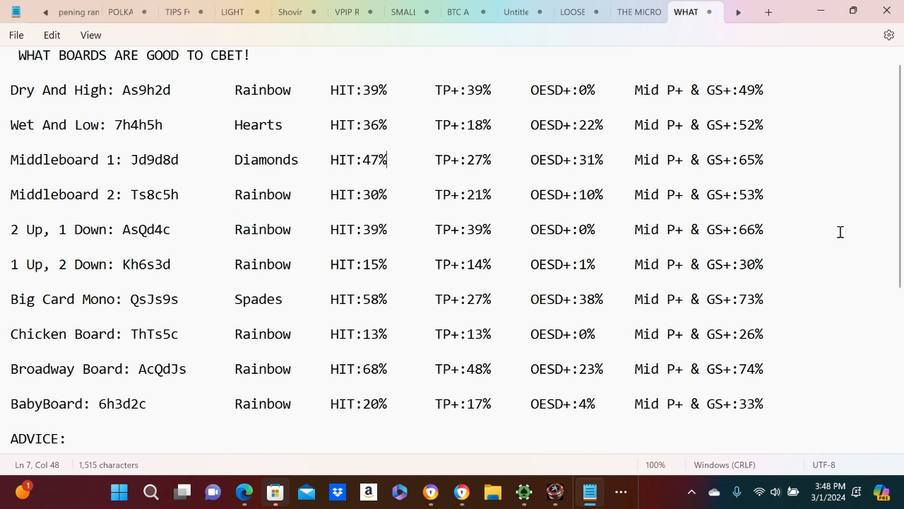
{"action": "mouse_move", "coordinate": [586, 234]}
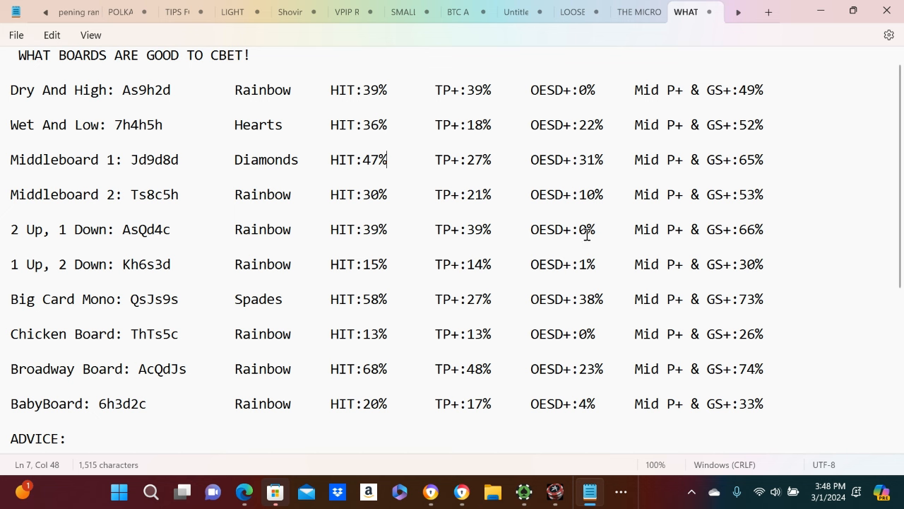
{"action": "mouse_move", "coordinate": [101, 250]}
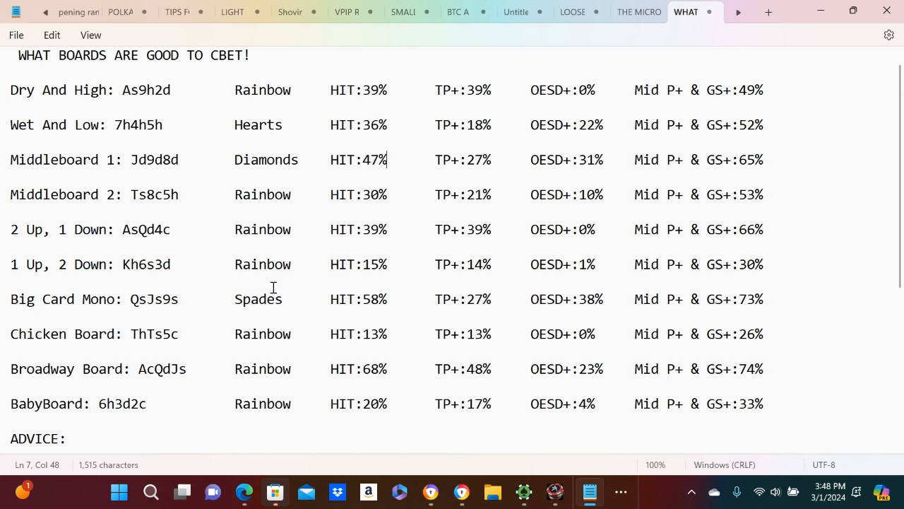
{"action": "mouse_move", "coordinate": [594, 259]}
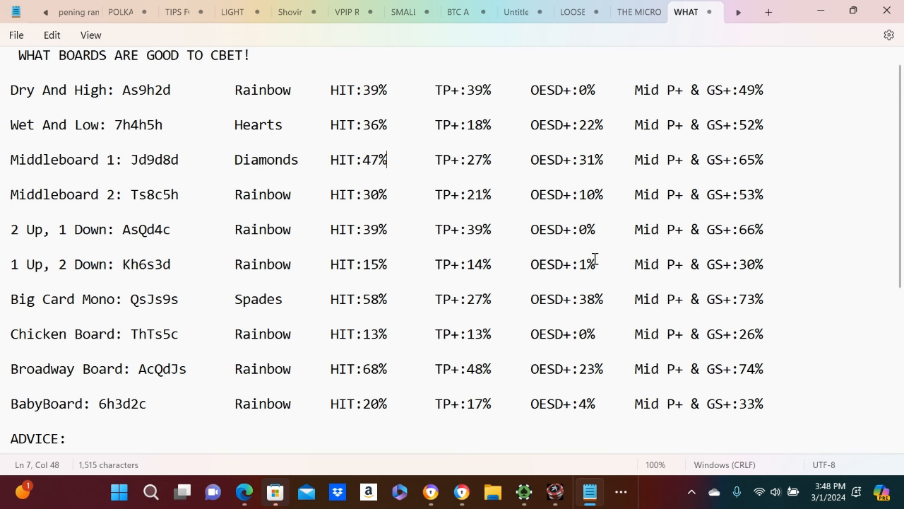
{"action": "mouse_move", "coordinate": [824, 246]}
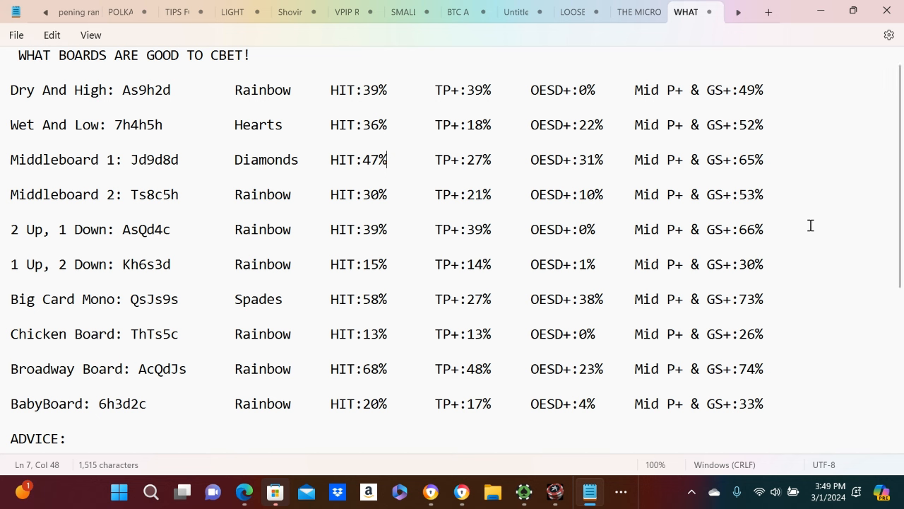
{"action": "mouse_move", "coordinate": [193, 179]}
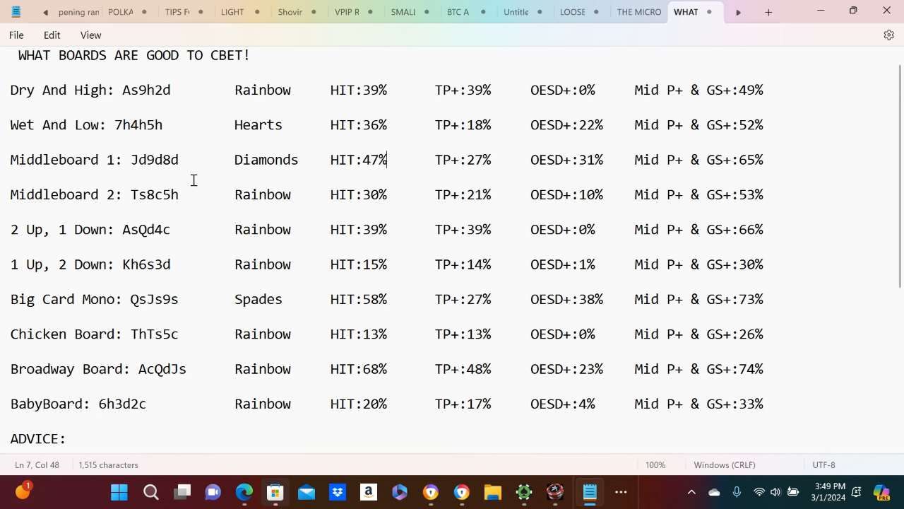
{"action": "mouse_move", "coordinate": [151, 205]}
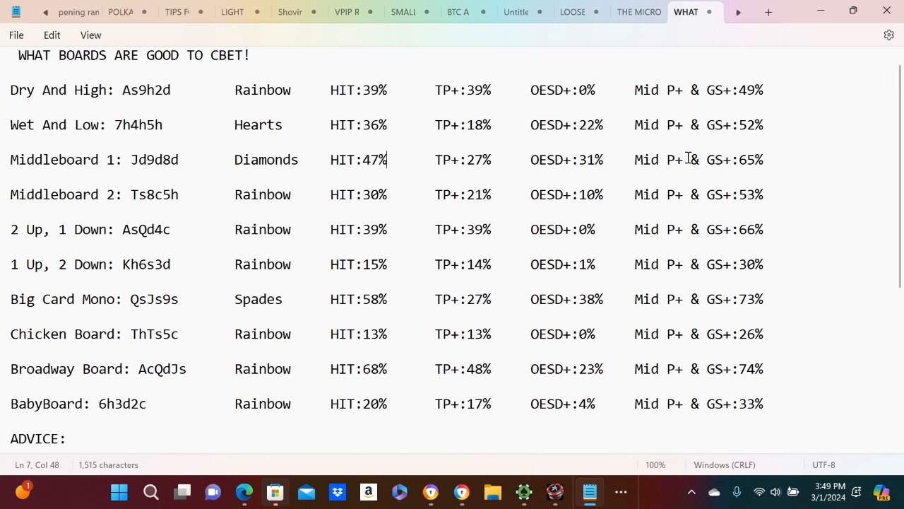
{"action": "mouse_move", "coordinate": [766, 174]}
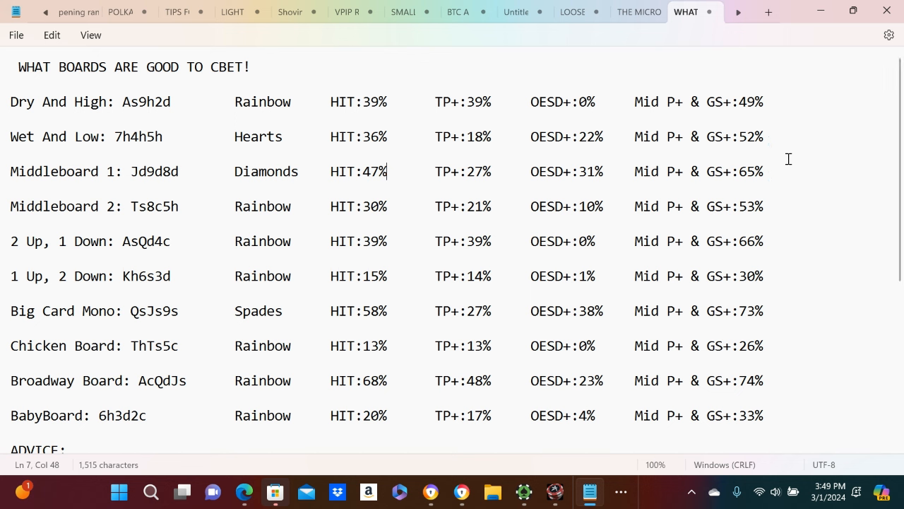
{"action": "mouse_move", "coordinate": [810, 174]}
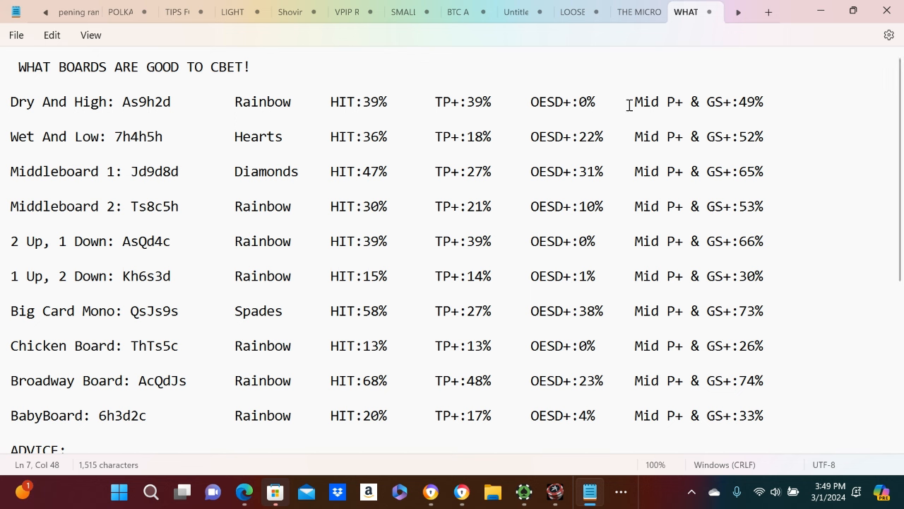
{"action": "mouse_move", "coordinate": [279, 106]}
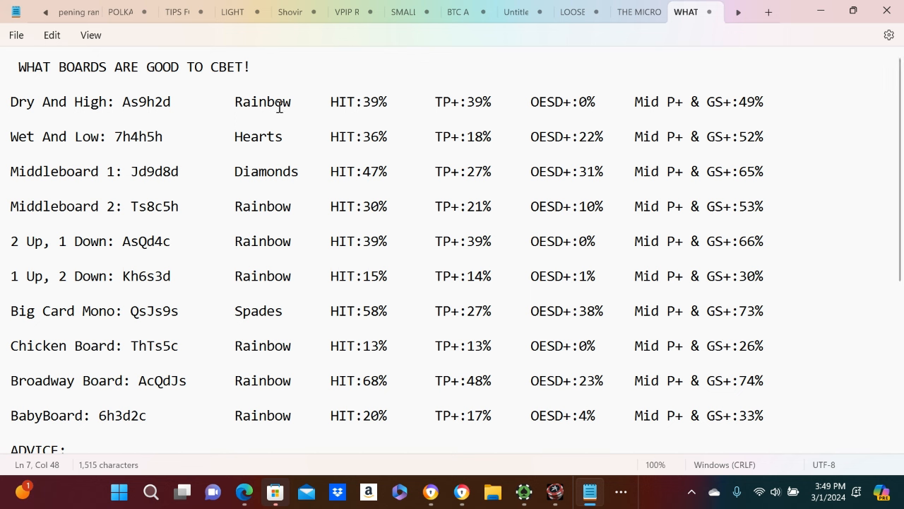
{"action": "mouse_move", "coordinate": [411, 76]}
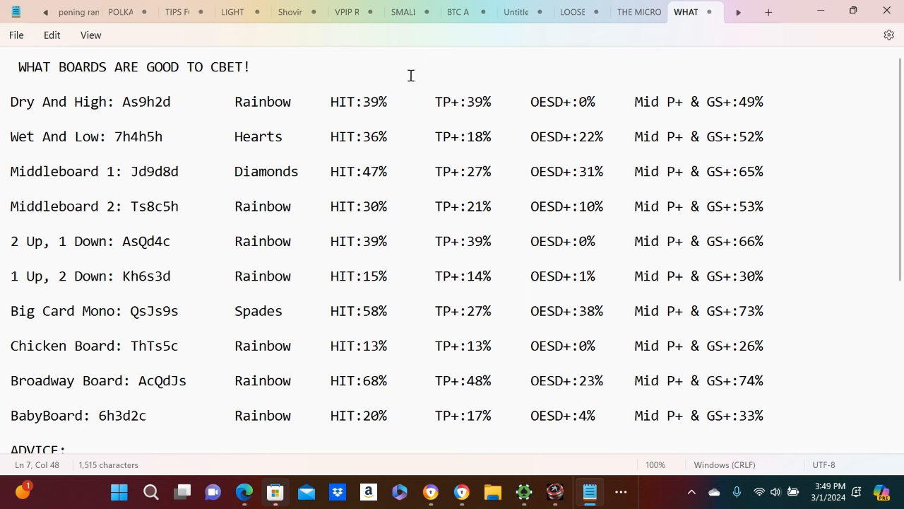
{"action": "mouse_move", "coordinate": [471, 131]}
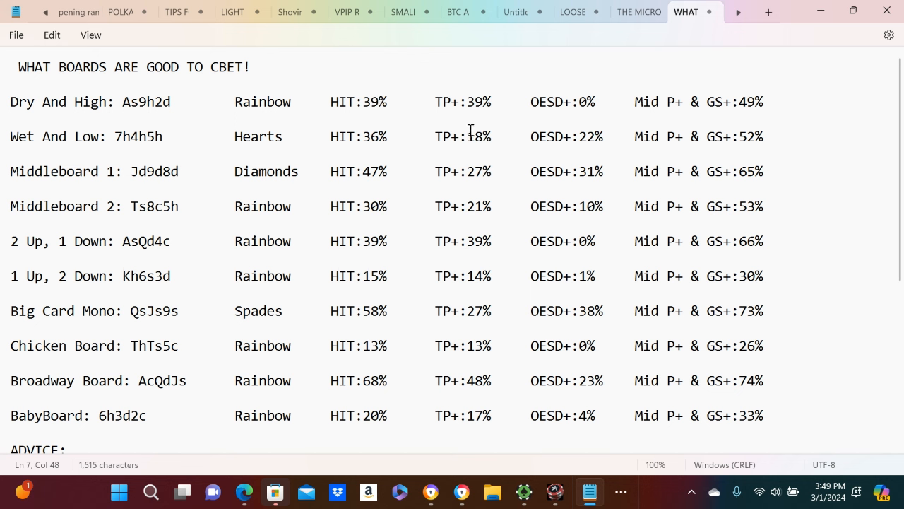
{"action": "mouse_move", "coordinate": [452, 228]}
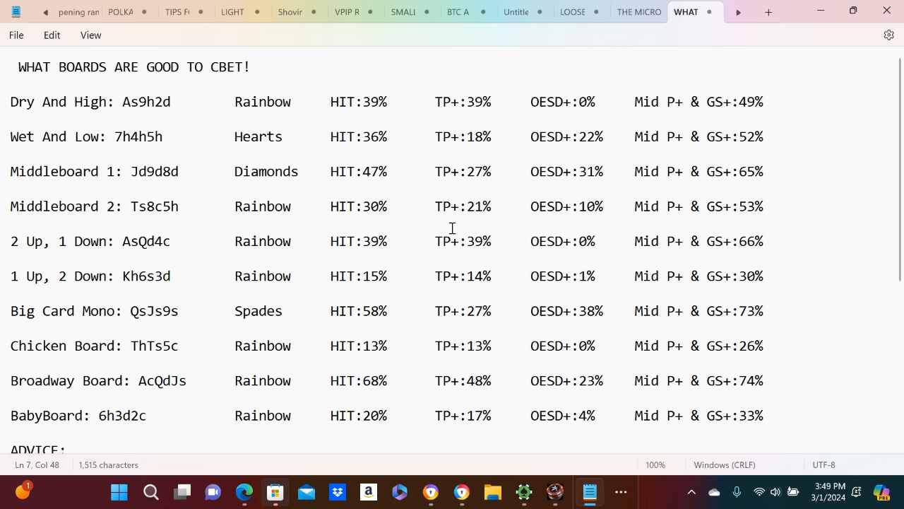
{"action": "mouse_move", "coordinate": [546, 217]}
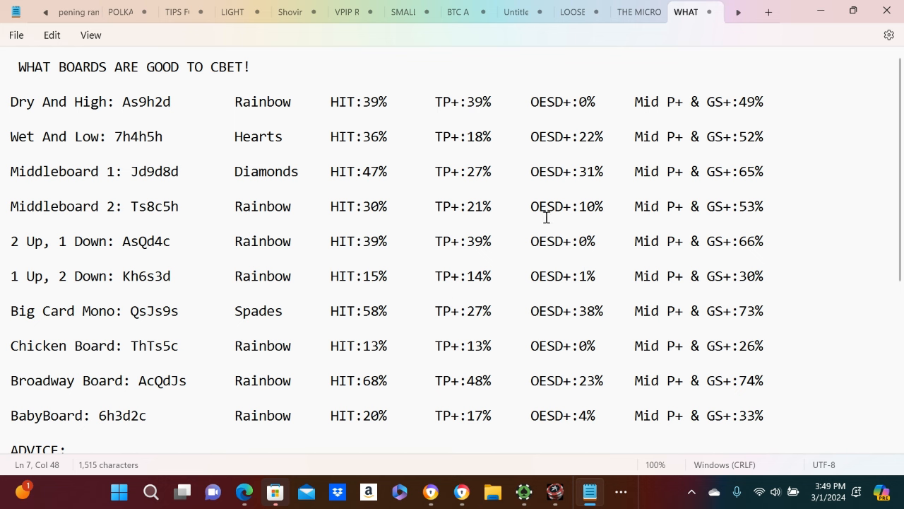
{"action": "mouse_move", "coordinate": [558, 127]}
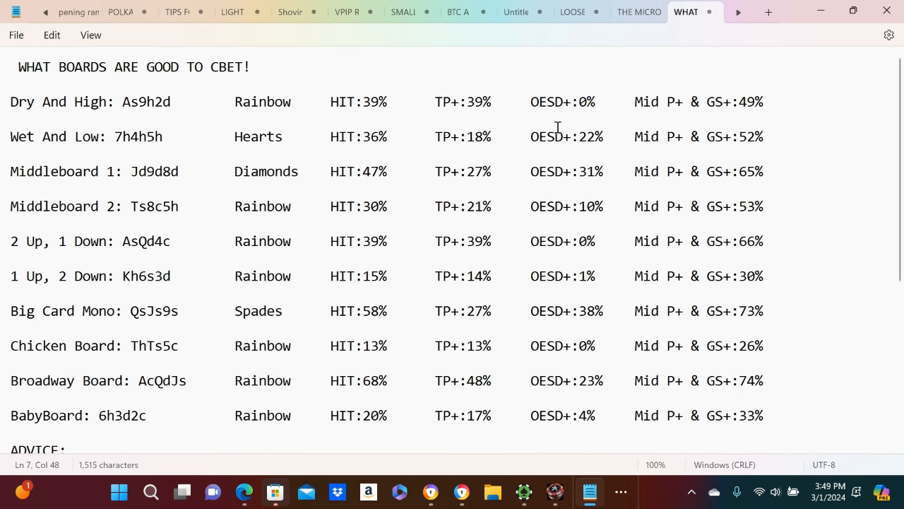
{"action": "mouse_move", "coordinate": [772, 270]}
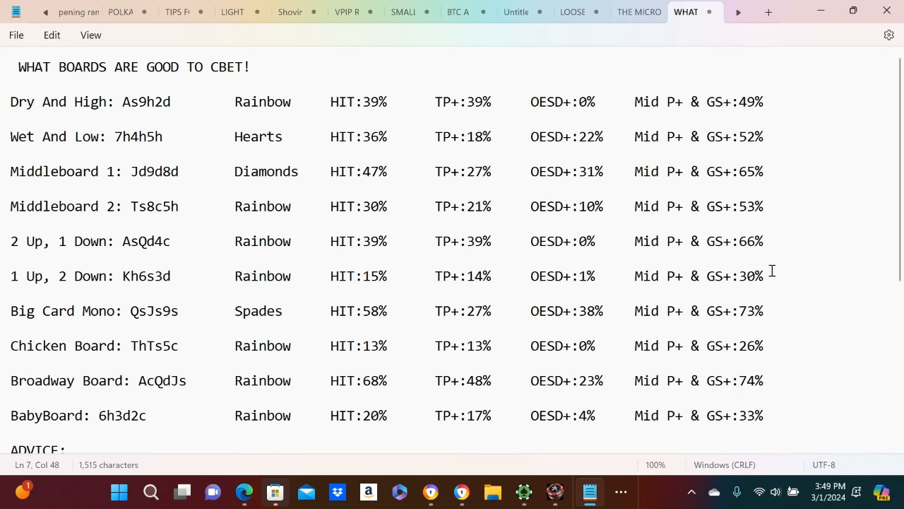
{"action": "mouse_move", "coordinate": [789, 278]}
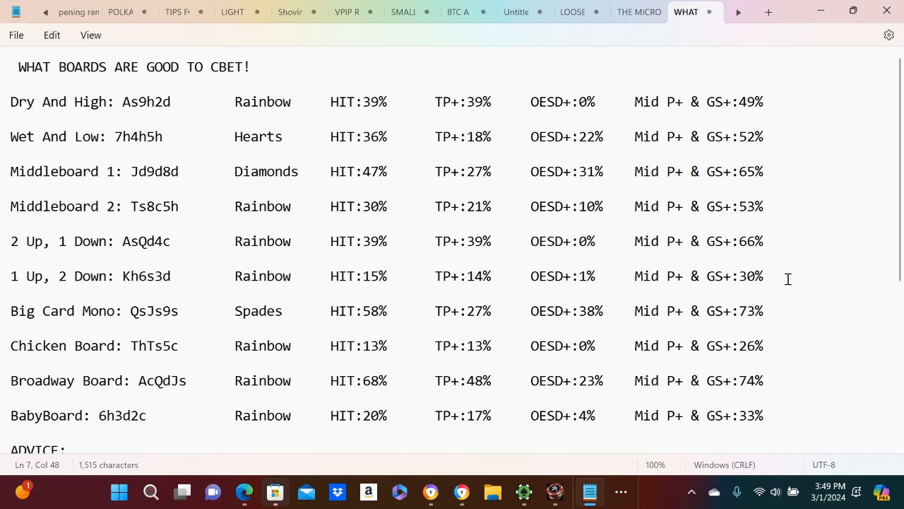
{"action": "scroll", "scroll_direction": "down", "scroll_amount": 3}
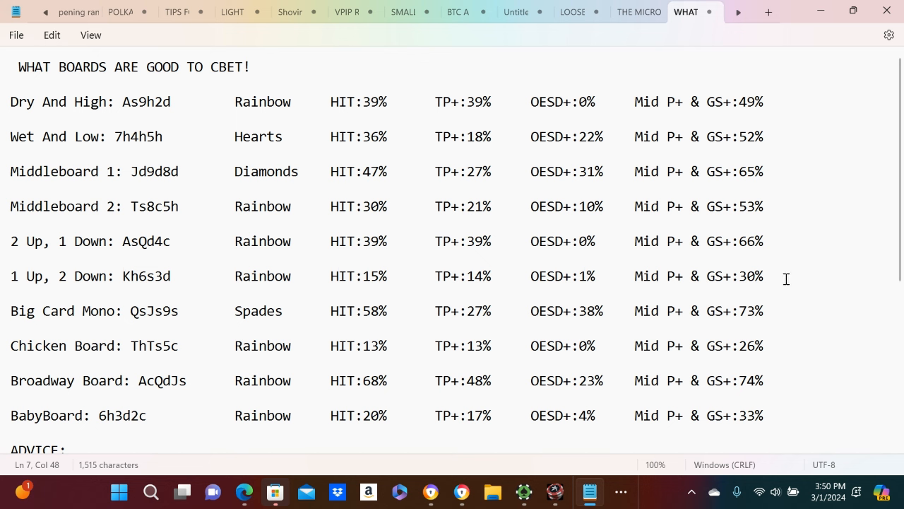
{"action": "mouse_move", "coordinate": [815, 306]}
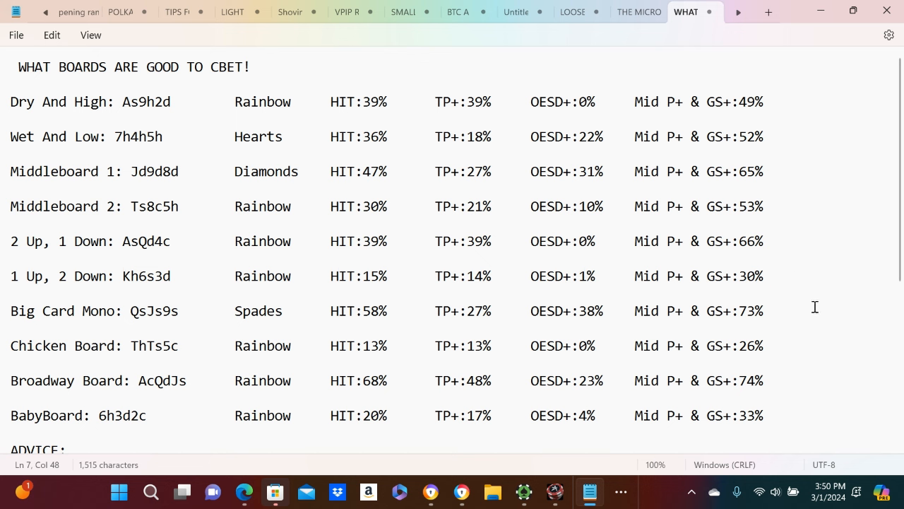
{"action": "mouse_move", "coordinate": [689, 437]}
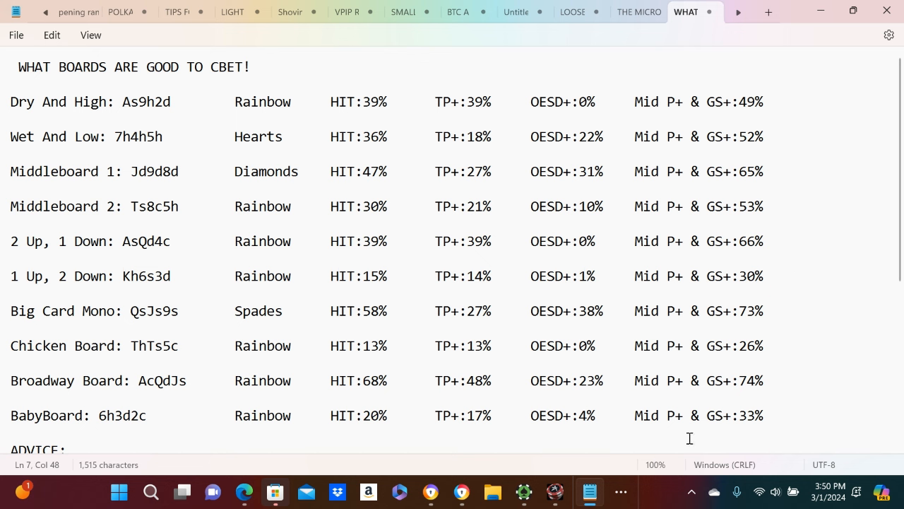